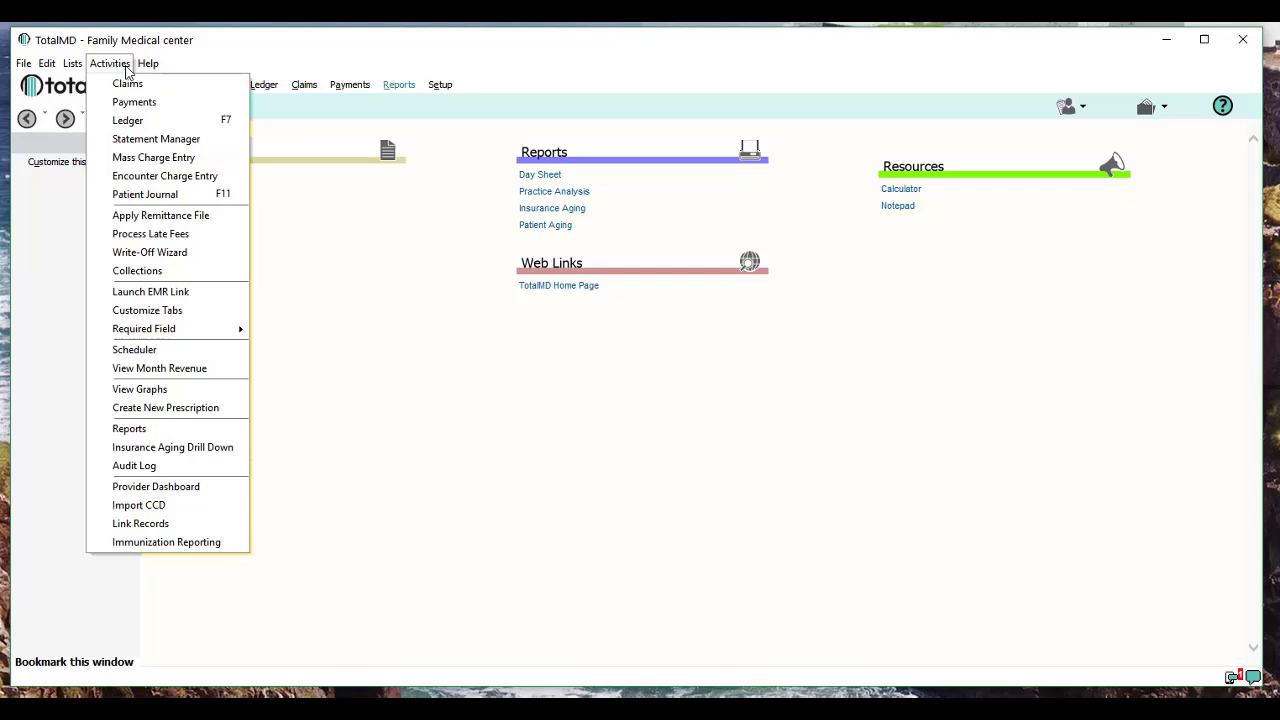
mouse_move(136, 270)
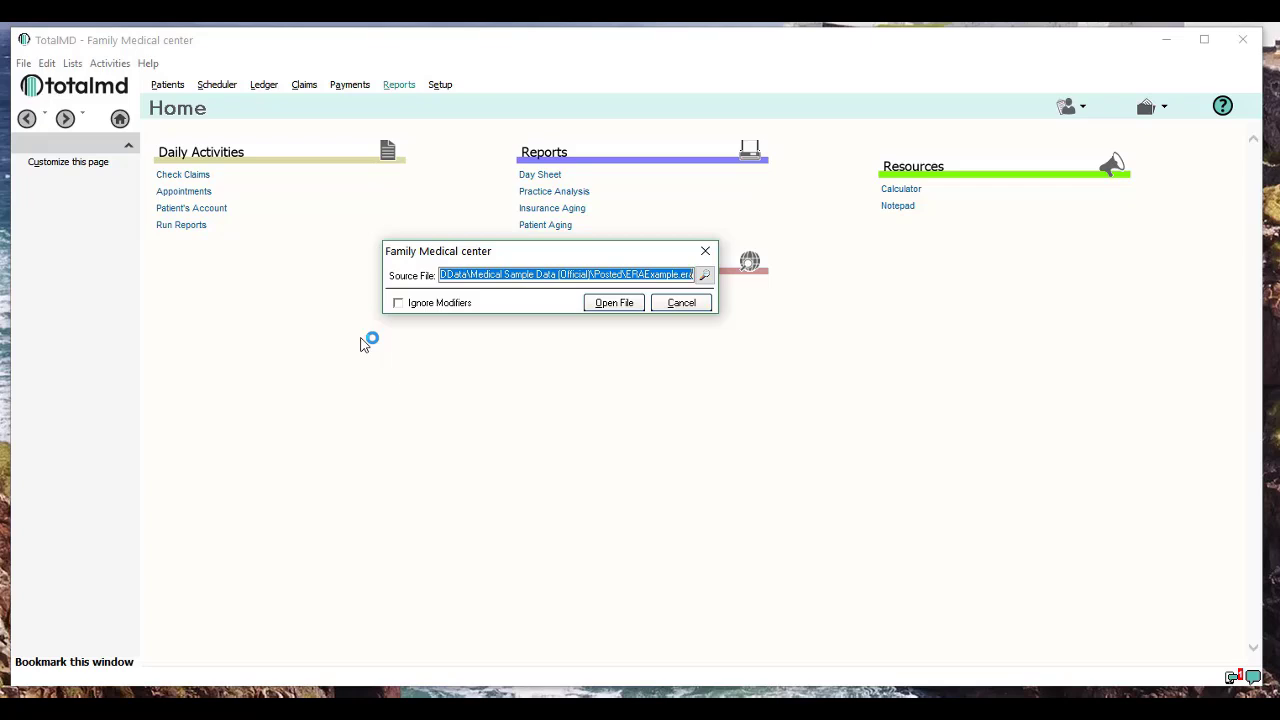
mouse_move(328, 350)
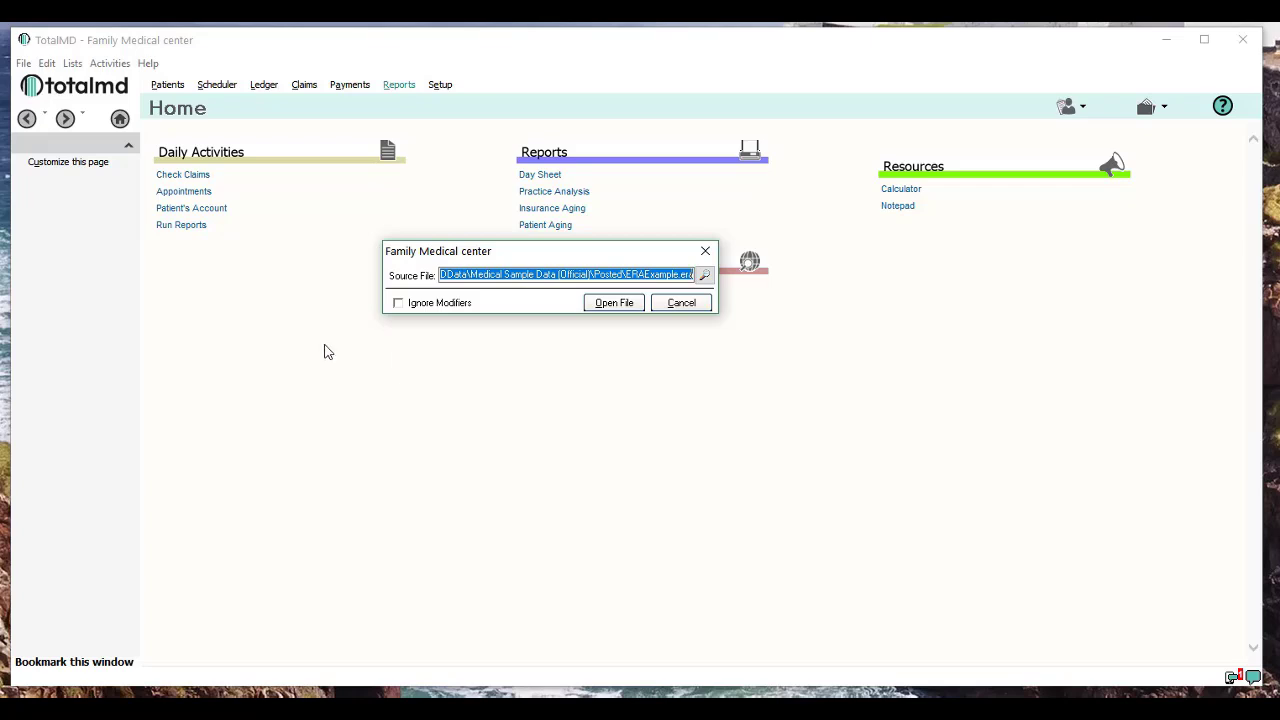
mouse_move(696, 296)
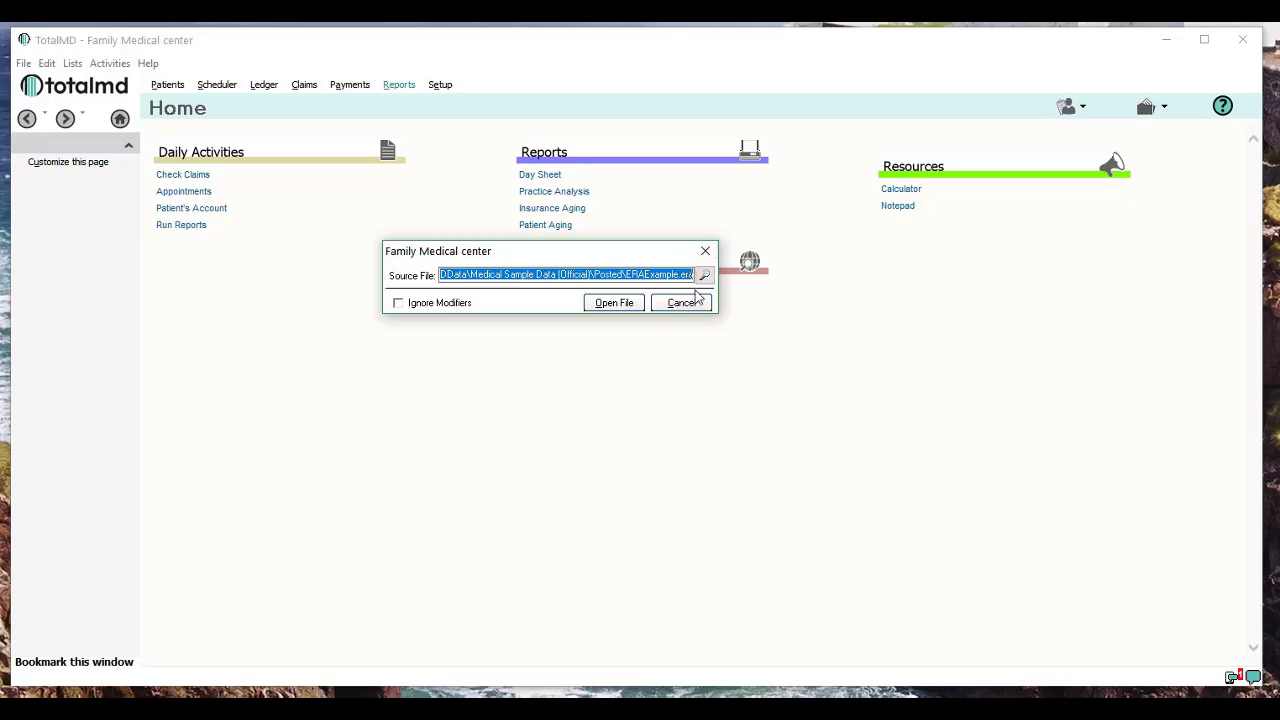
mouse_move(704, 276)
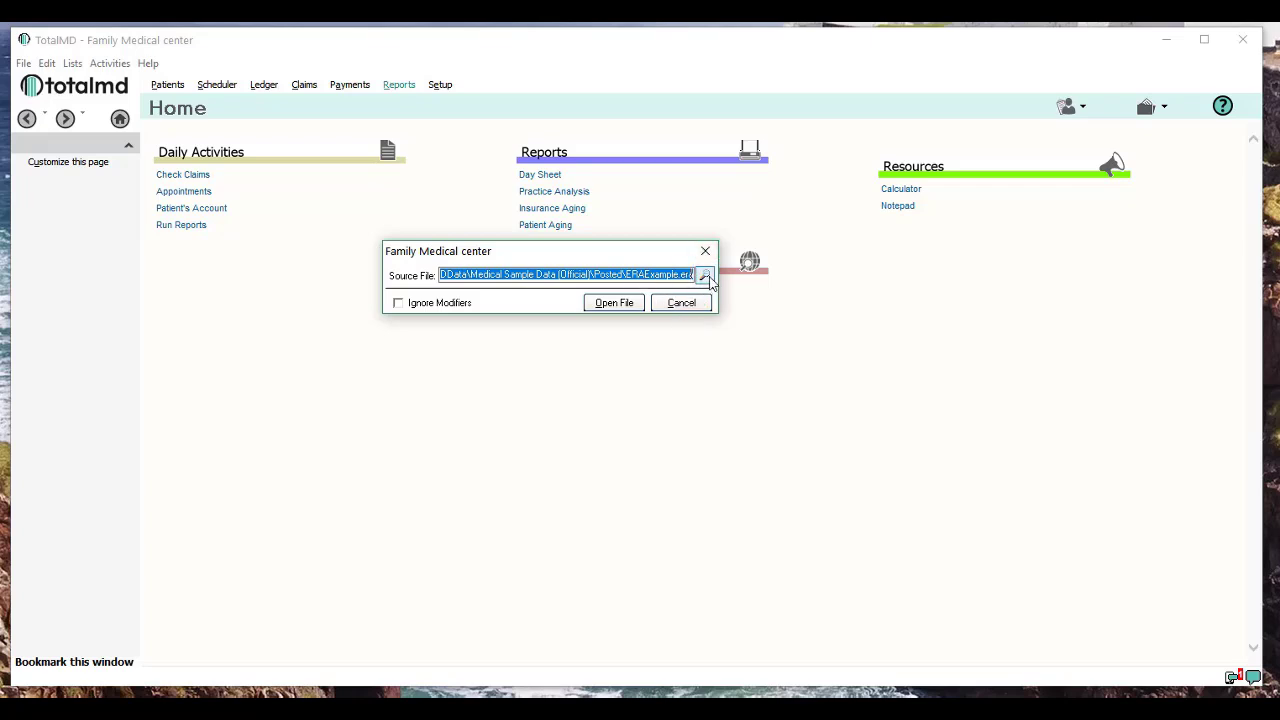
Step: Check the sample ERA source file path via browse and keep the current file
left_click(704, 276)
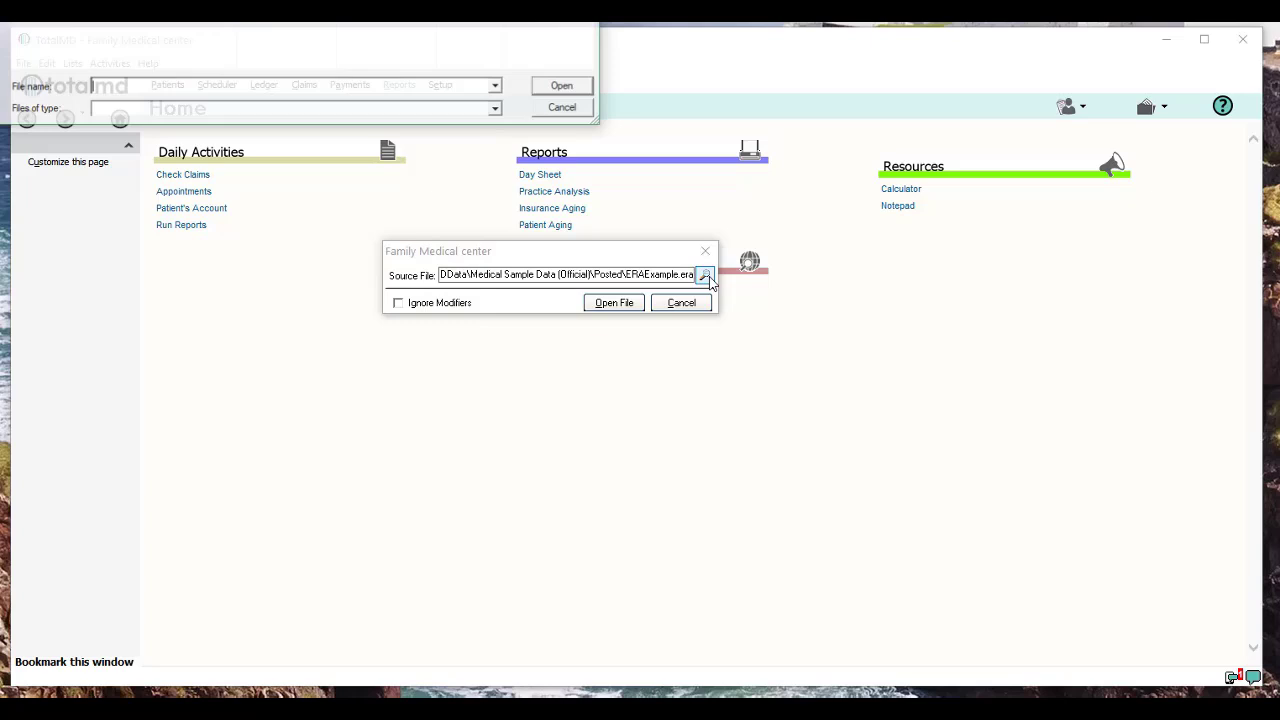
left_click(704, 276)
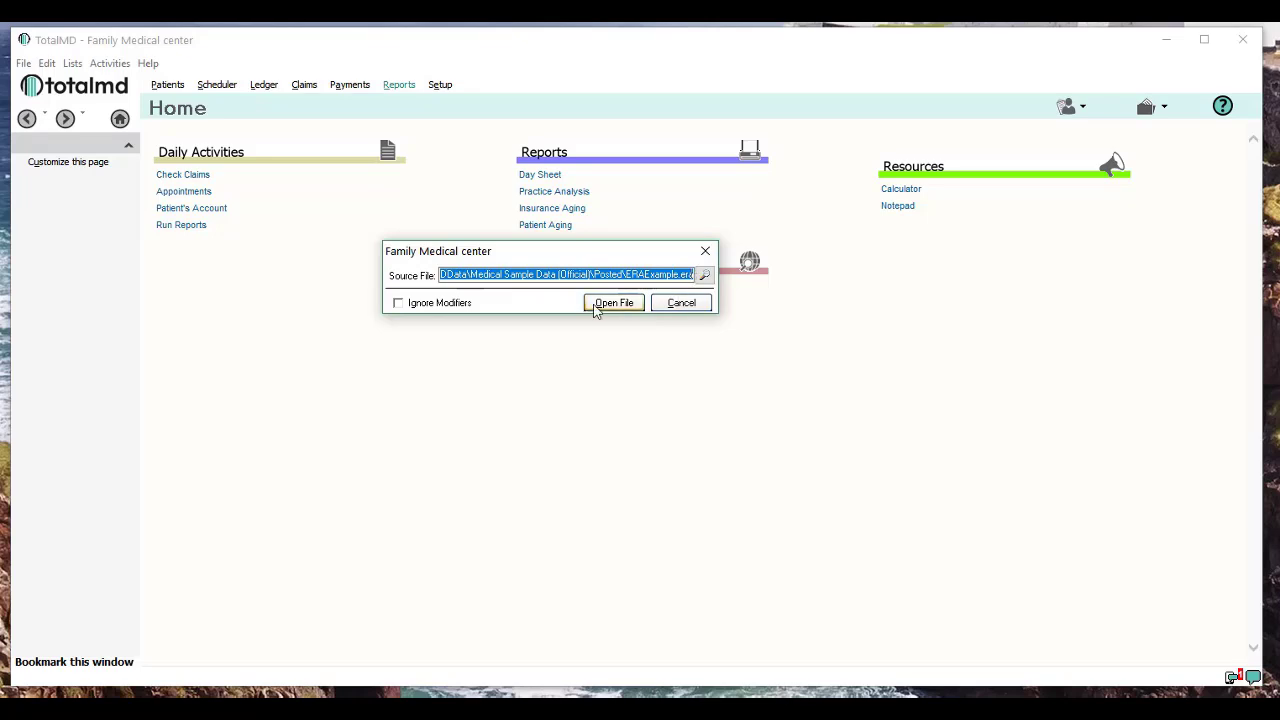
Step: Load the chosen Medicare remittance file into the Electronic Remittance window
left_click(612, 302)
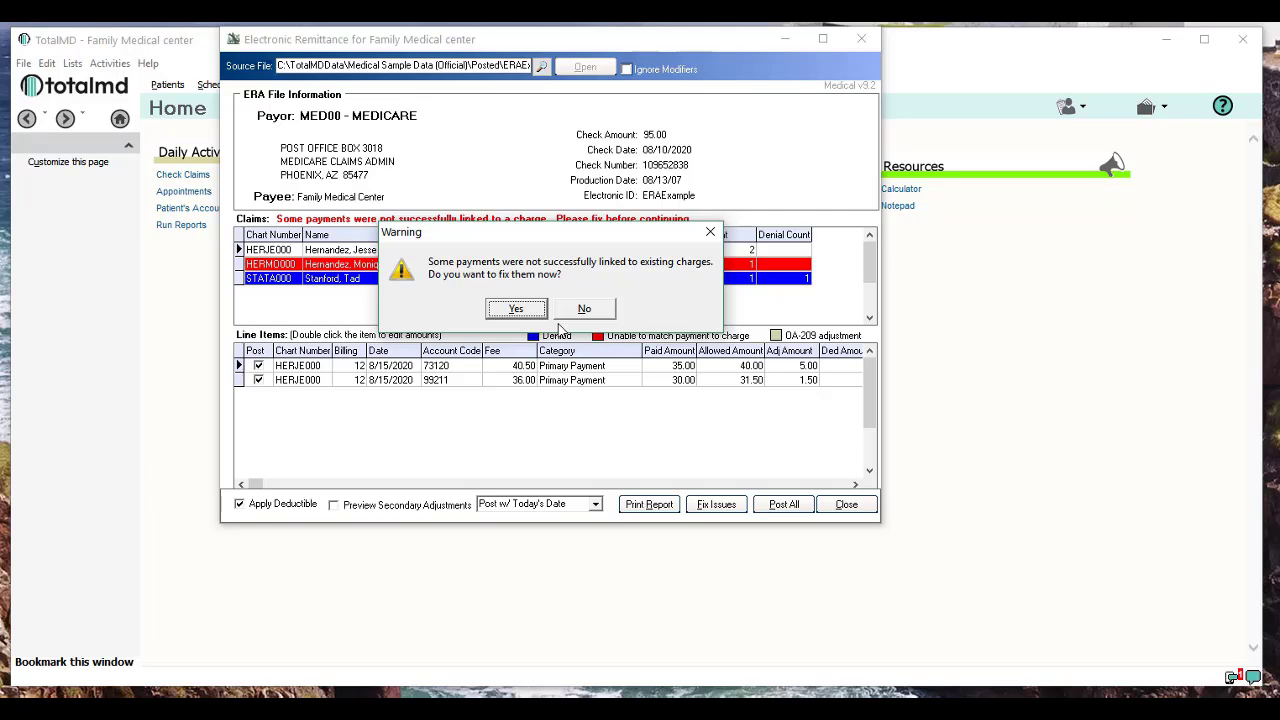
mouse_move(584, 308)
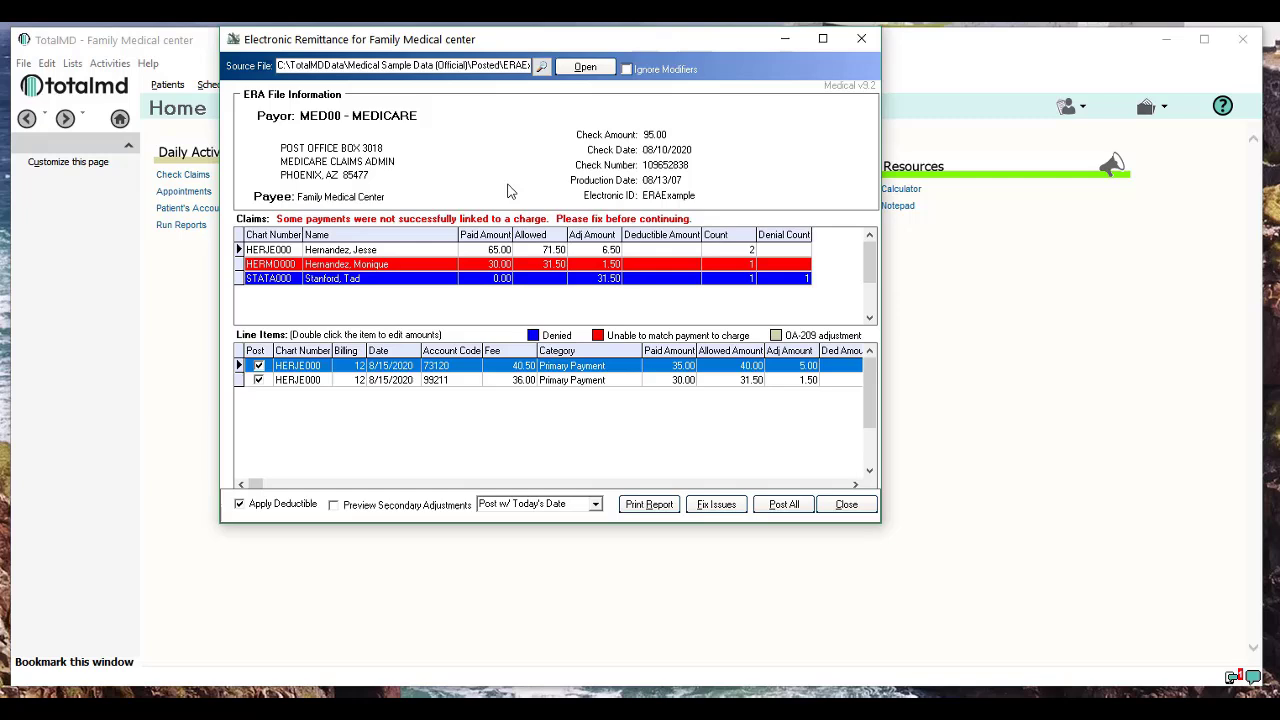
mouse_move(268, 104)
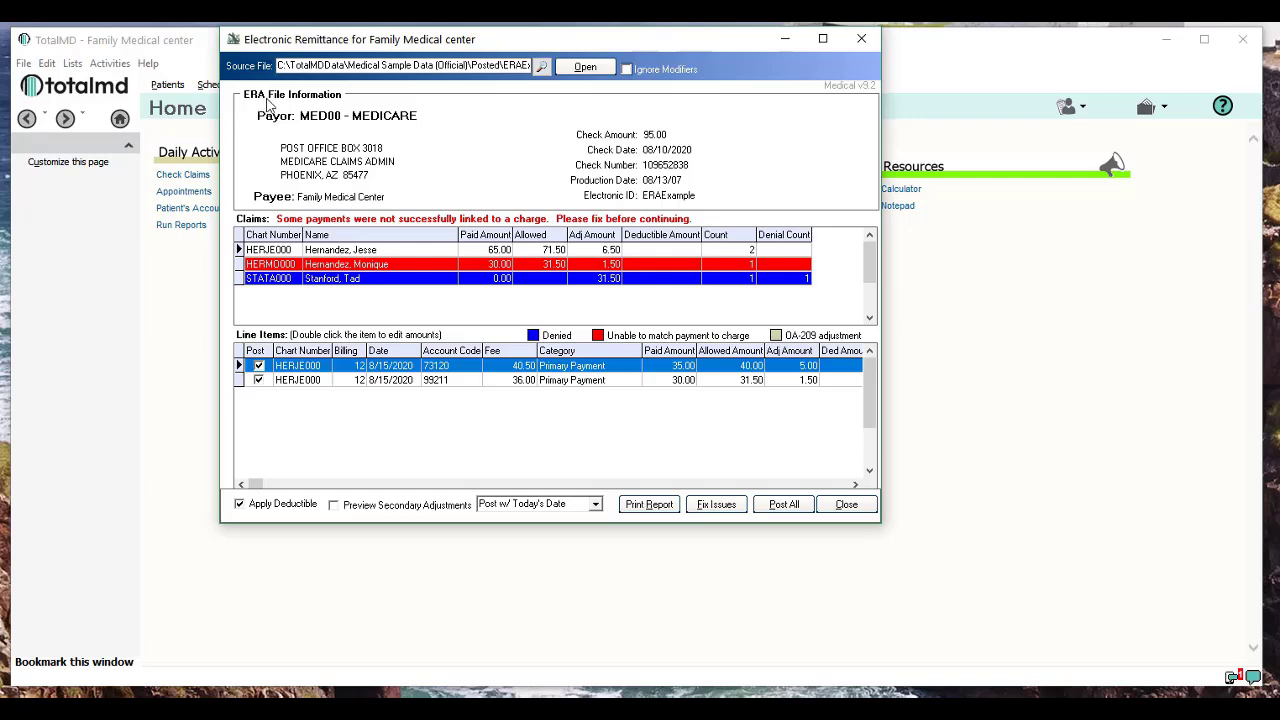
mouse_move(384, 156)
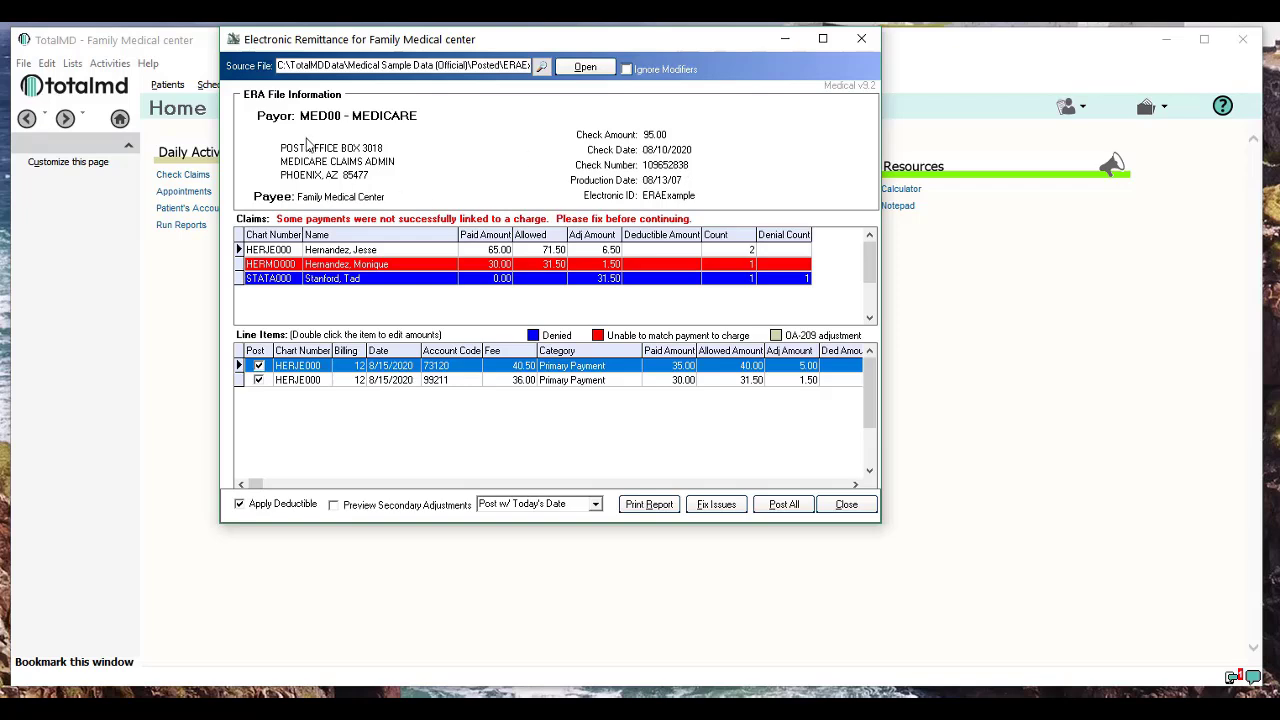
mouse_move(430, 160)
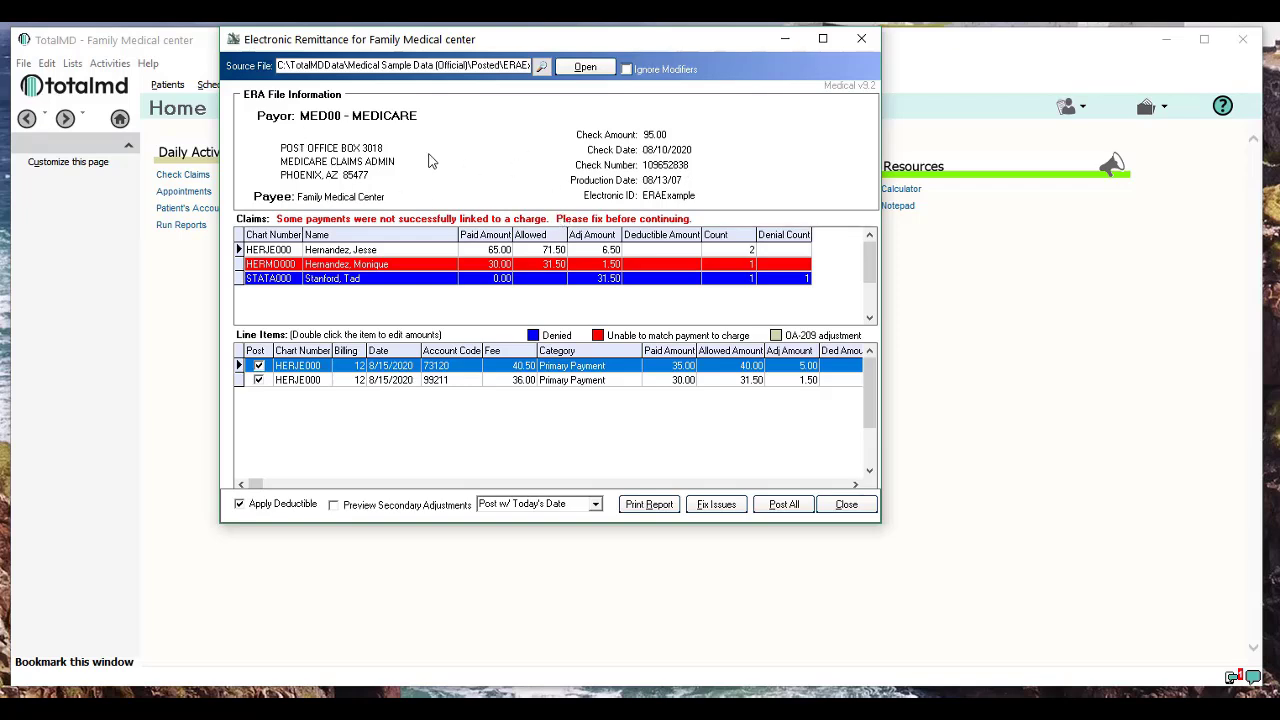
mouse_move(672, 184)
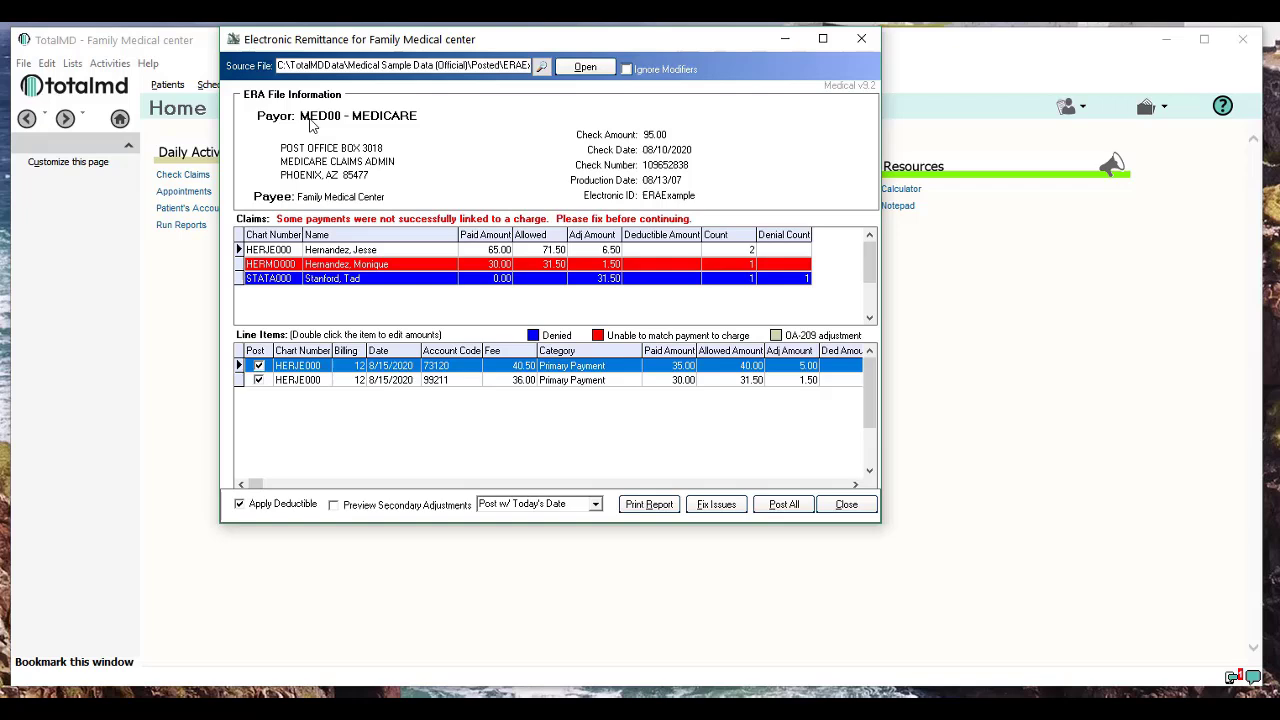
mouse_move(480, 212)
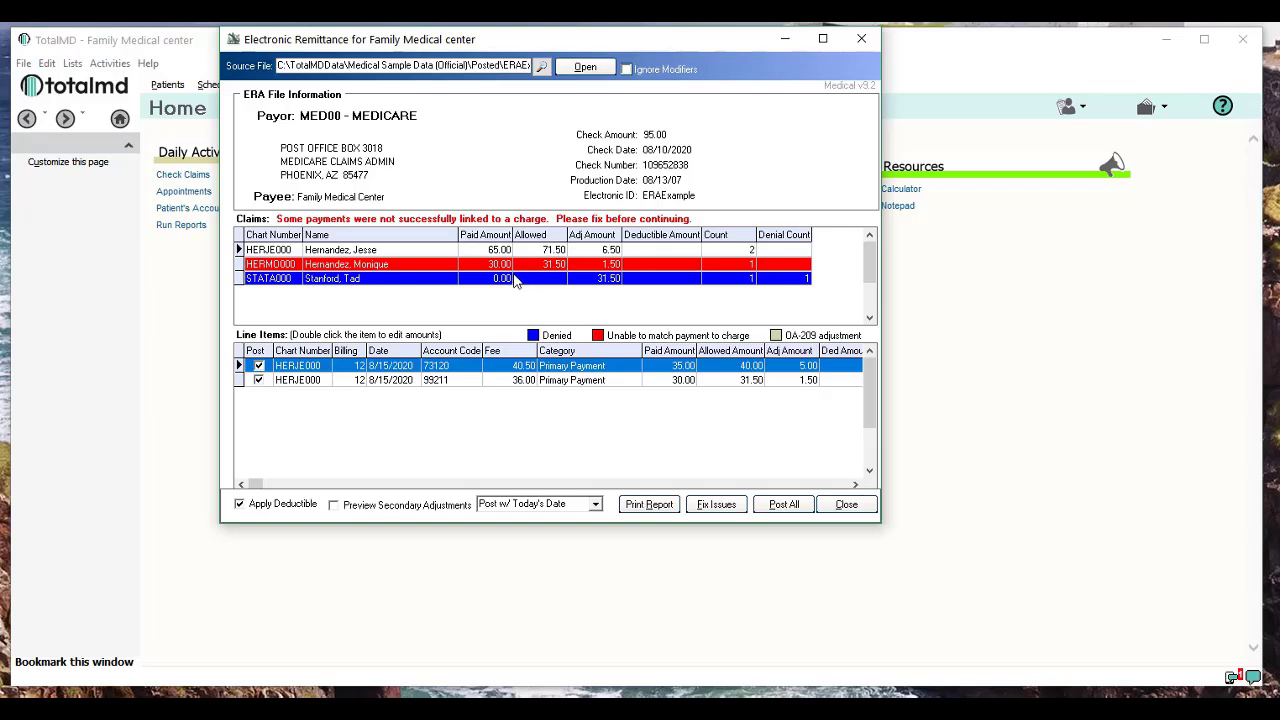
mouse_move(452, 264)
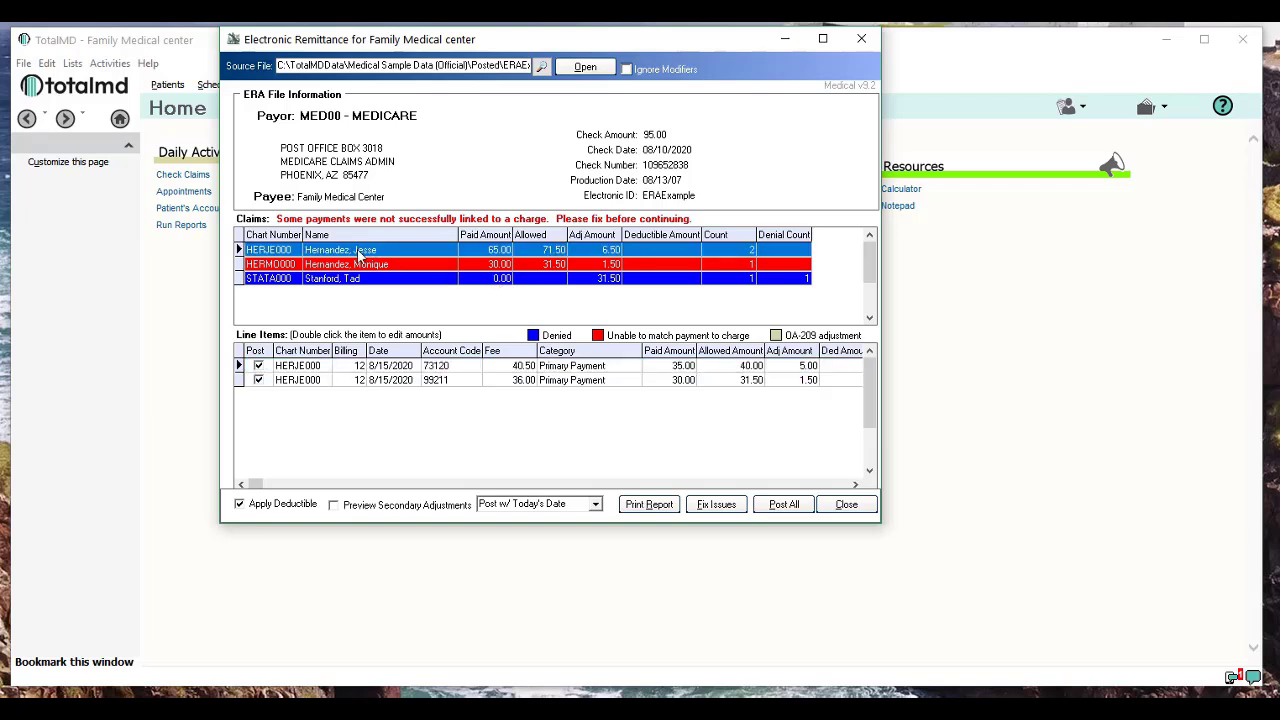
mouse_move(348, 360)
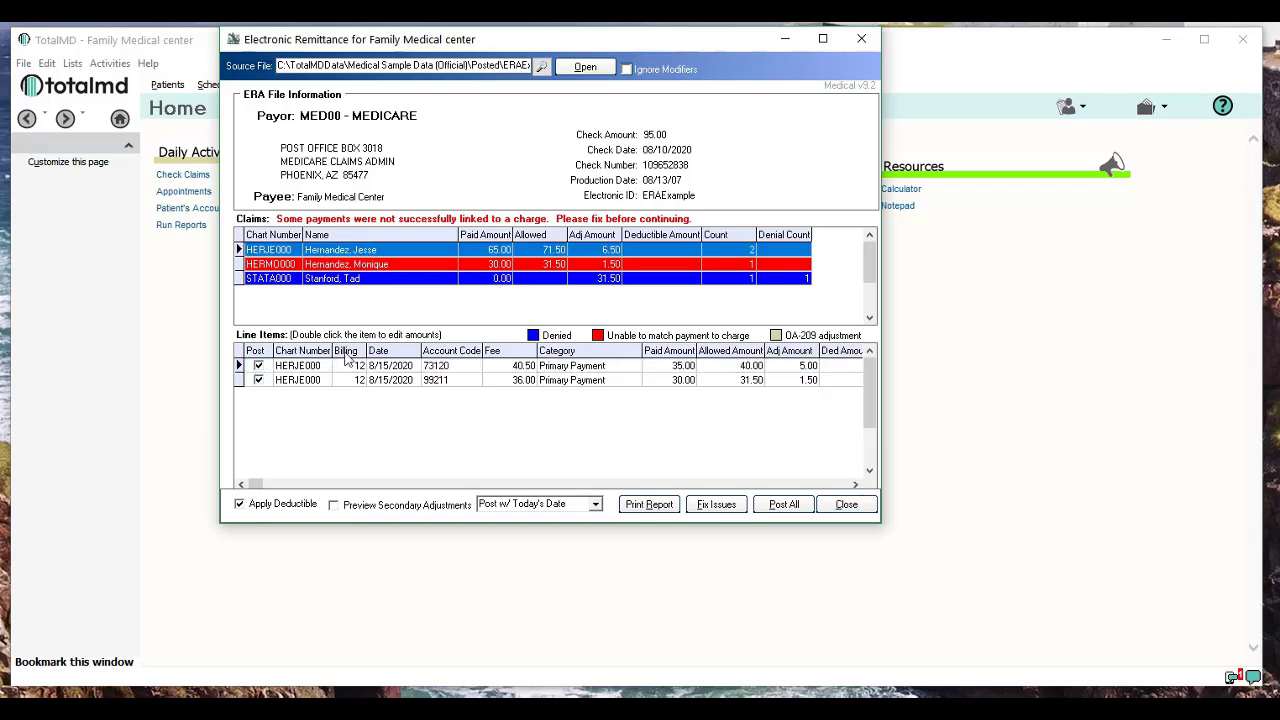
mouse_move(284, 404)
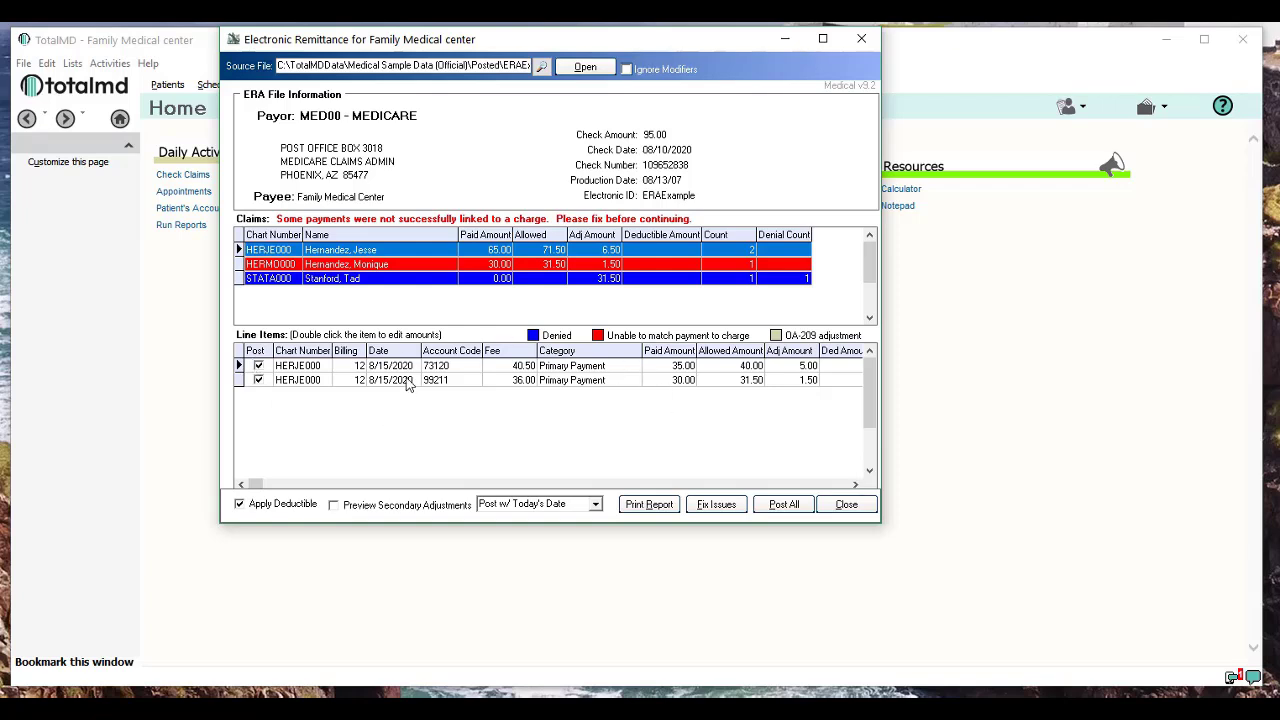
mouse_move(576, 396)
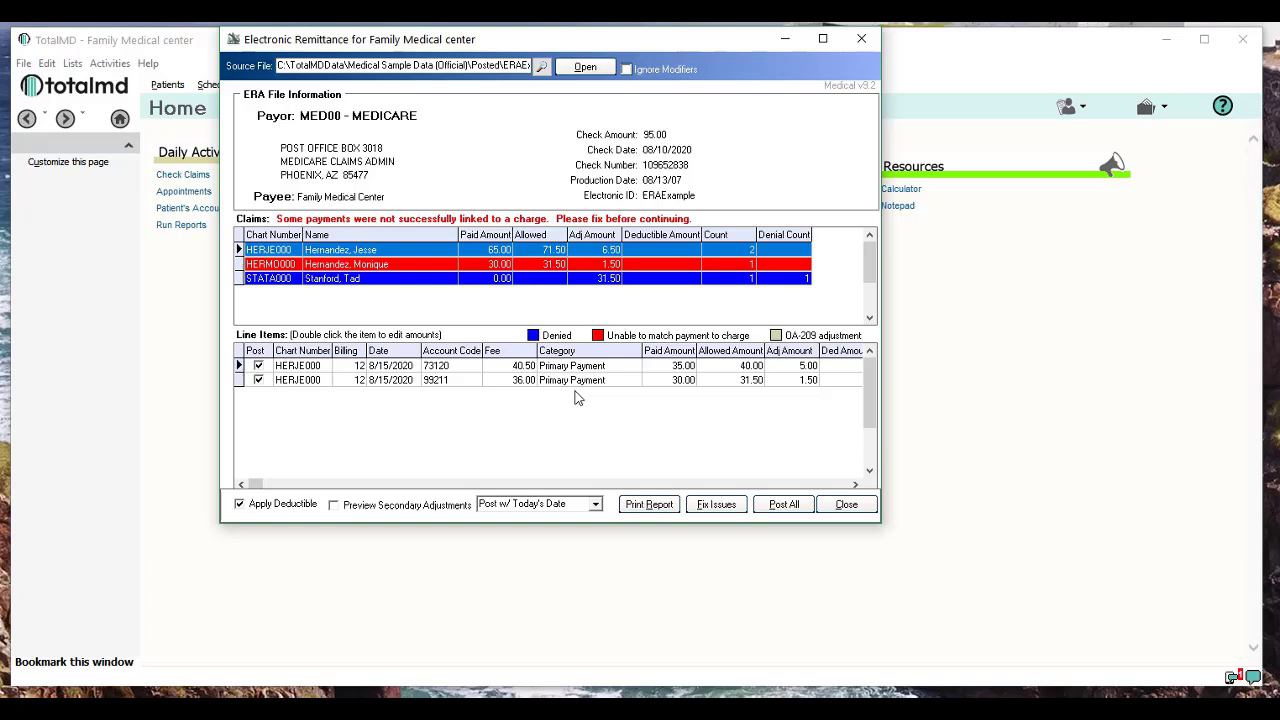
mouse_move(548, 382)
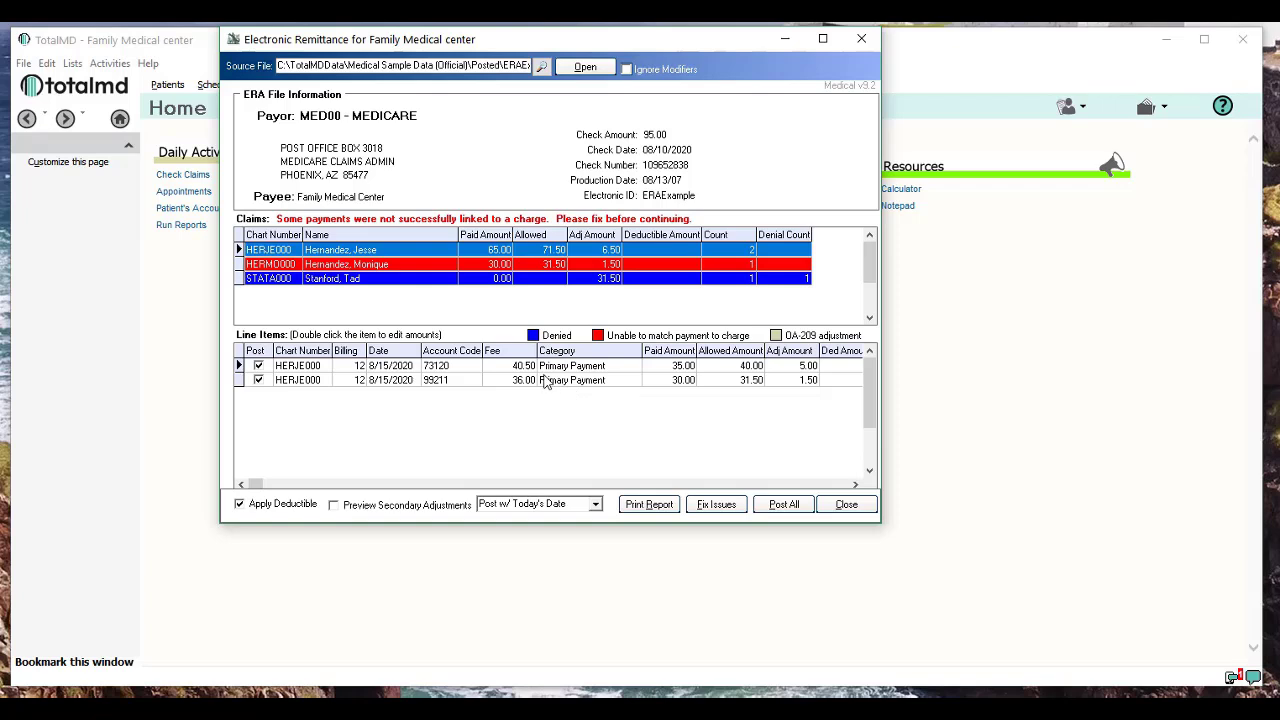
mouse_move(372, 406)
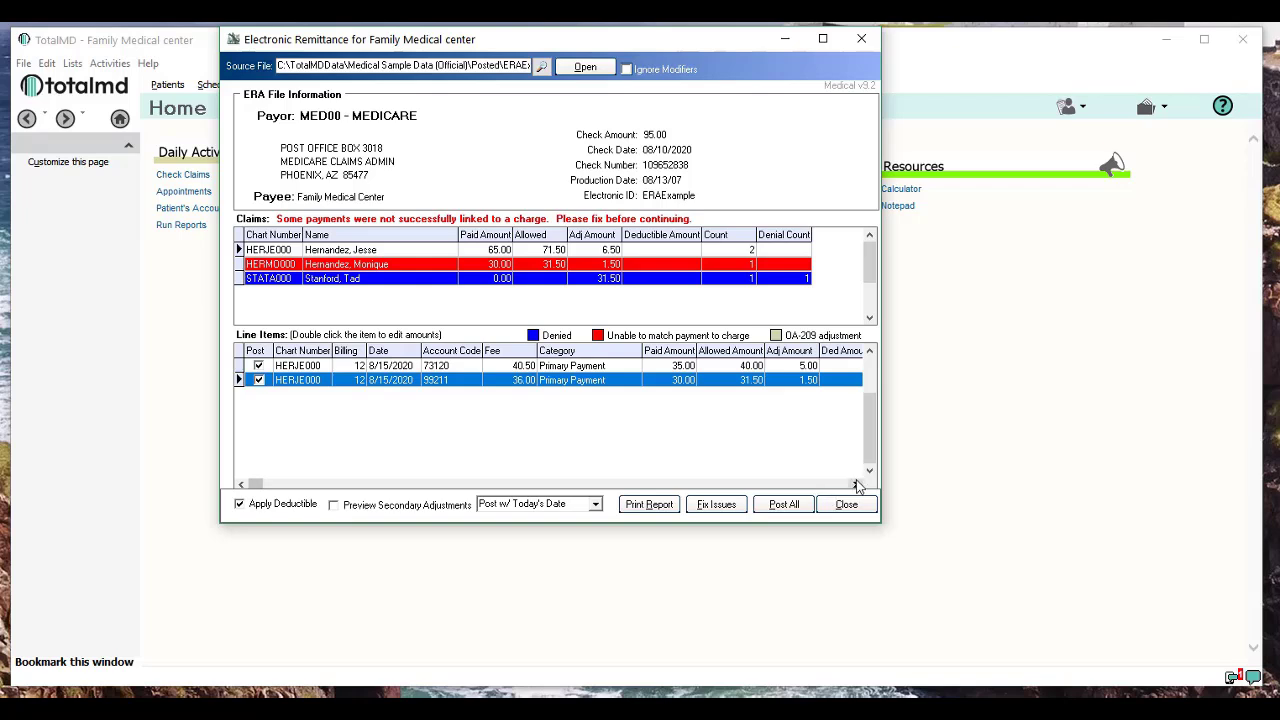
scroll("right", 3)
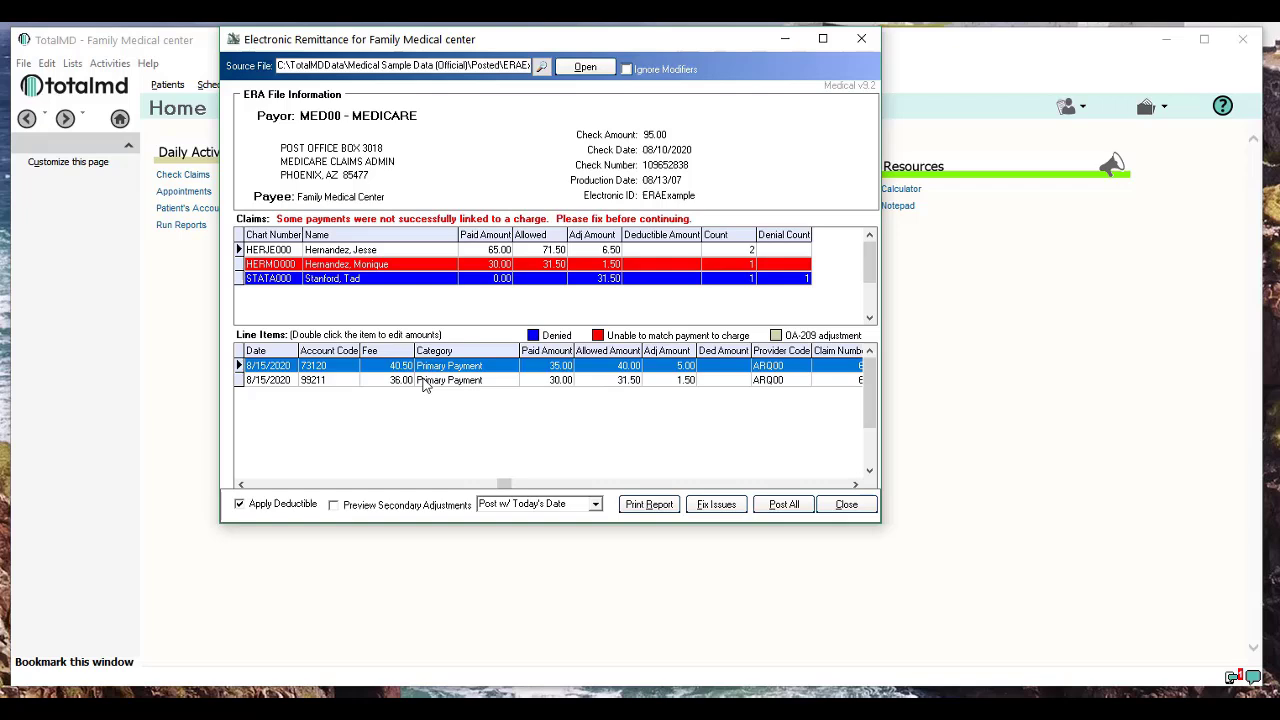
mouse_move(652, 370)
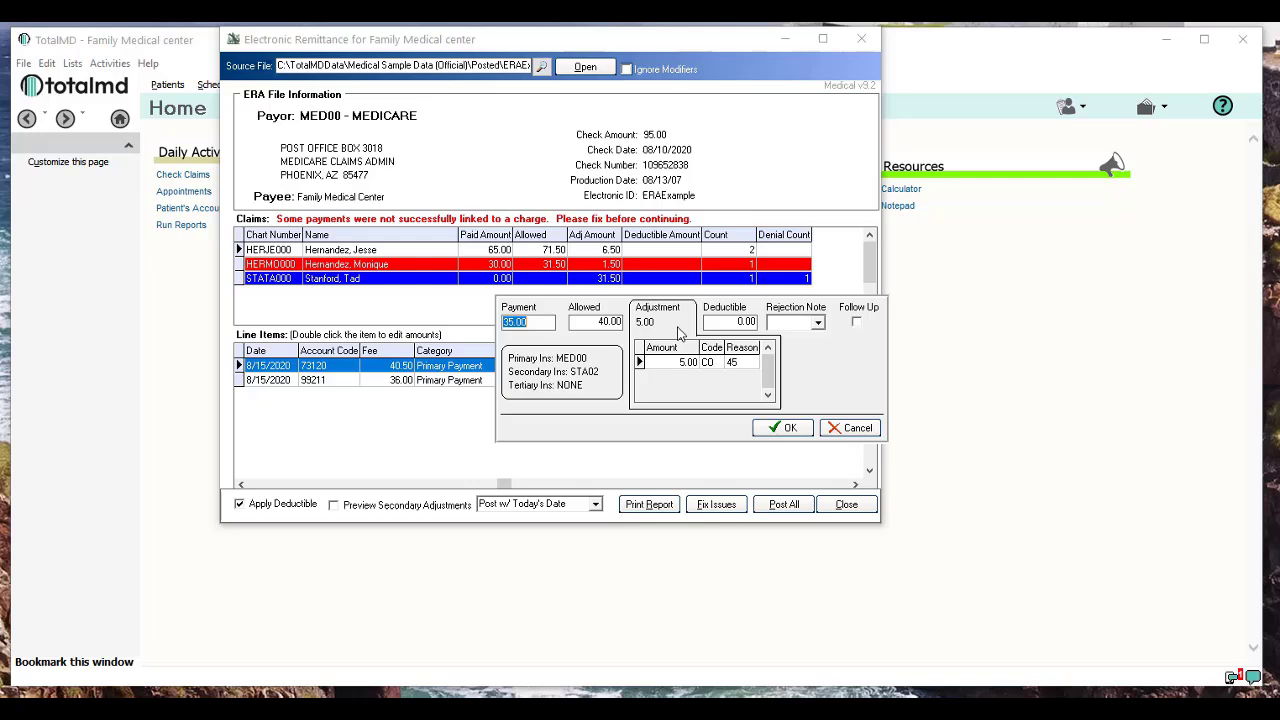
mouse_move(550, 396)
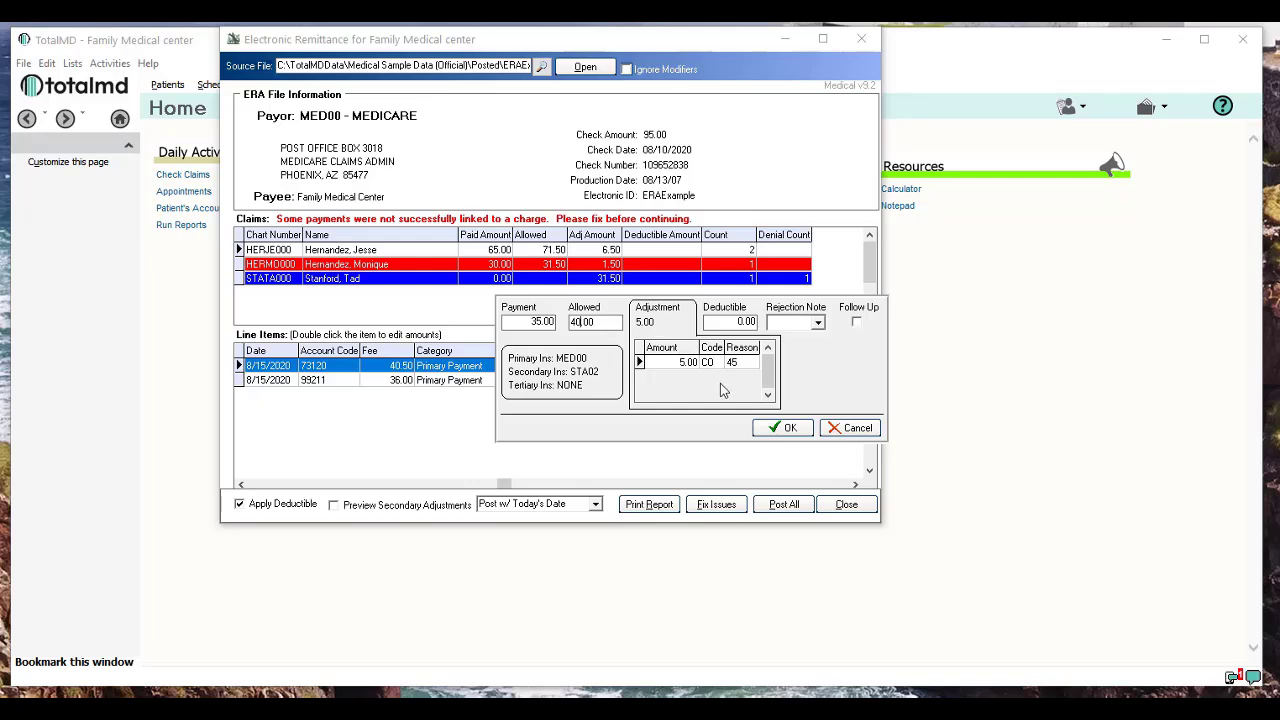
mouse_move(696, 384)
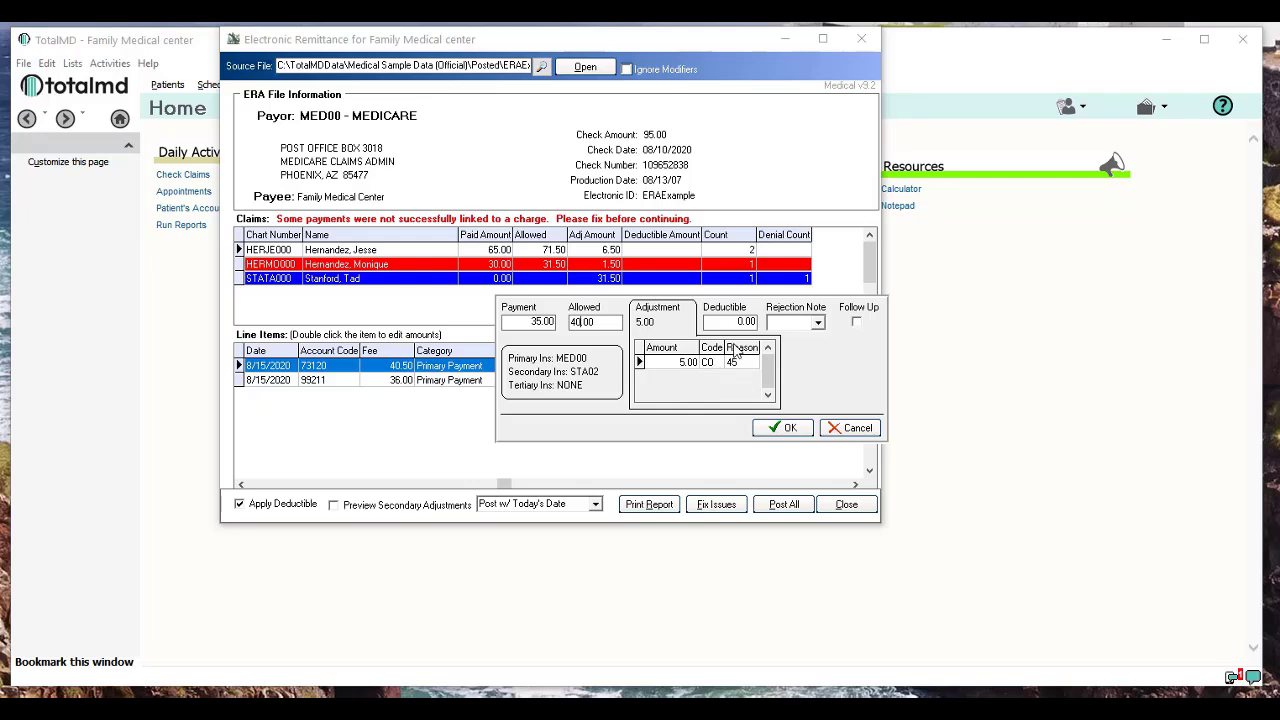
mouse_move(870, 344)
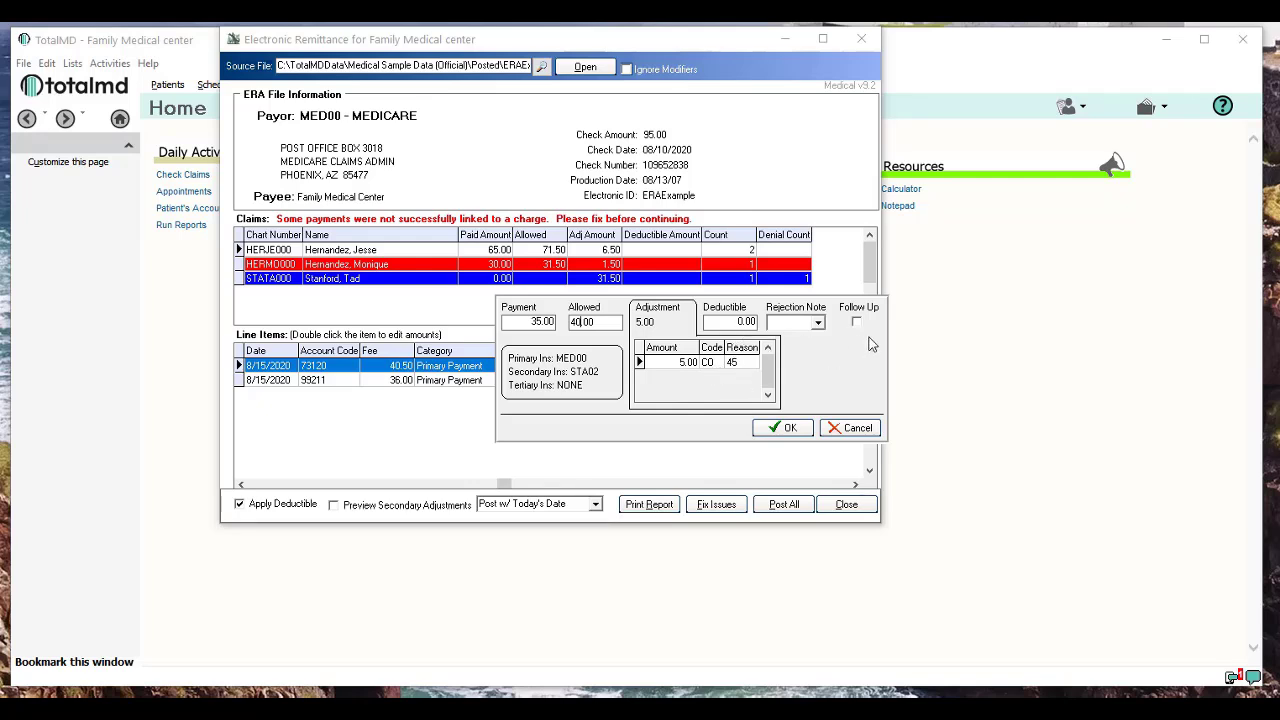
mouse_move(864, 334)
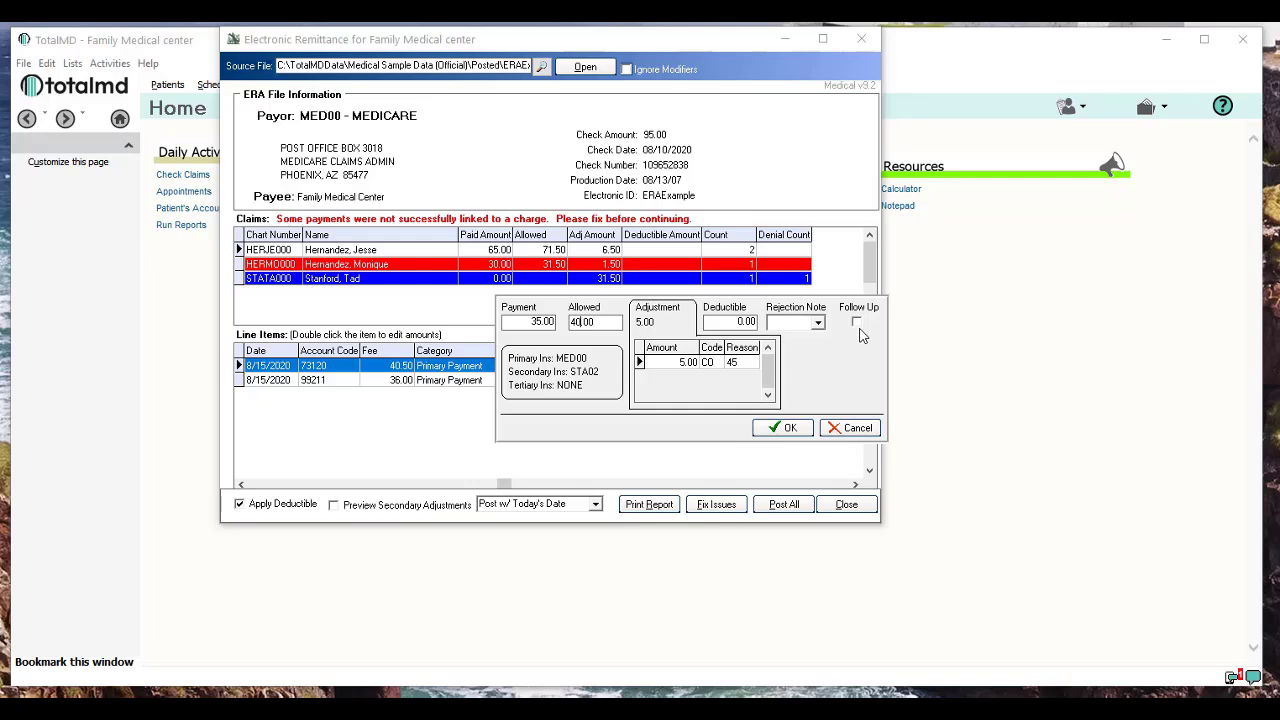
left_click(856, 320)
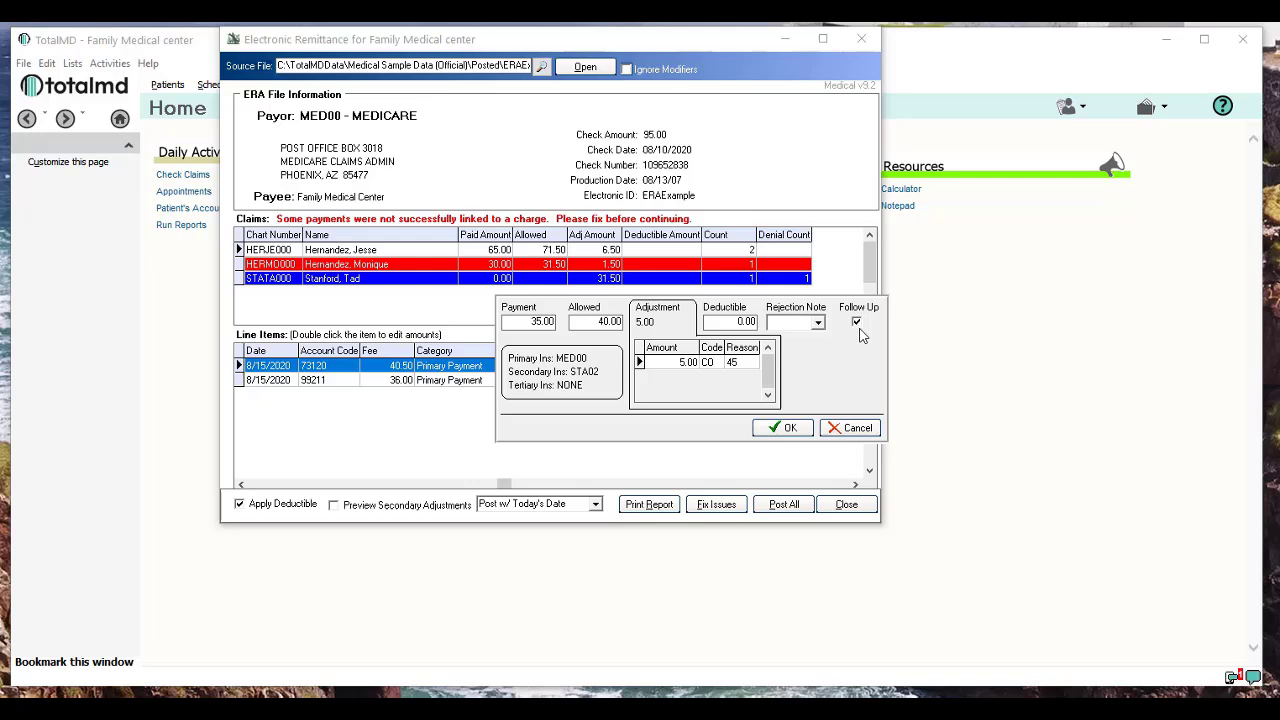
mouse_move(844, 372)
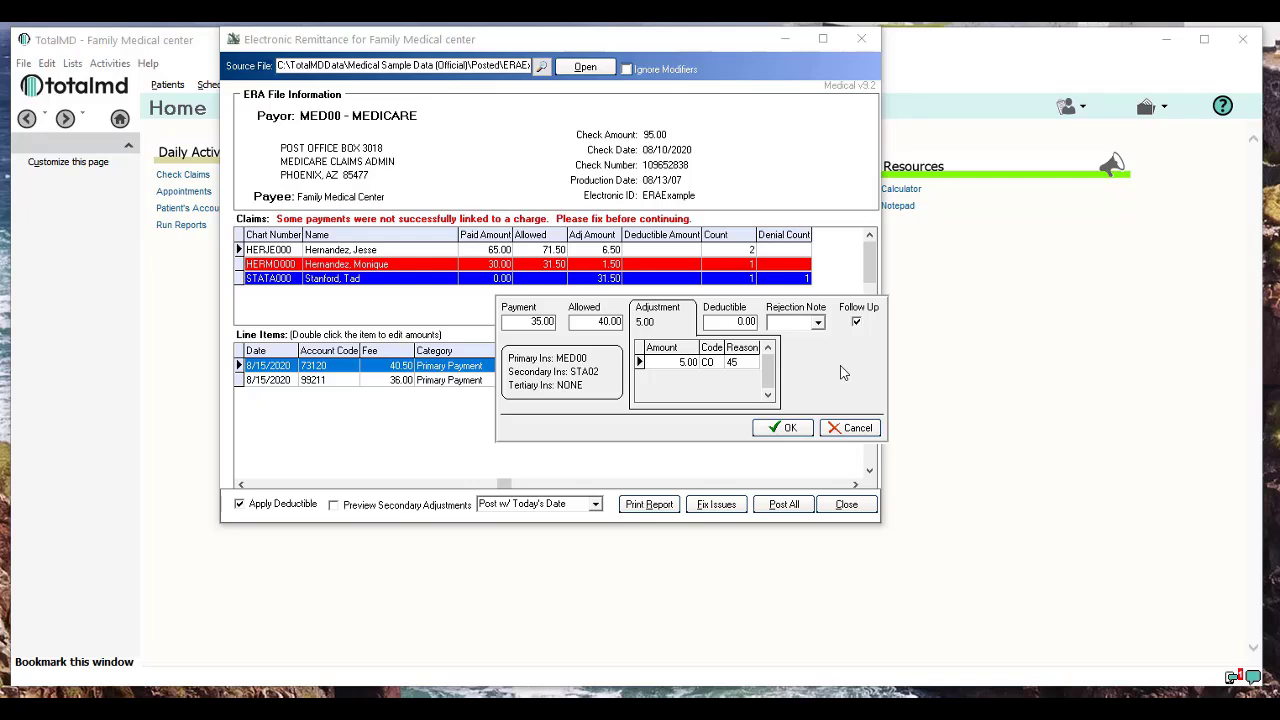
mouse_move(848, 448)
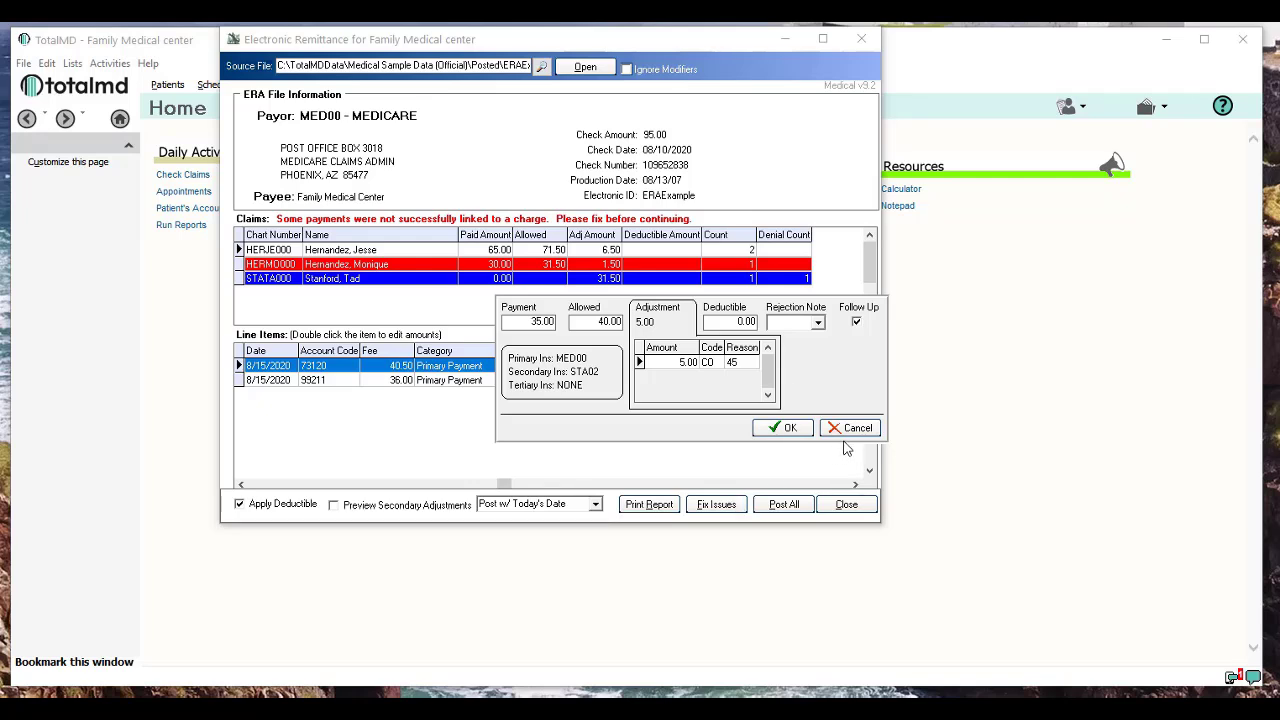
left_click(784, 428)
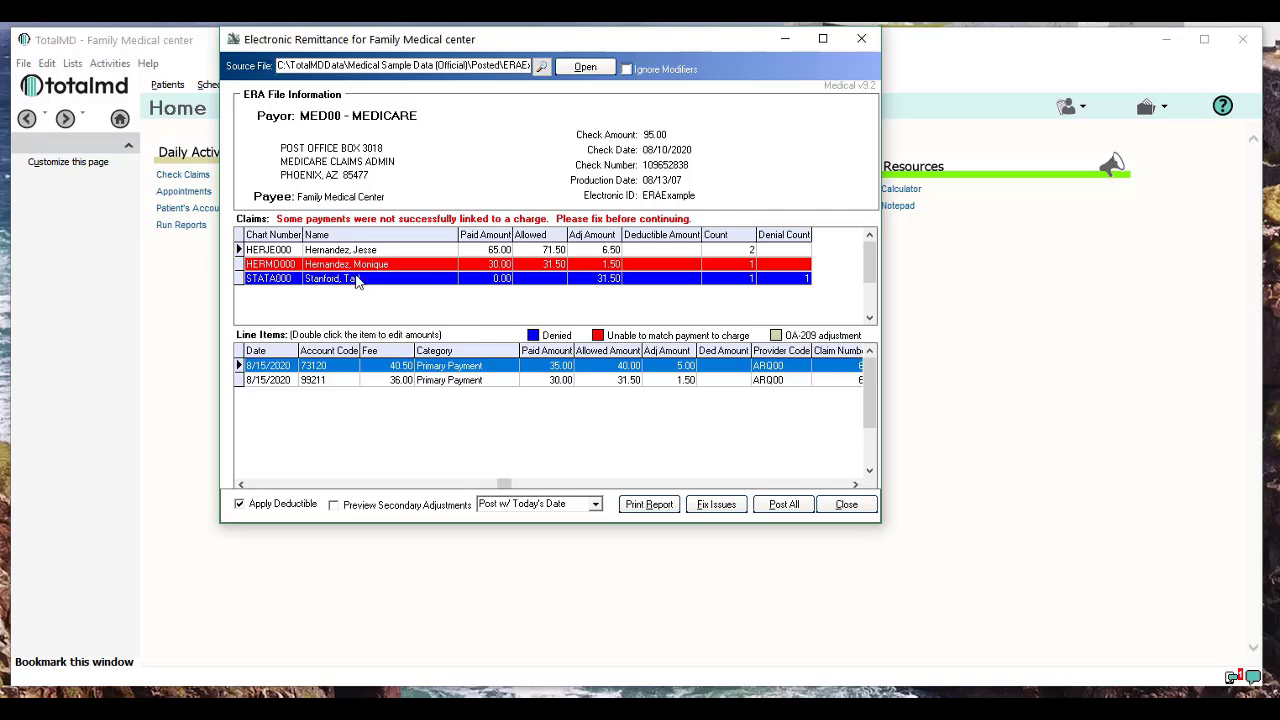
Step: Show the red HERM000 claim's line items and start Fix Issues for its unmatched 99211 payment
left_click(348, 264)
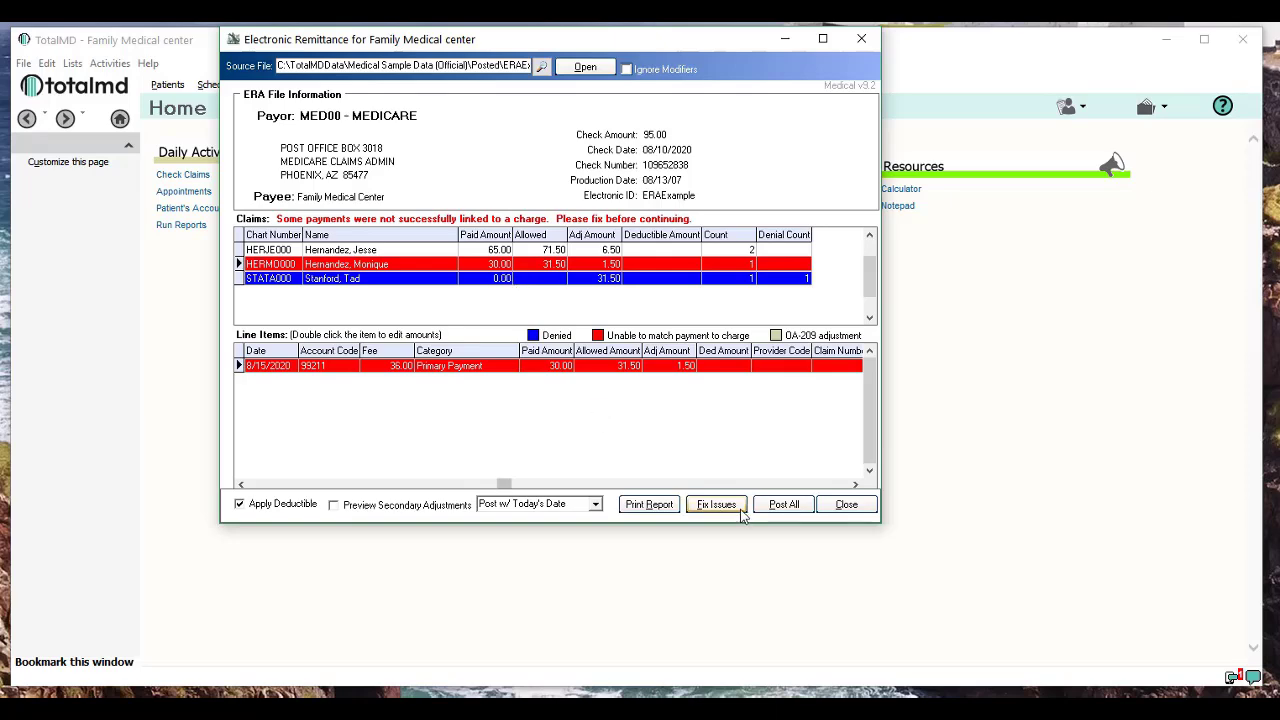
left_click(716, 504)
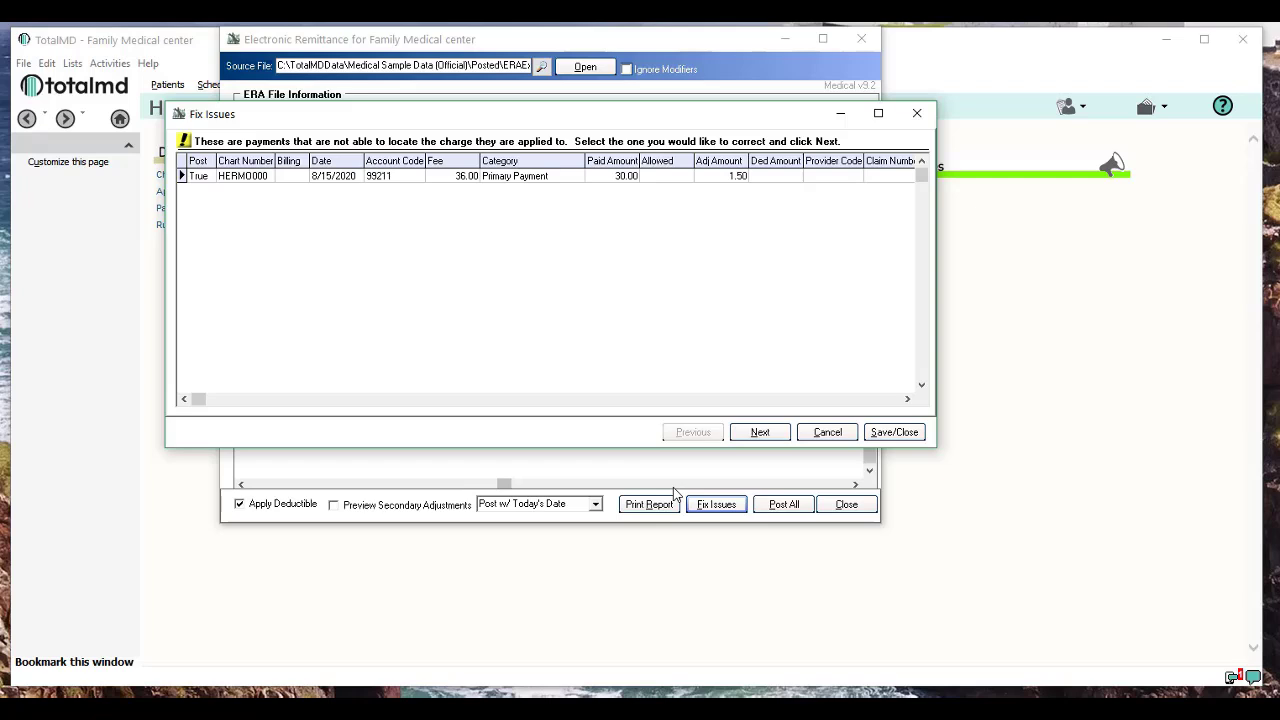
Step: Match the unmatched 99211 payment to the 8/15/2020 99212 office visit charge
left_click(514, 176)
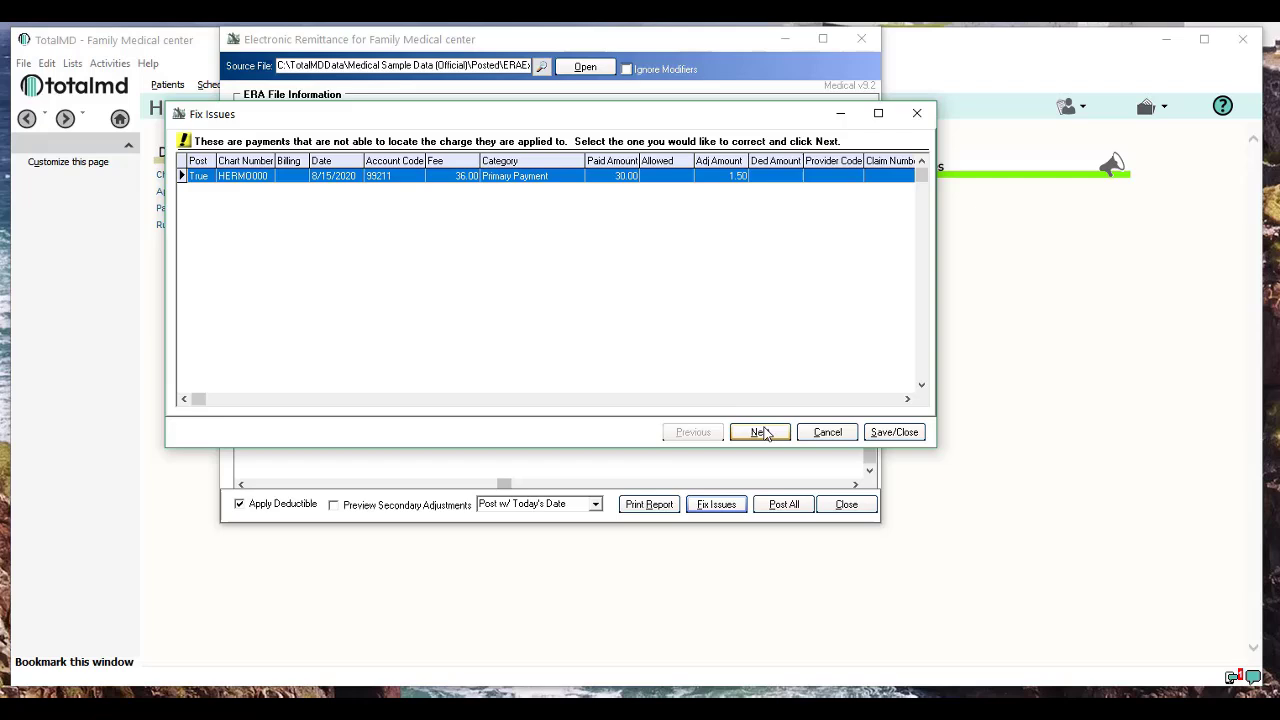
left_click(760, 432)
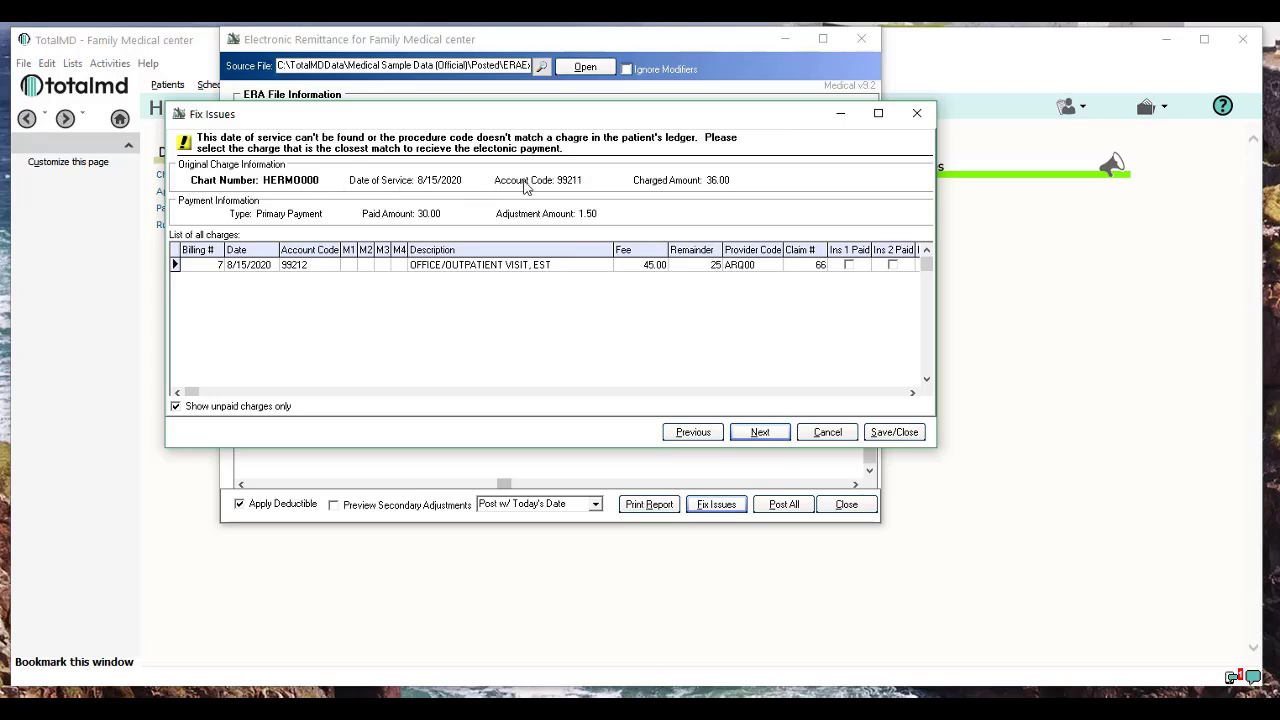
mouse_move(428, 194)
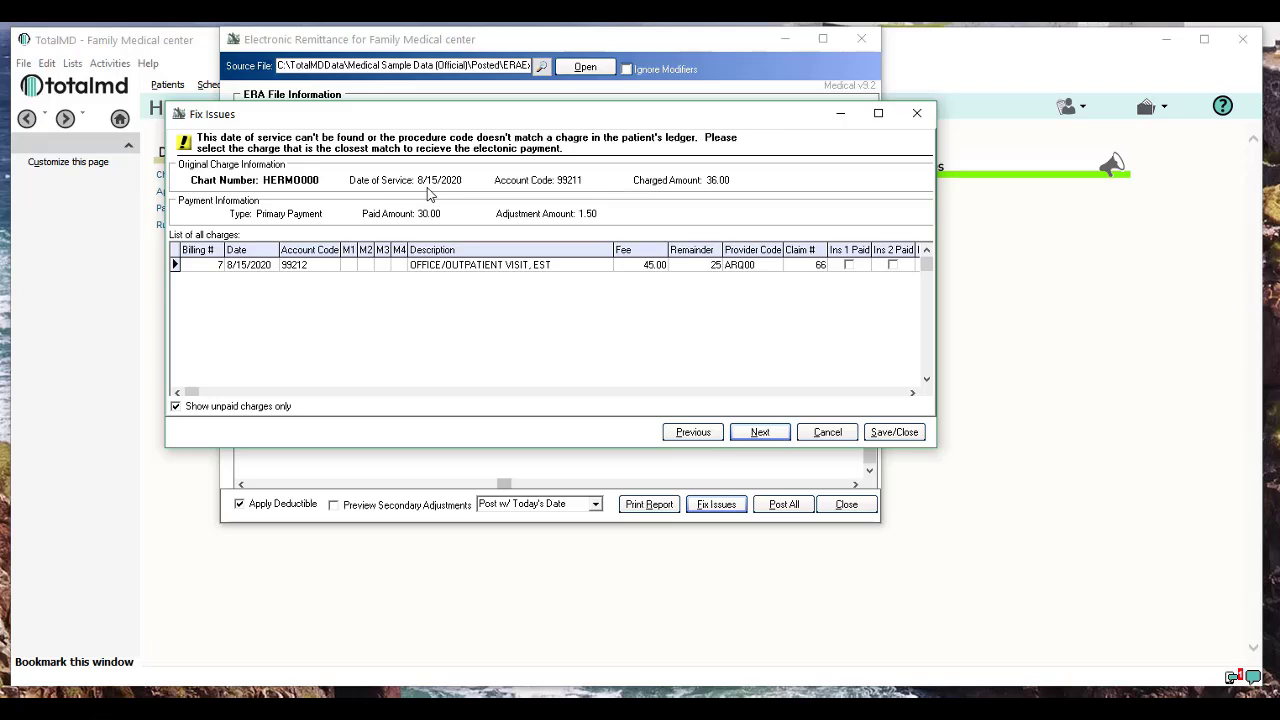
mouse_move(572, 192)
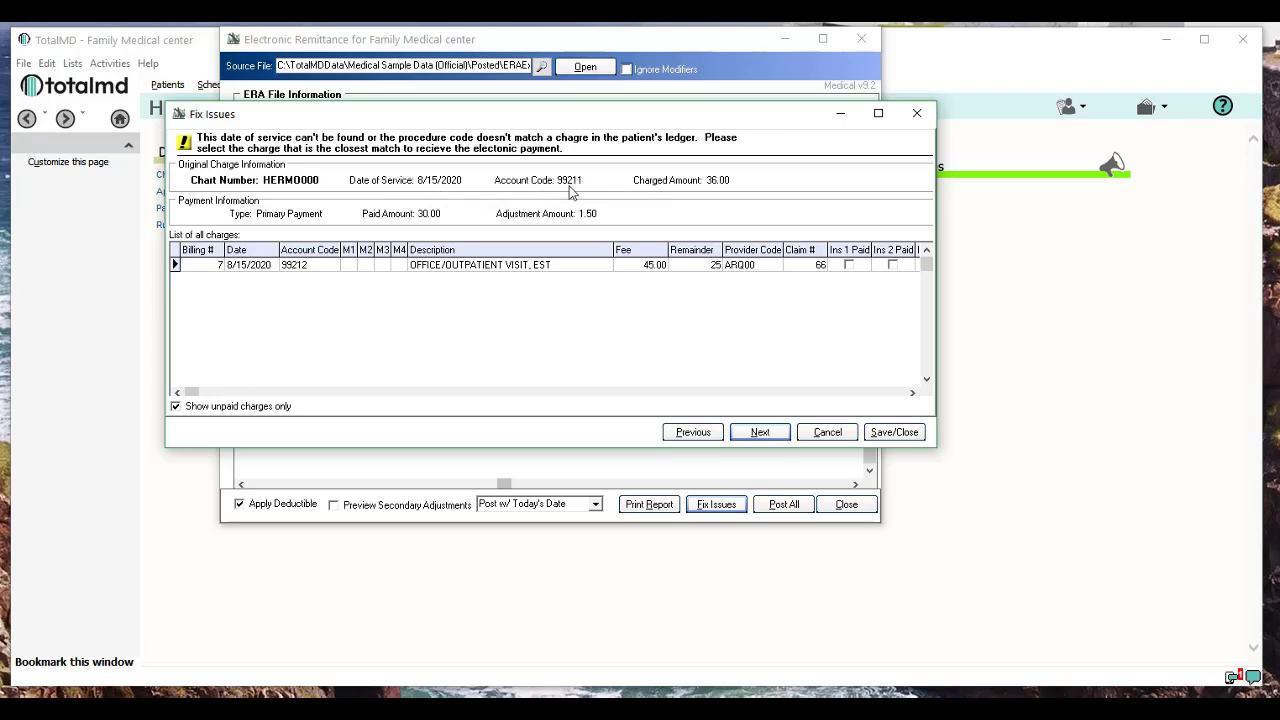
mouse_move(624, 198)
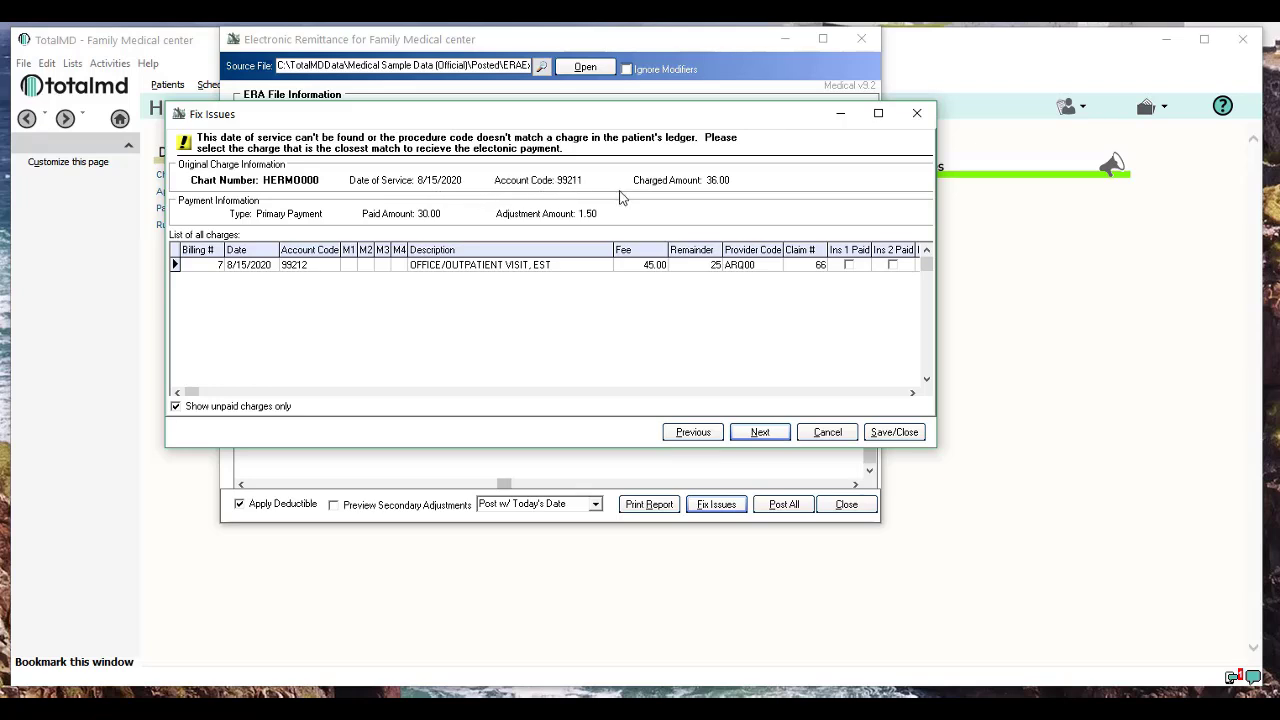
mouse_move(360, 260)
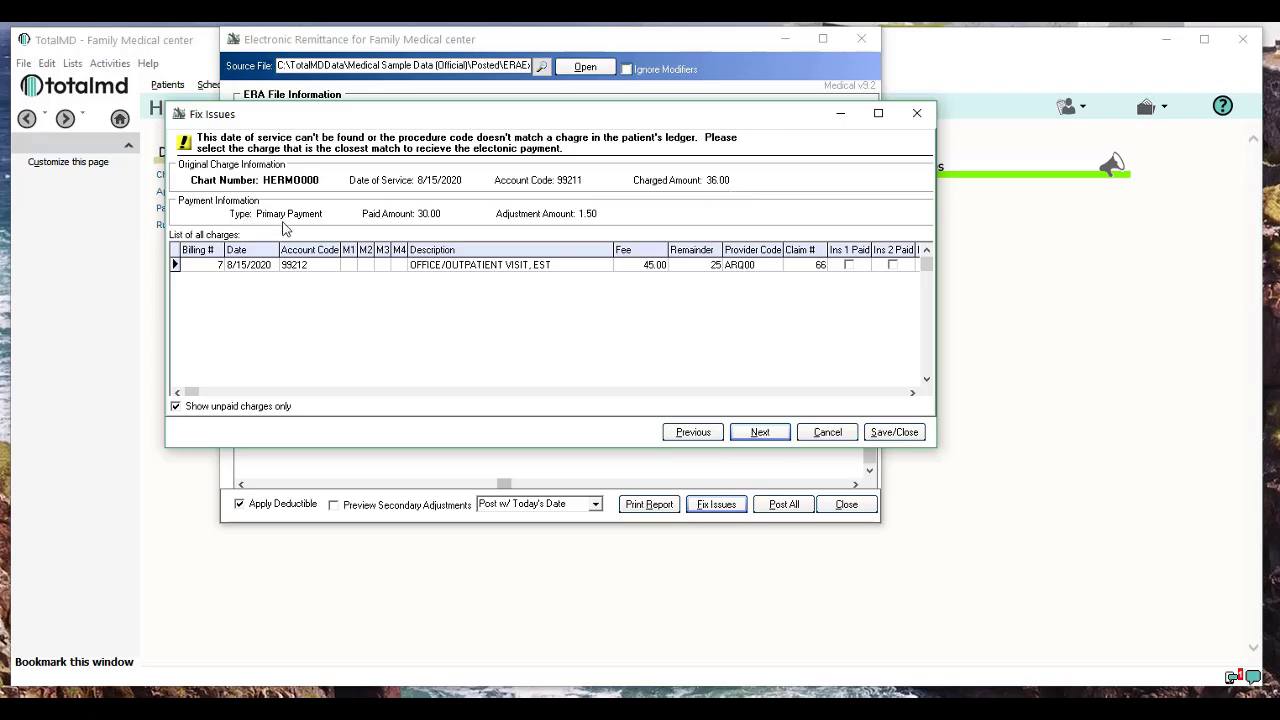
mouse_move(450, 220)
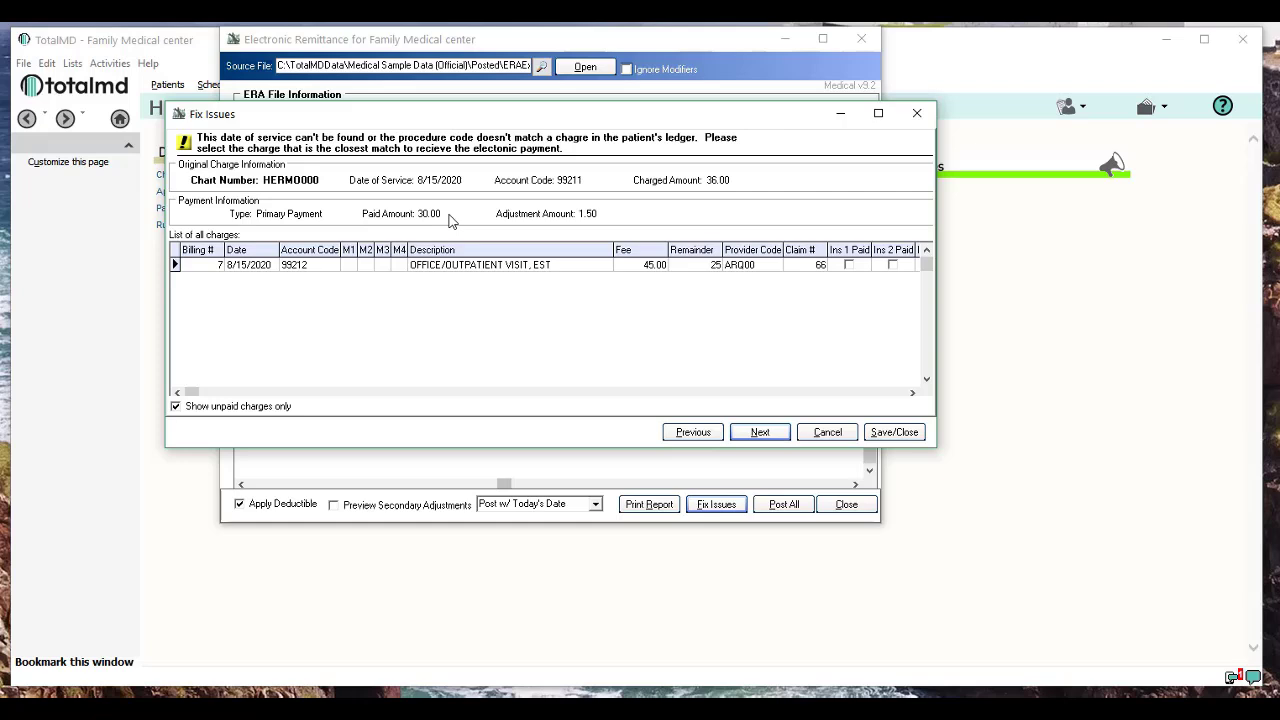
mouse_move(520, 244)
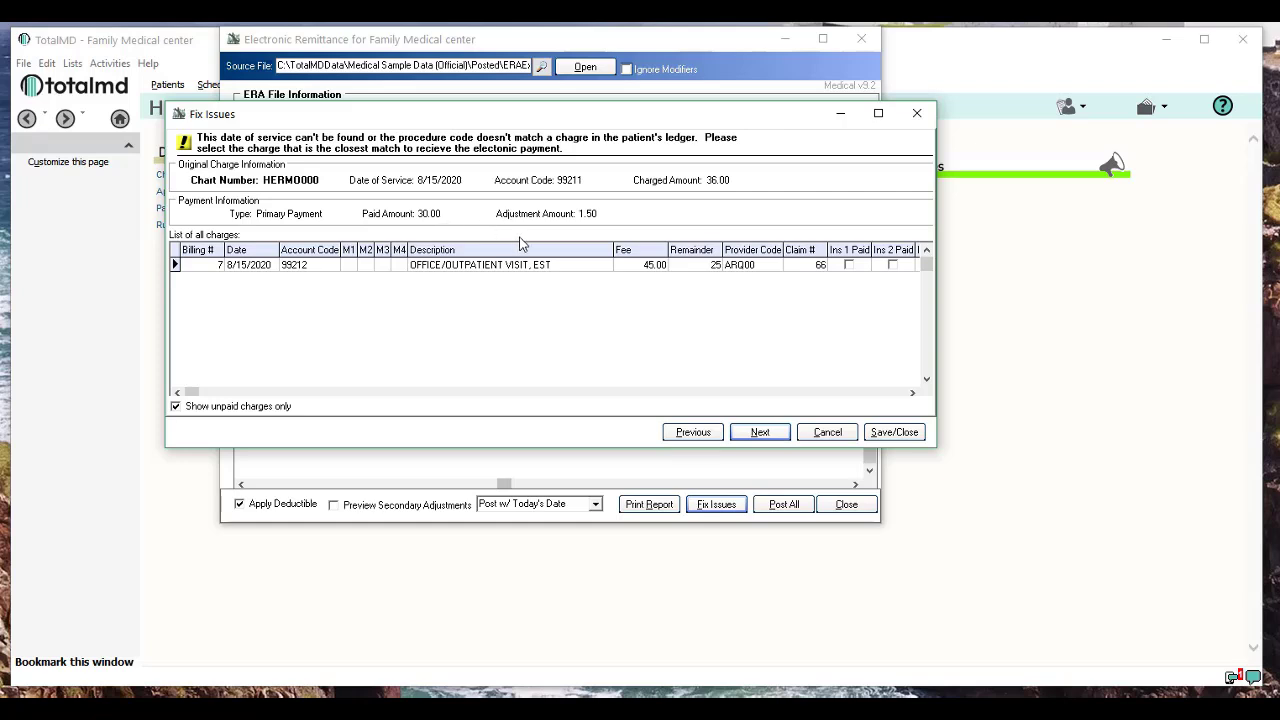
mouse_move(232, 374)
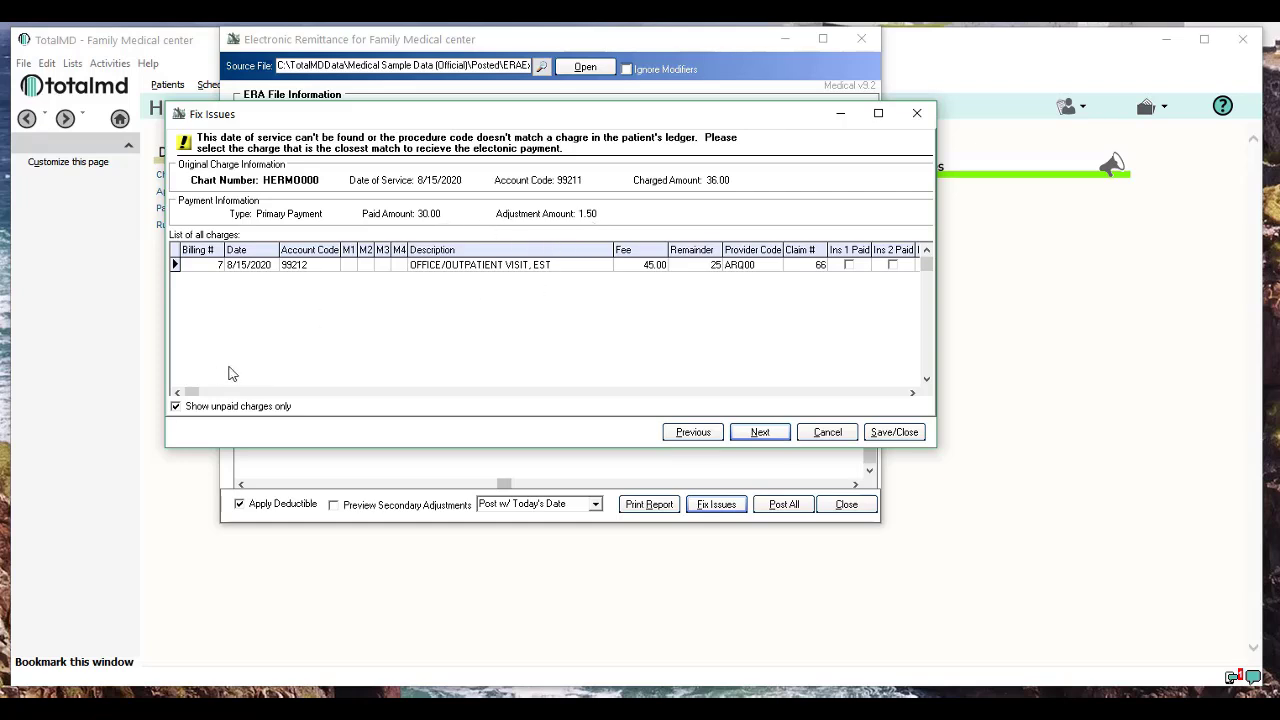
mouse_move(554, 320)
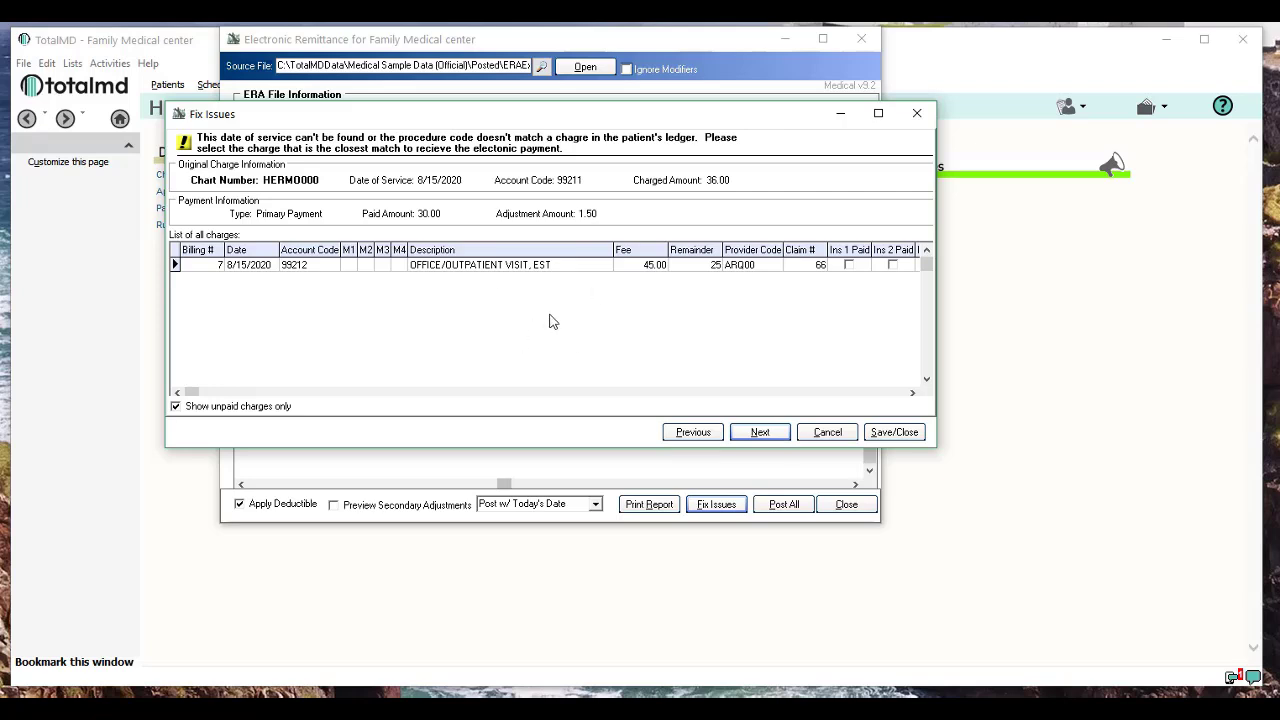
mouse_move(538, 318)
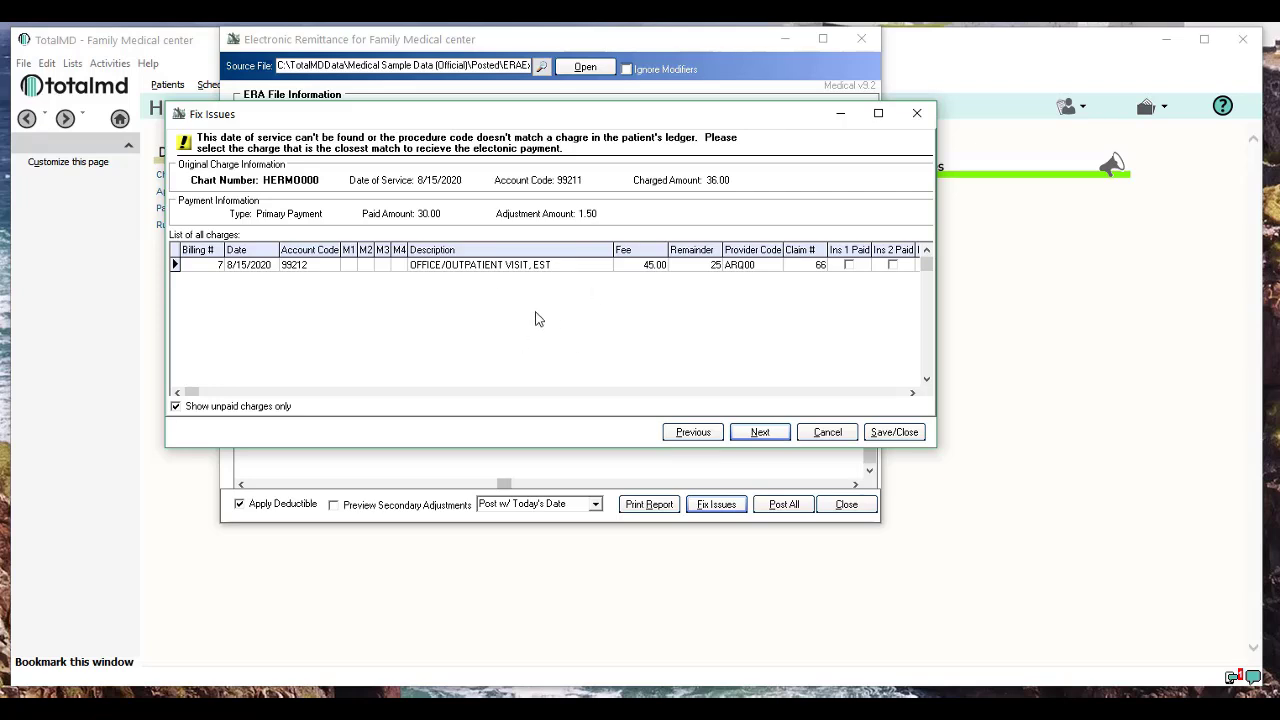
mouse_move(432, 194)
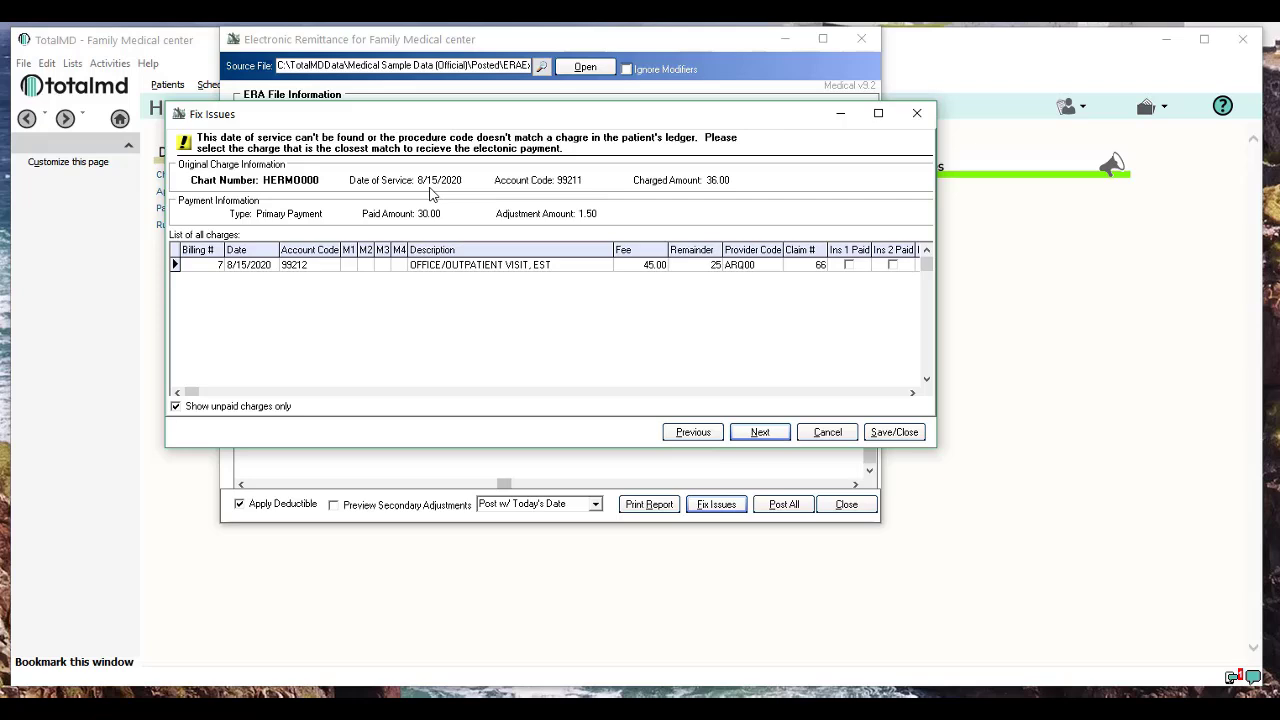
left_click(304, 264)
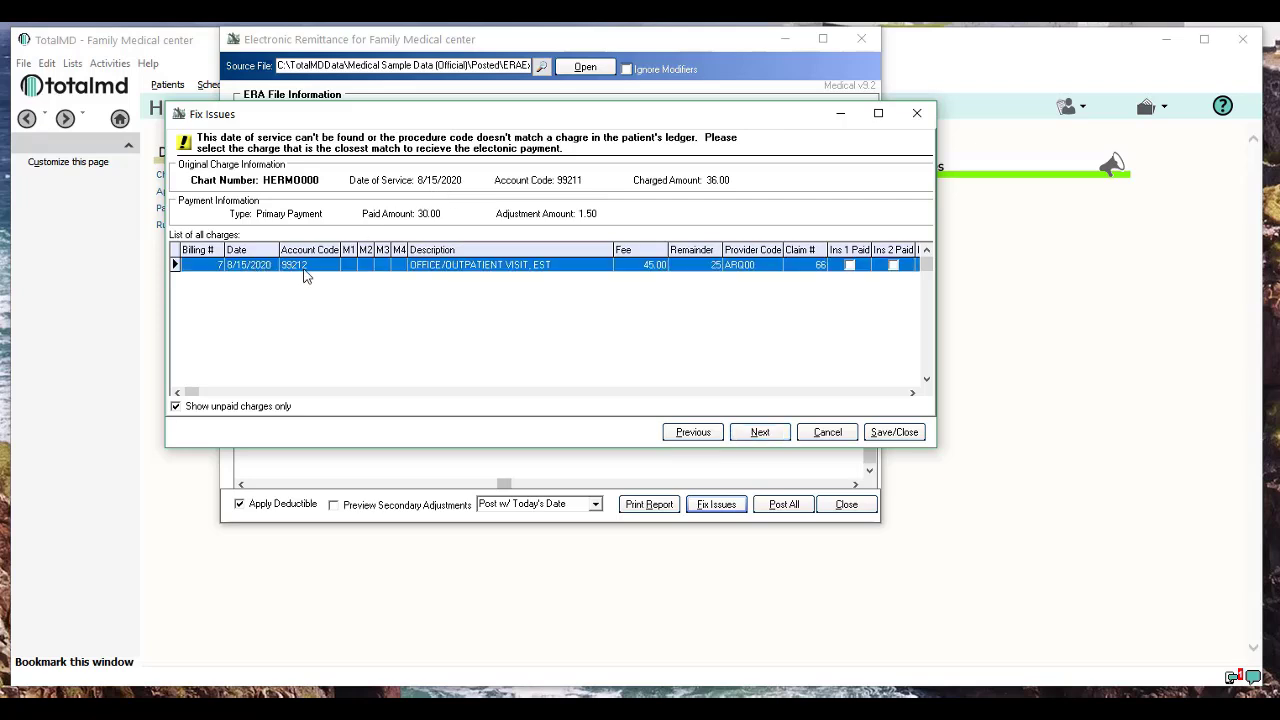
mouse_move(528, 256)
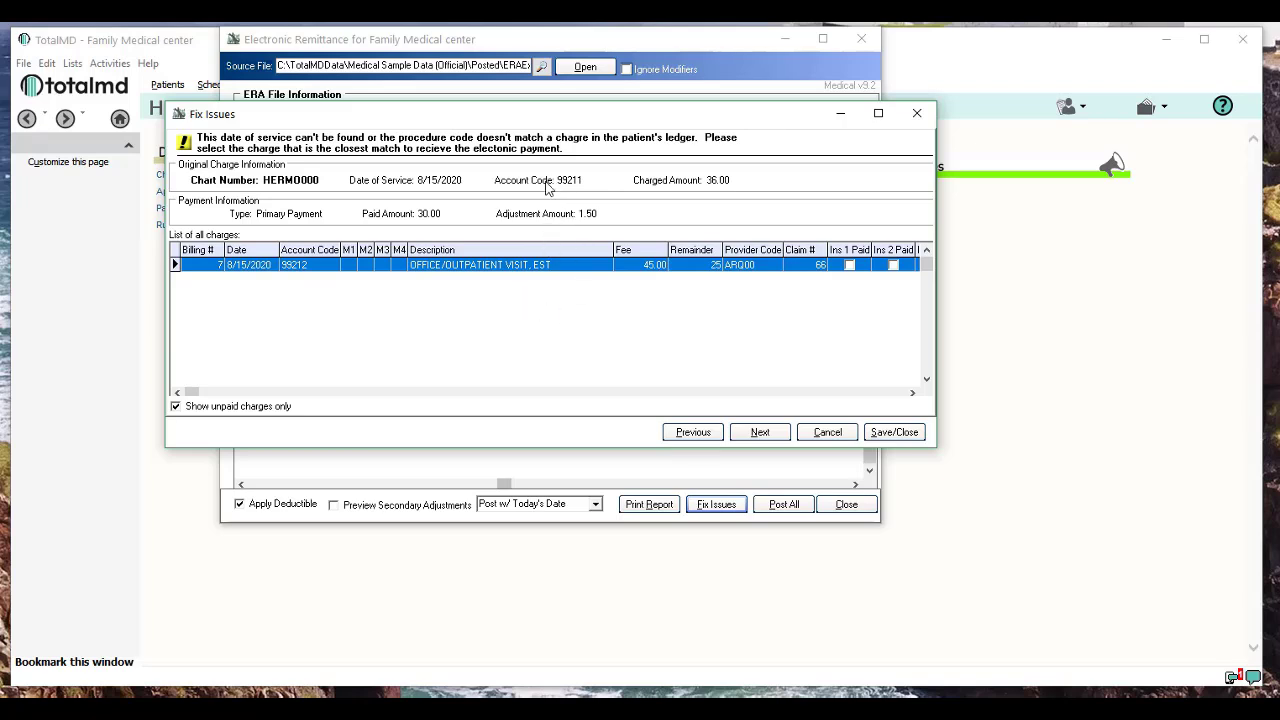
mouse_move(556, 292)
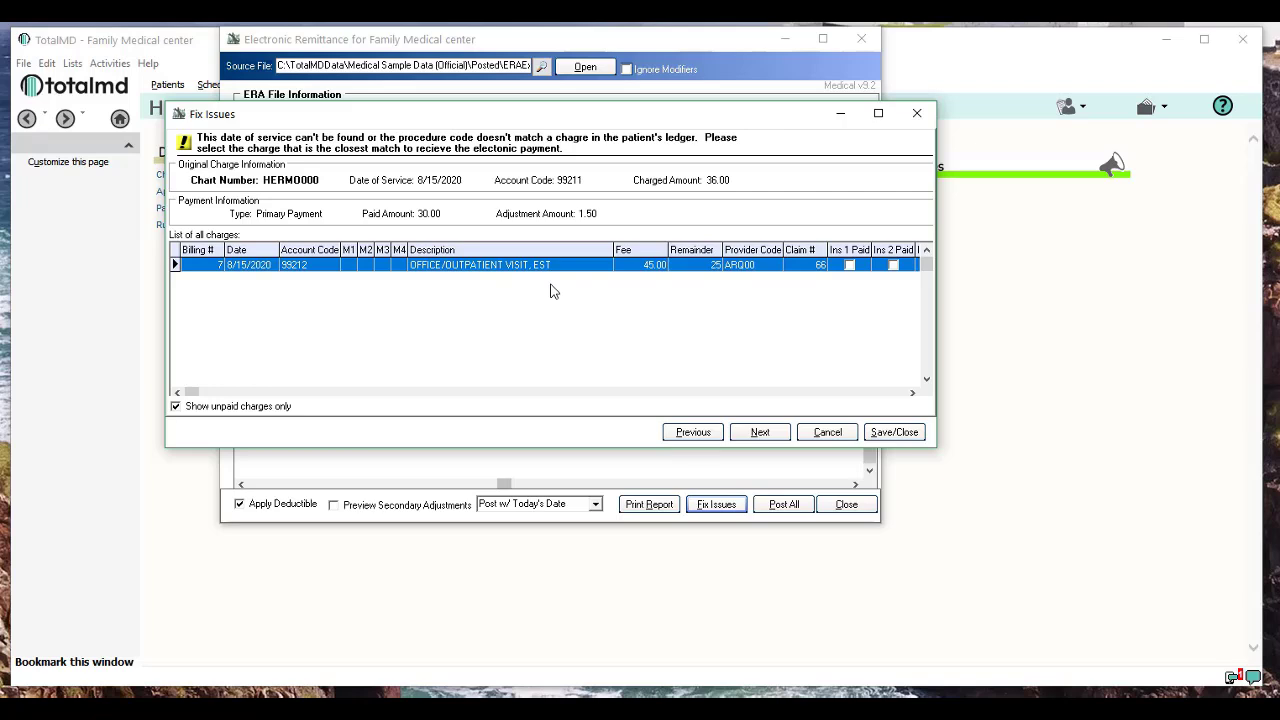
mouse_move(520, 284)
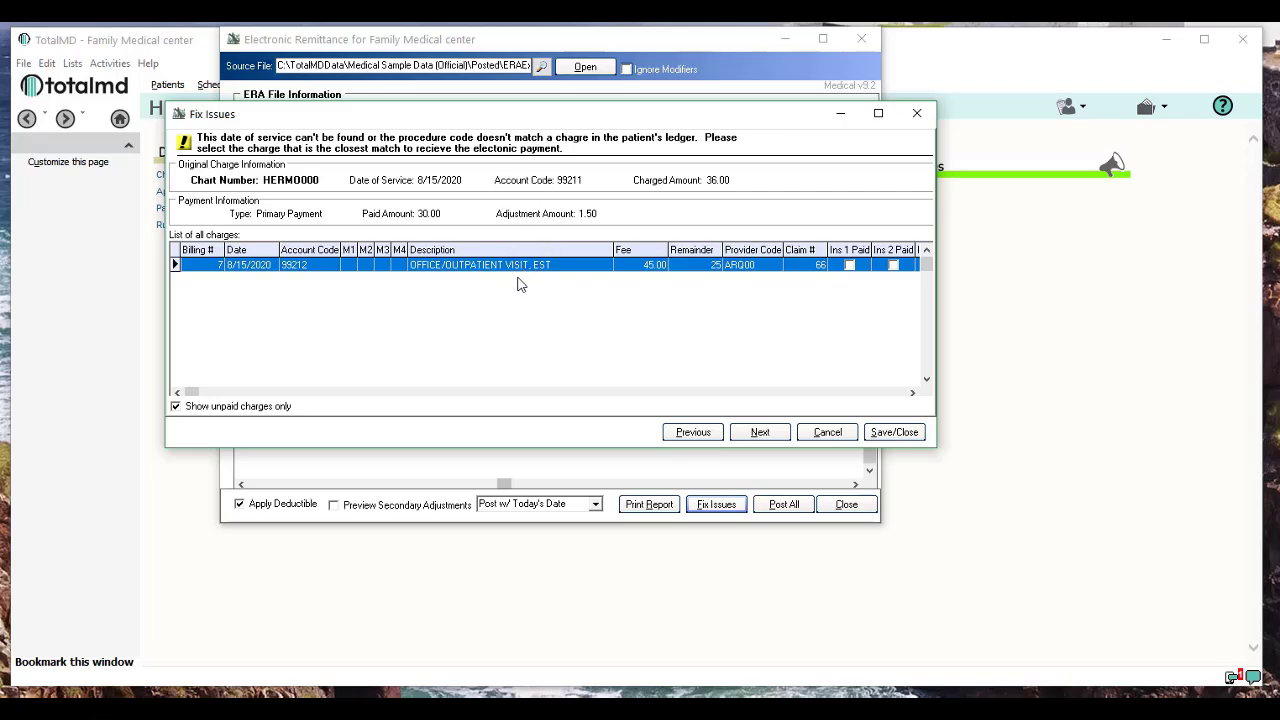
mouse_move(796, 452)
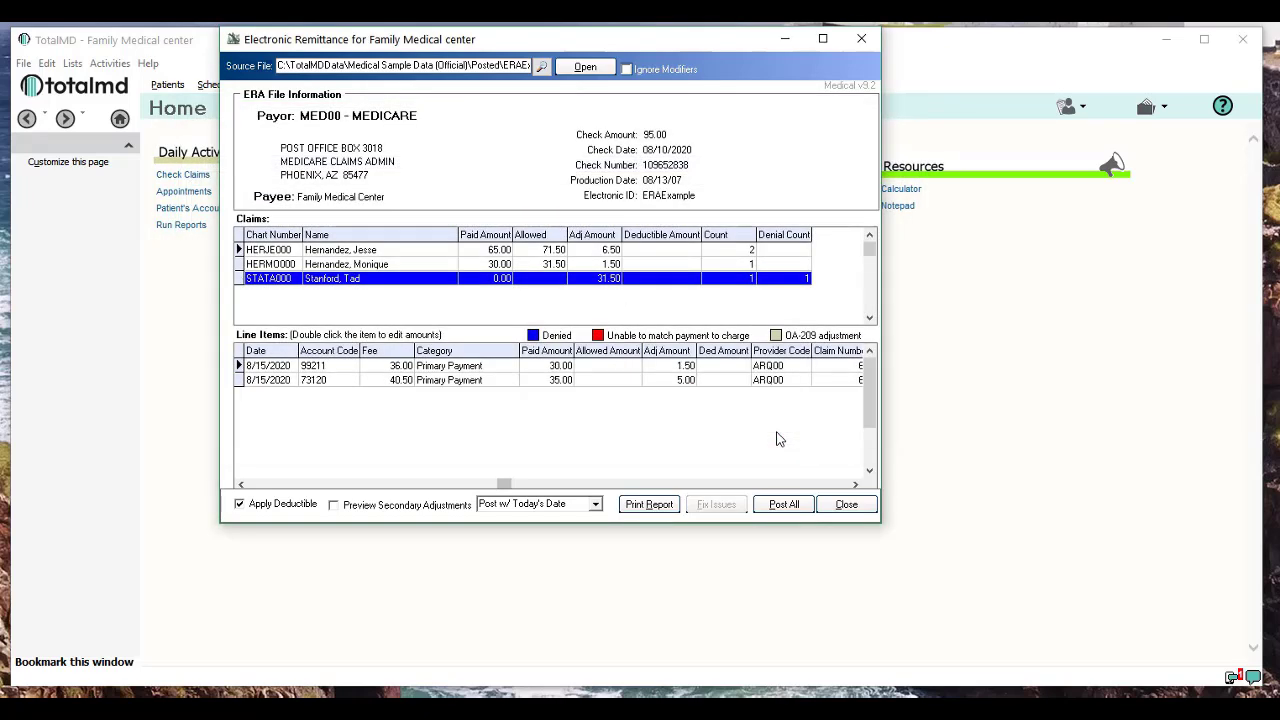
mouse_move(732, 428)
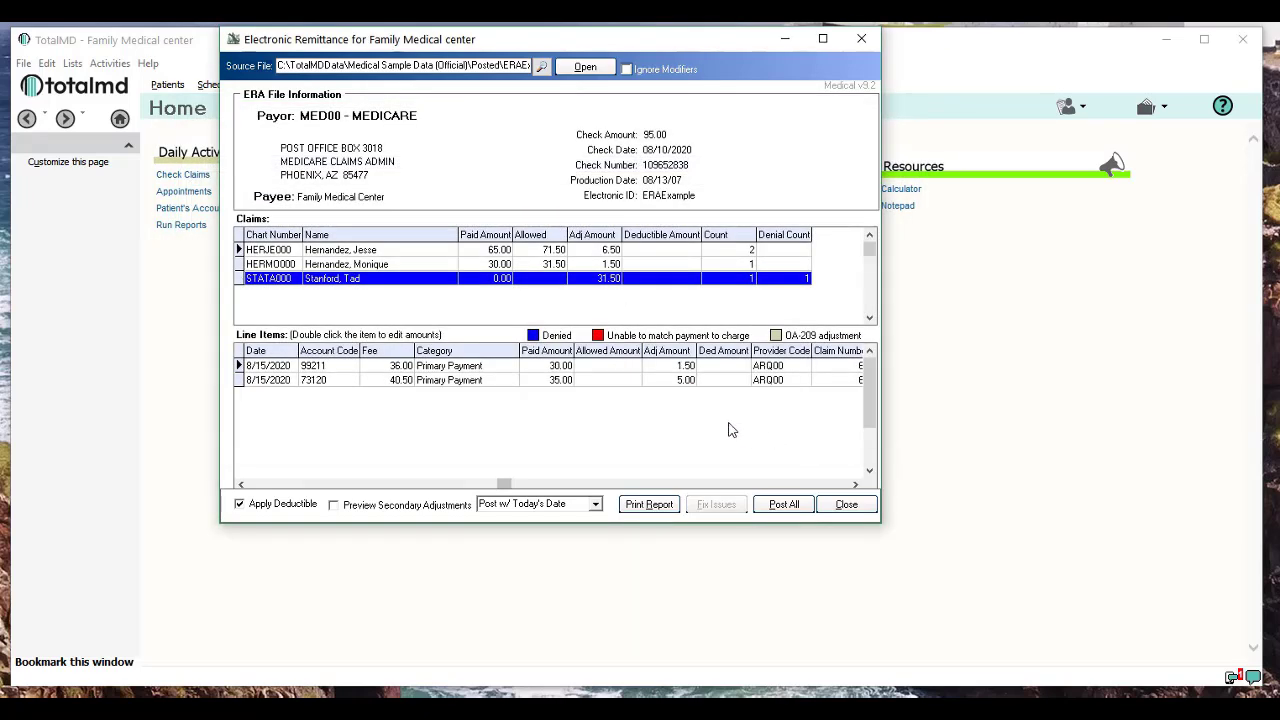
left_click(370, 264)
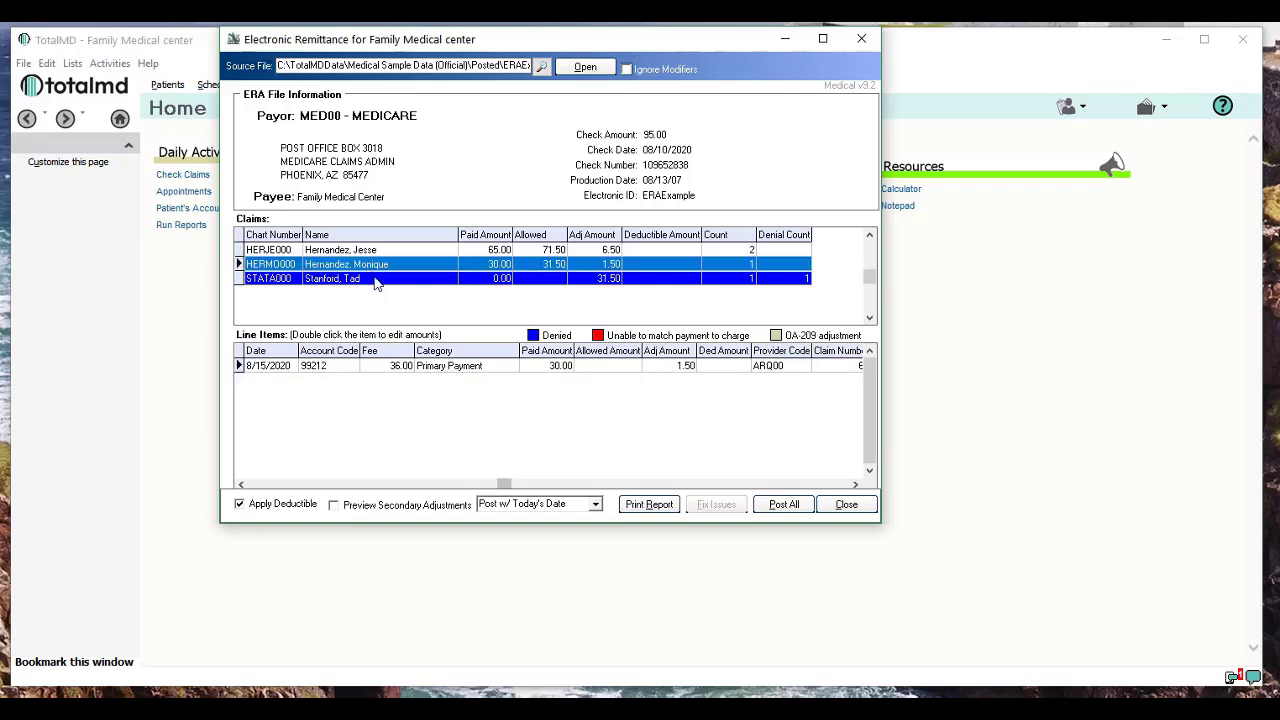
left_click(330, 278)
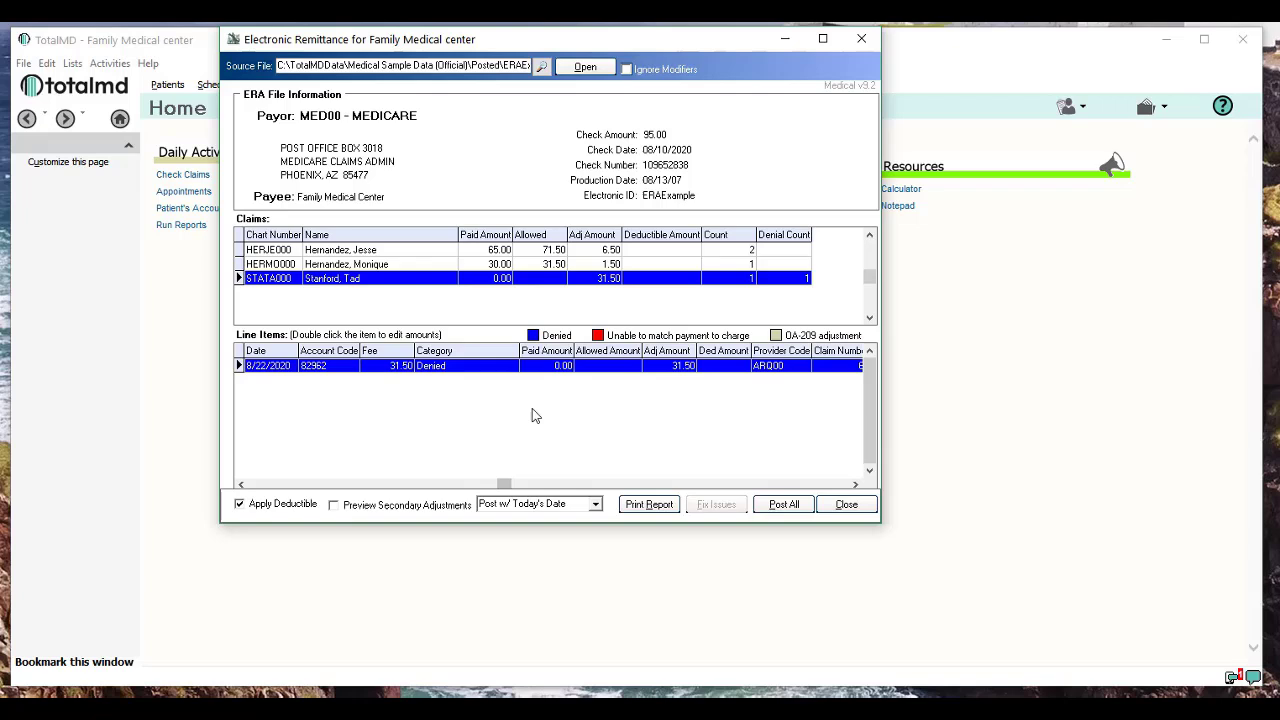
mouse_move(578, 402)
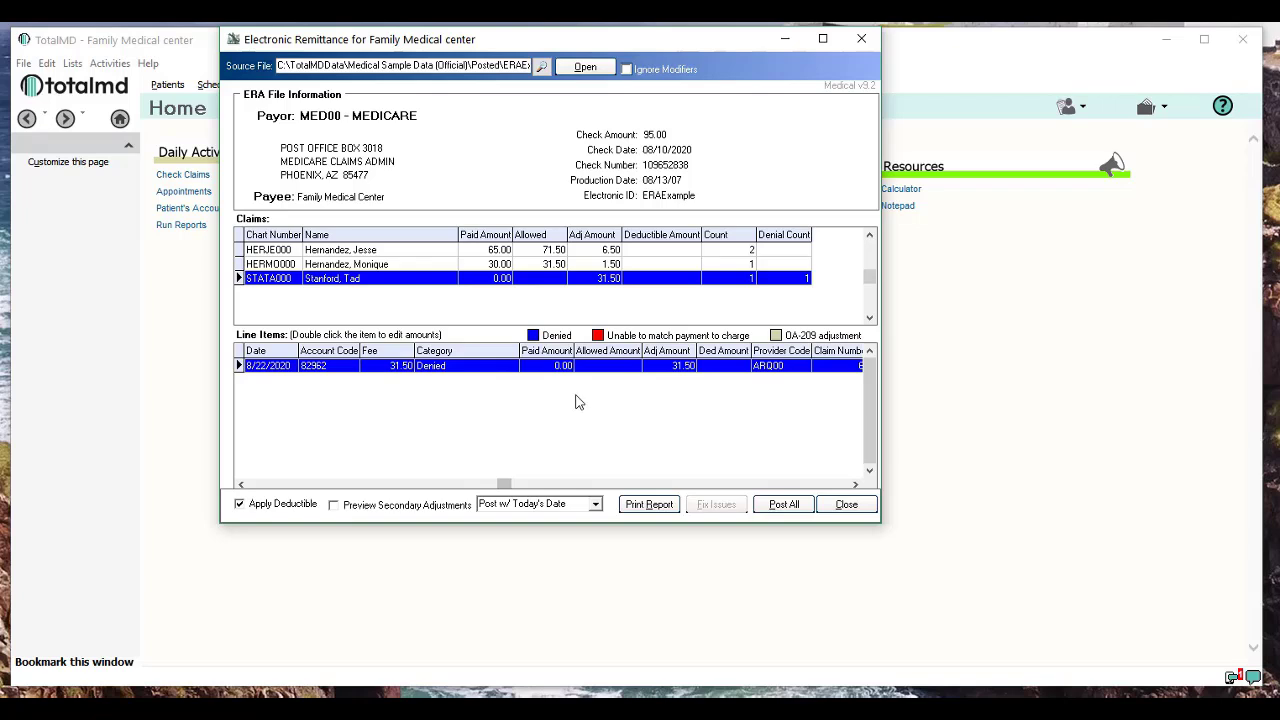
mouse_move(508, 384)
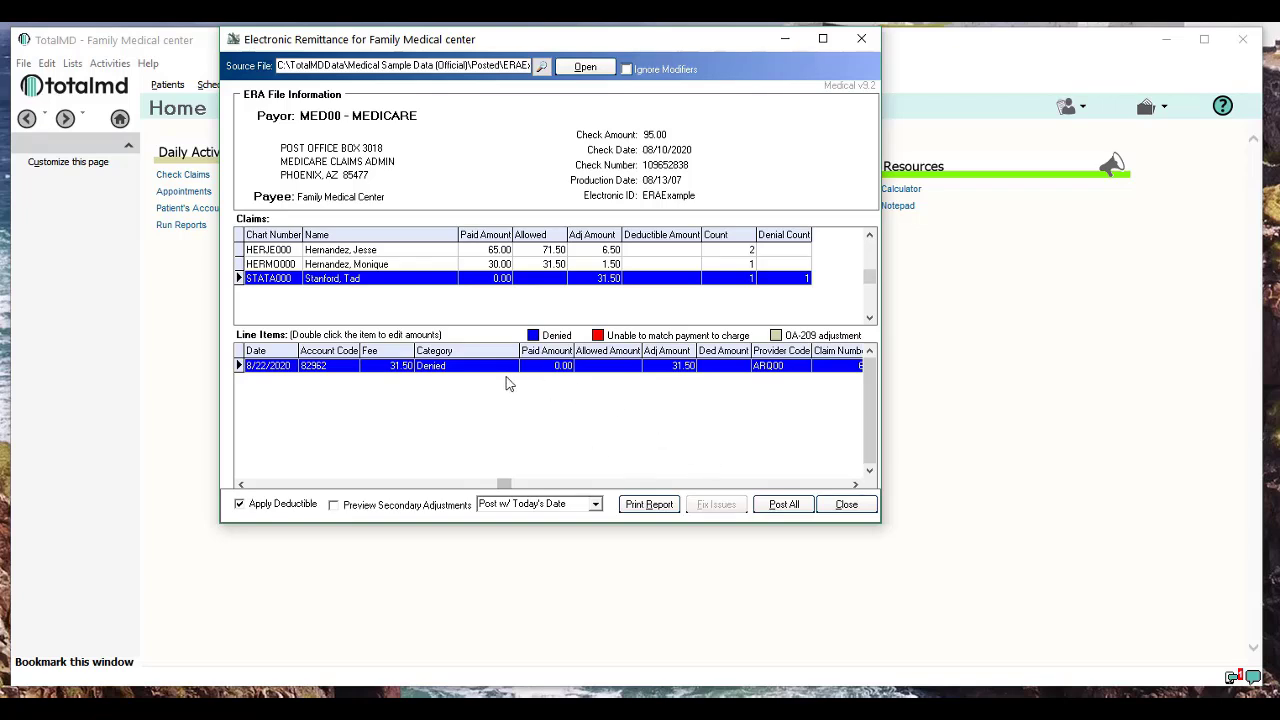
mouse_move(476, 378)
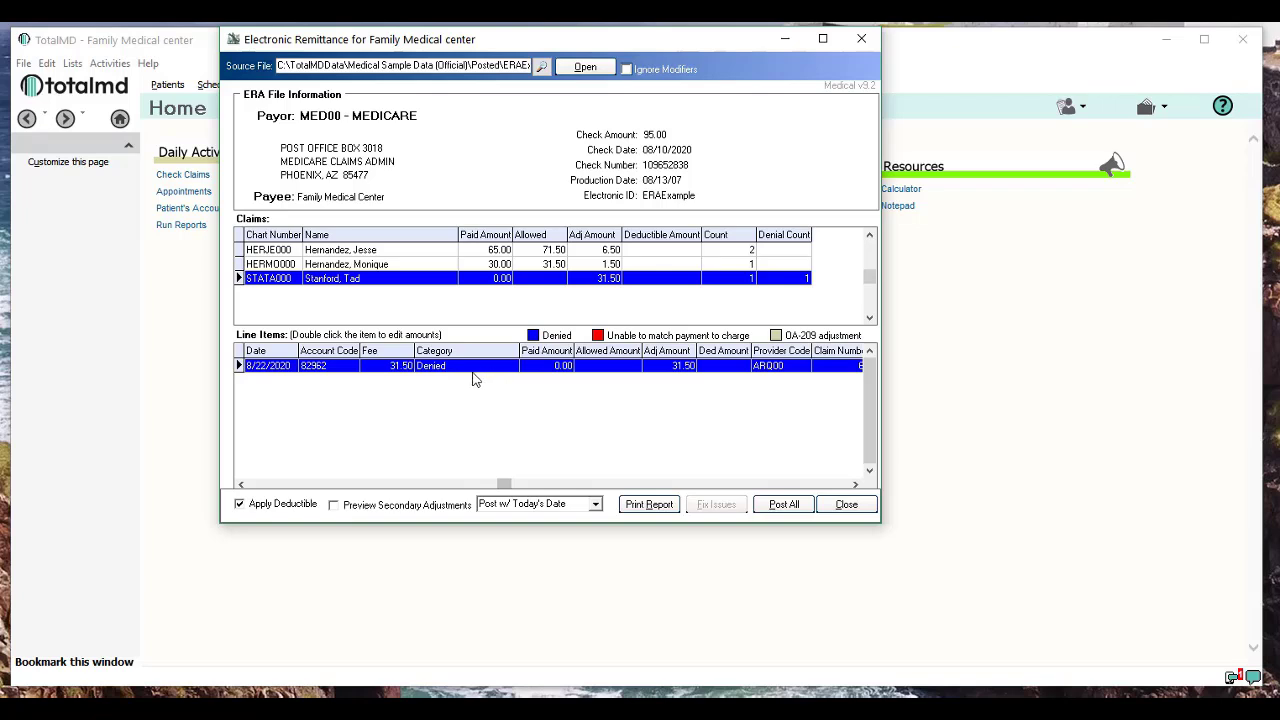
mouse_move(352, 452)
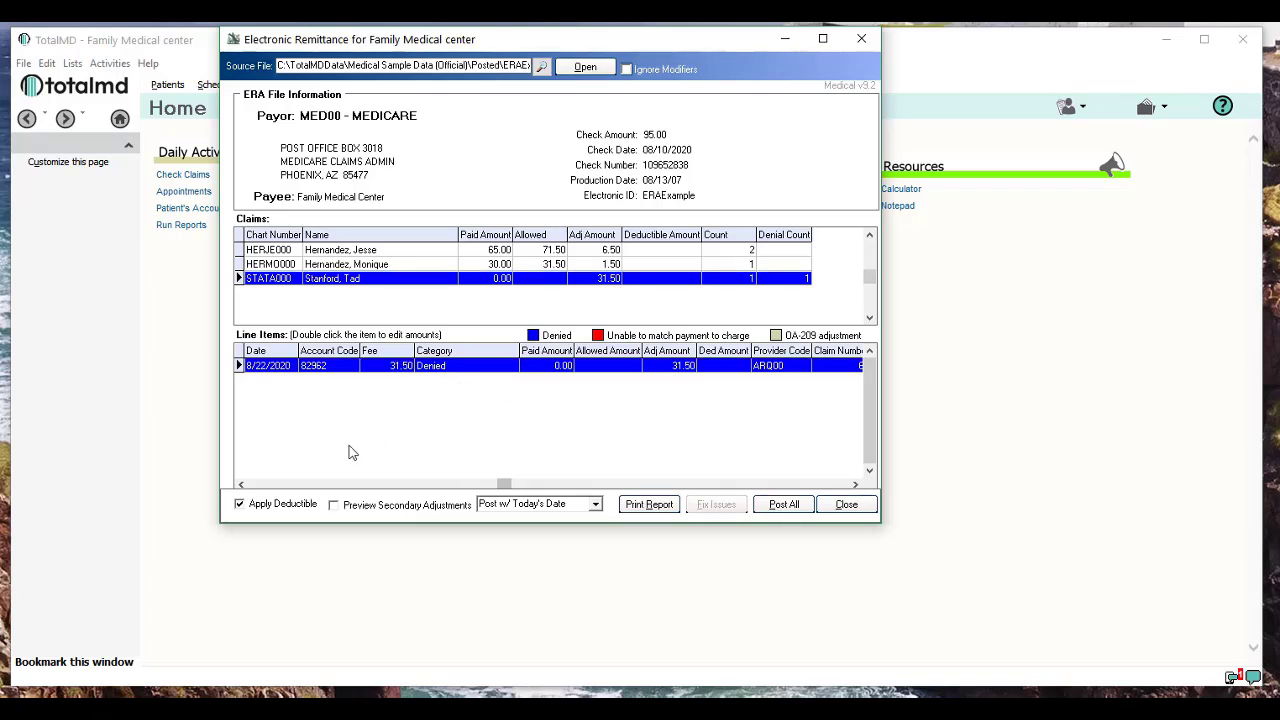
mouse_move(584, 344)
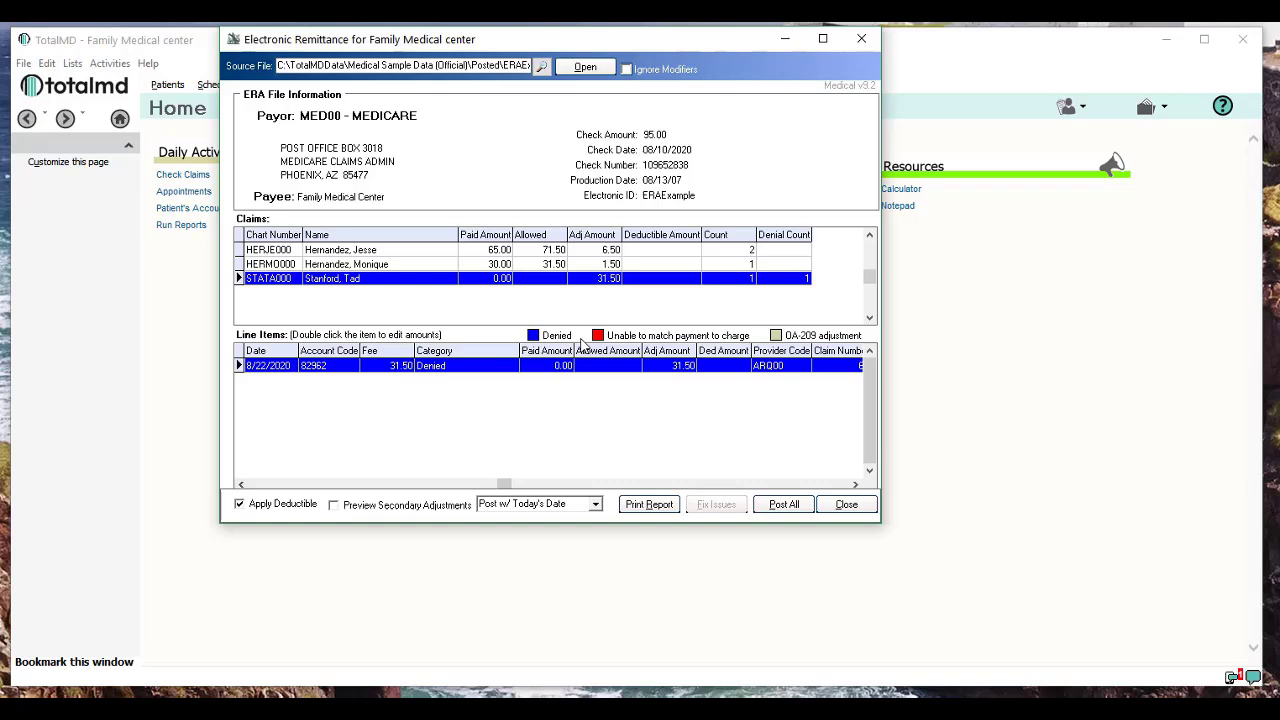
mouse_move(680, 372)
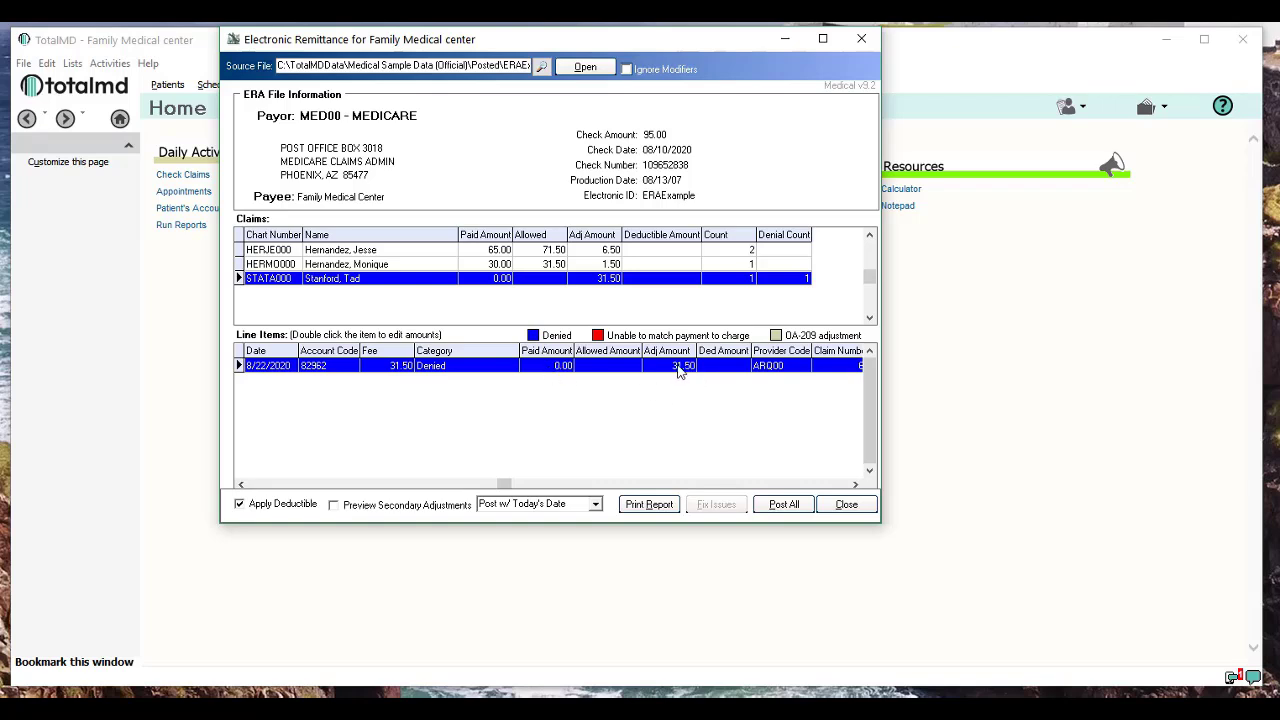
left_click(240, 486)
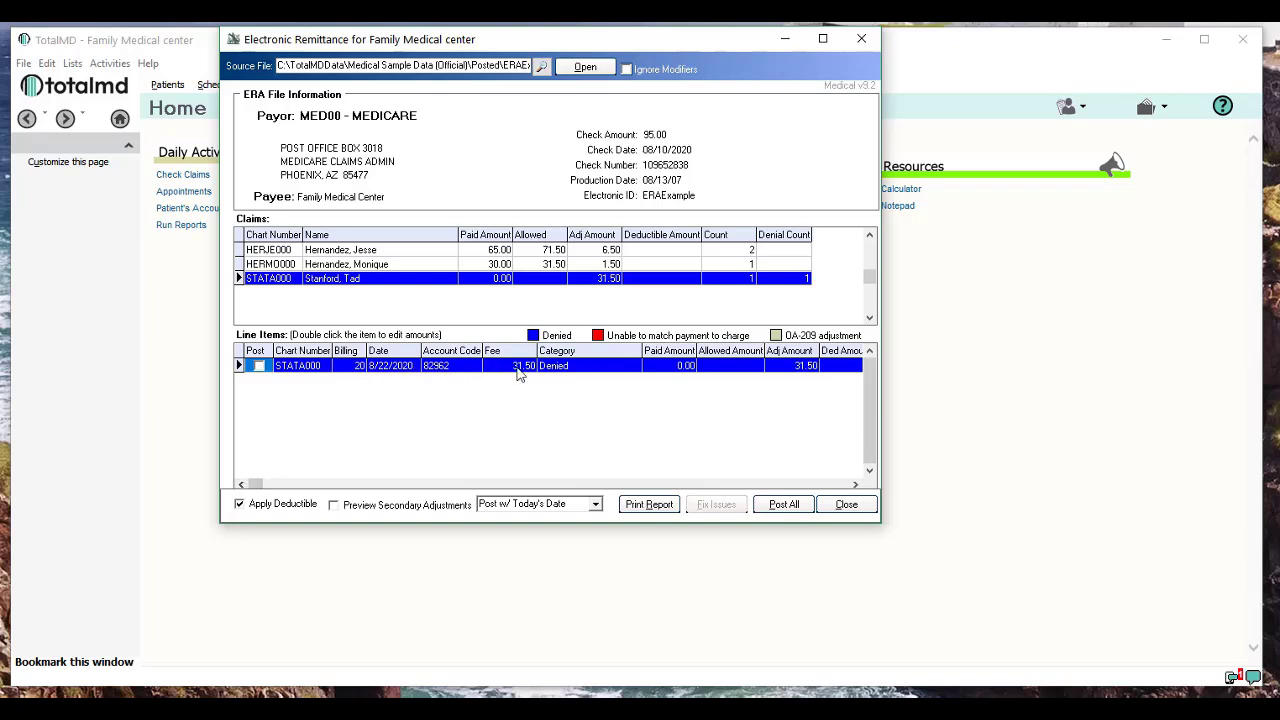
mouse_move(504, 376)
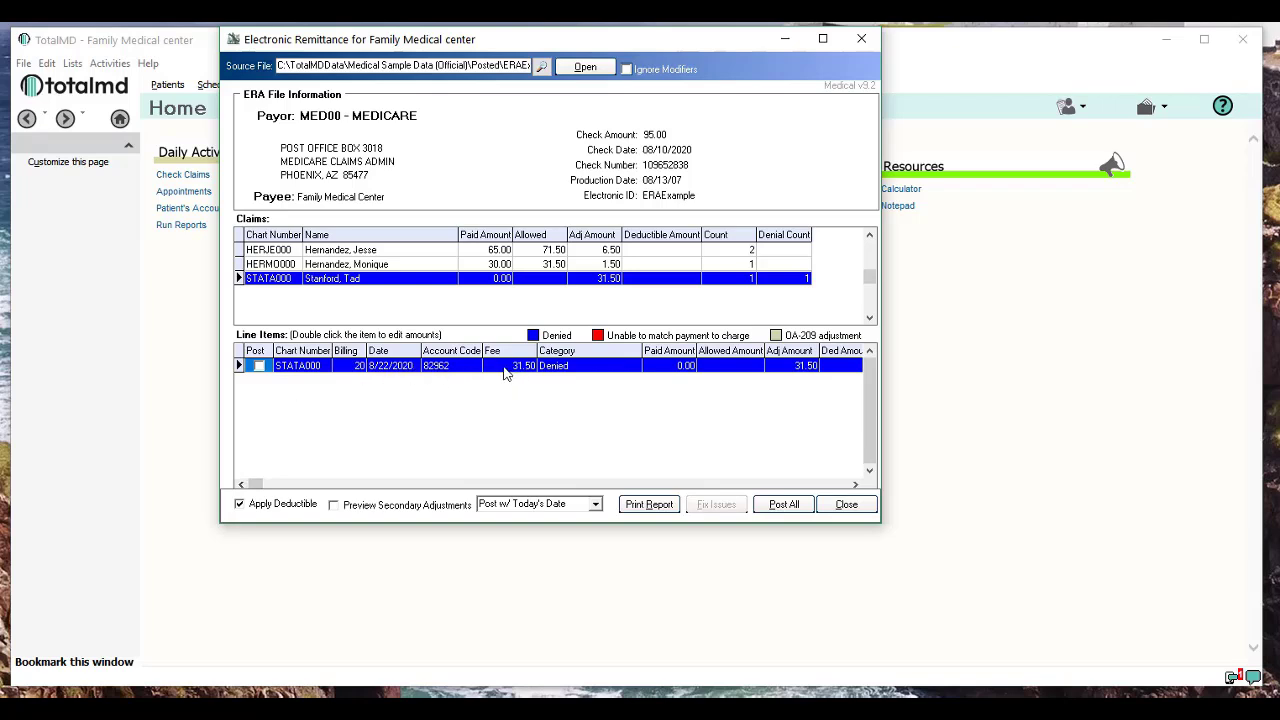
mouse_move(358, 398)
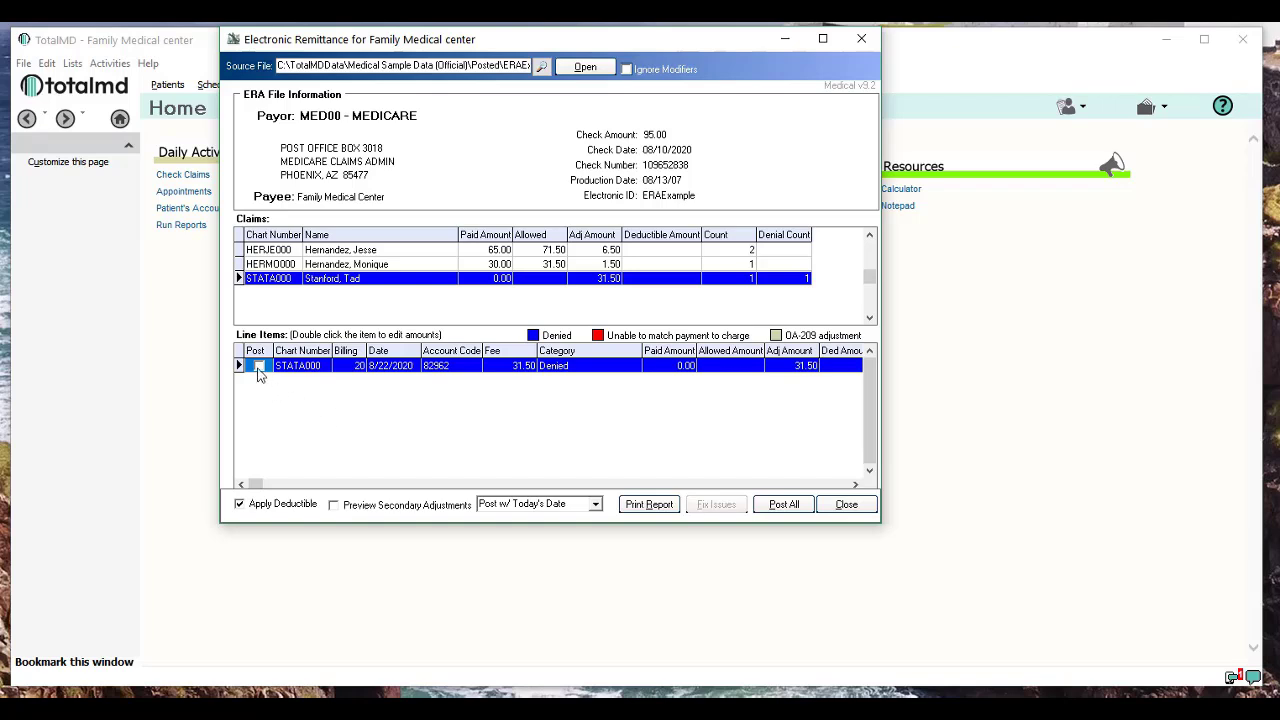
Step: Mark the STATA000 31.50 line item for posting as a $0.00 primary payment, declining the adjustment
left_click(258, 364)
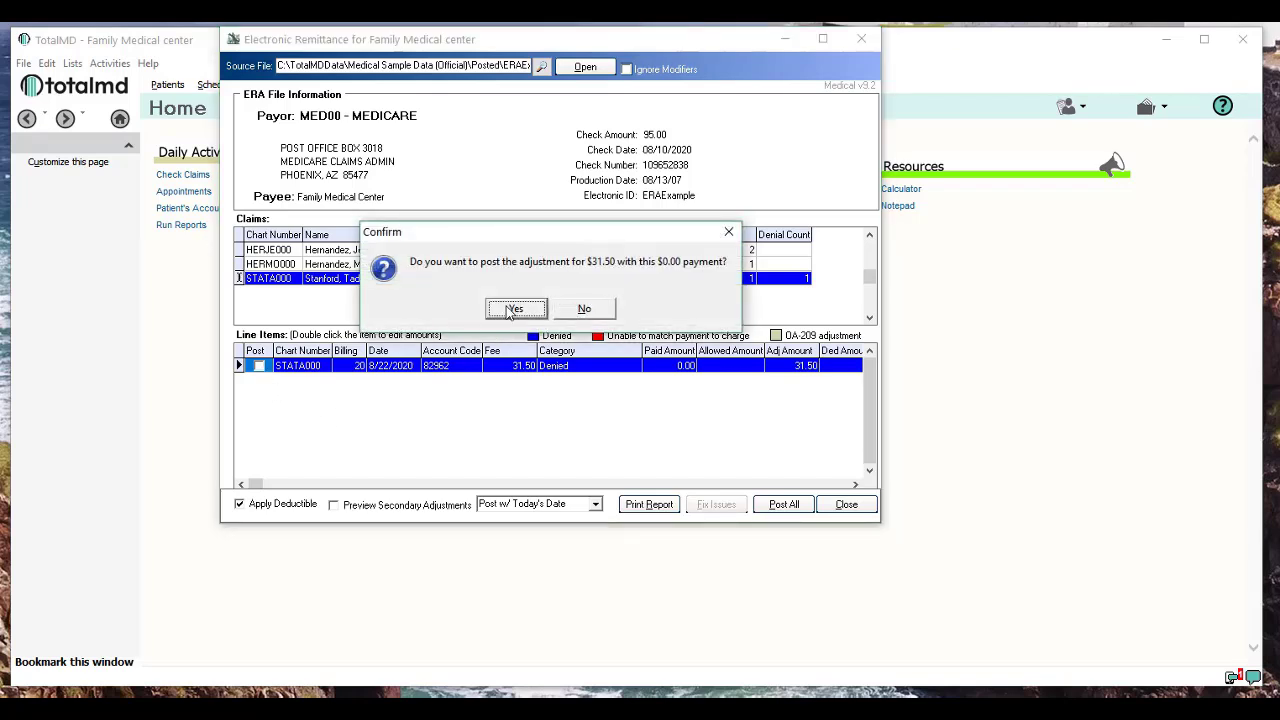
mouse_move(588, 280)
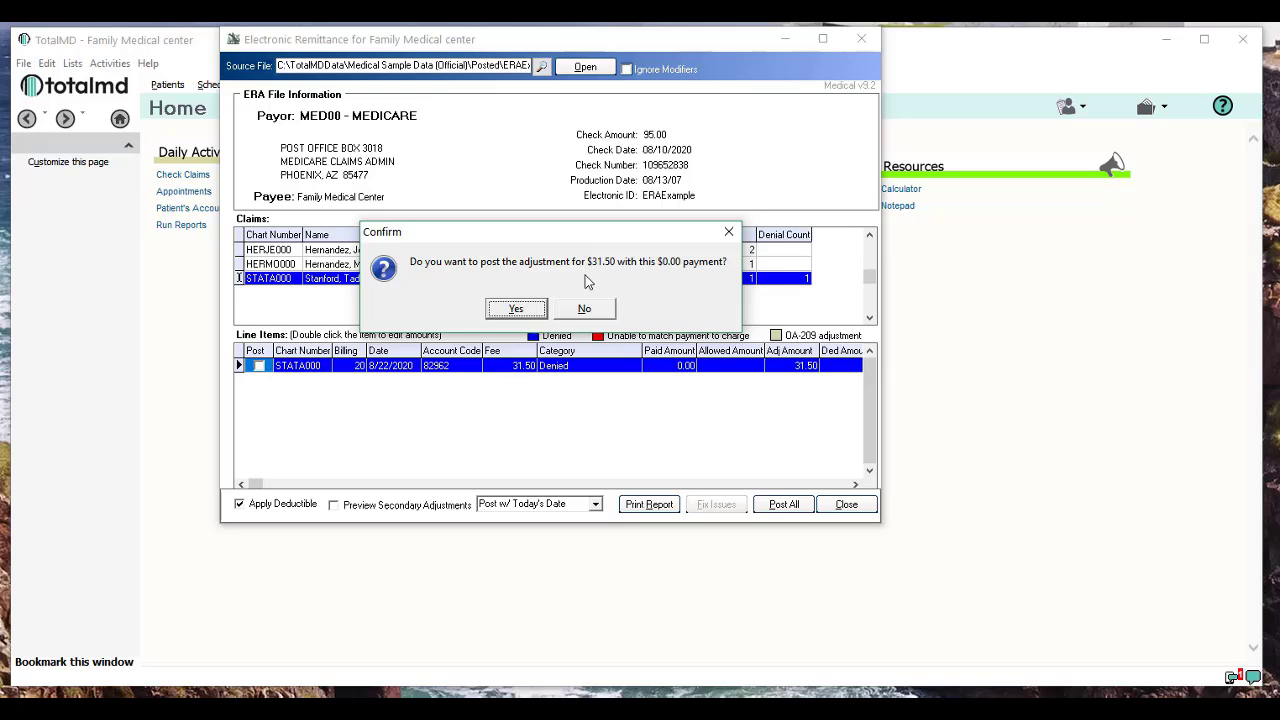
mouse_move(584, 376)
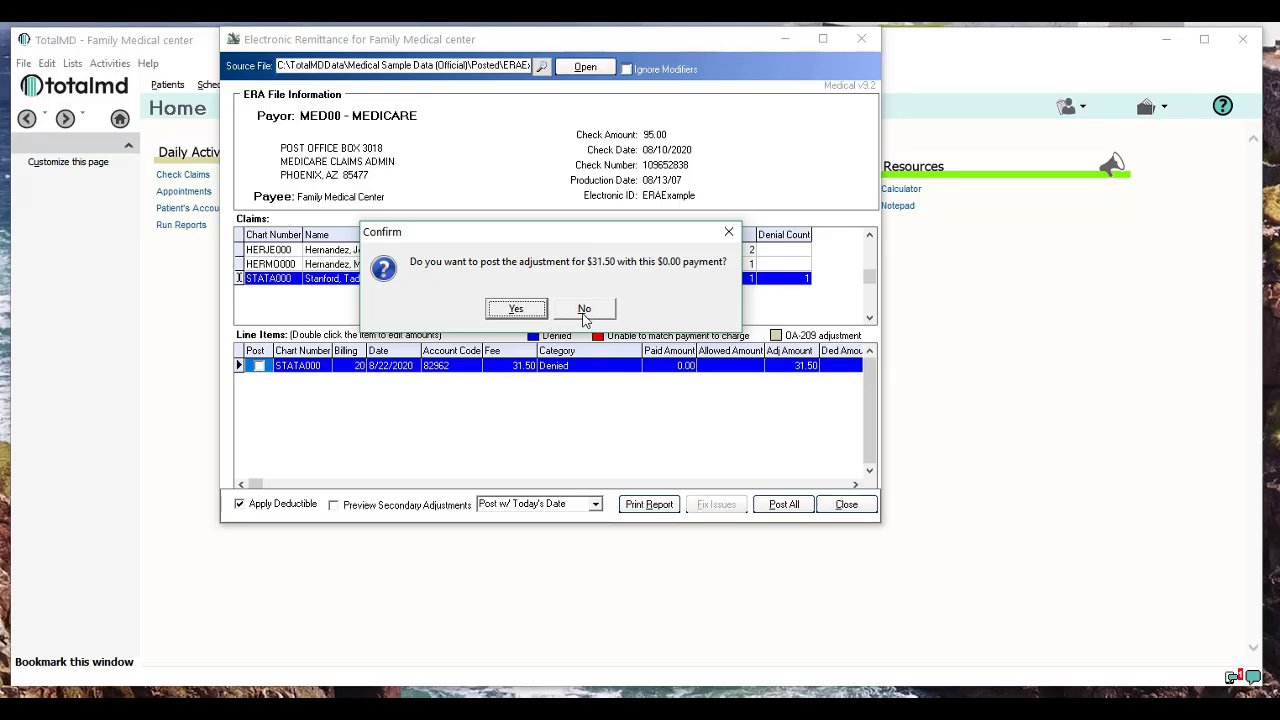
left_click(584, 308)
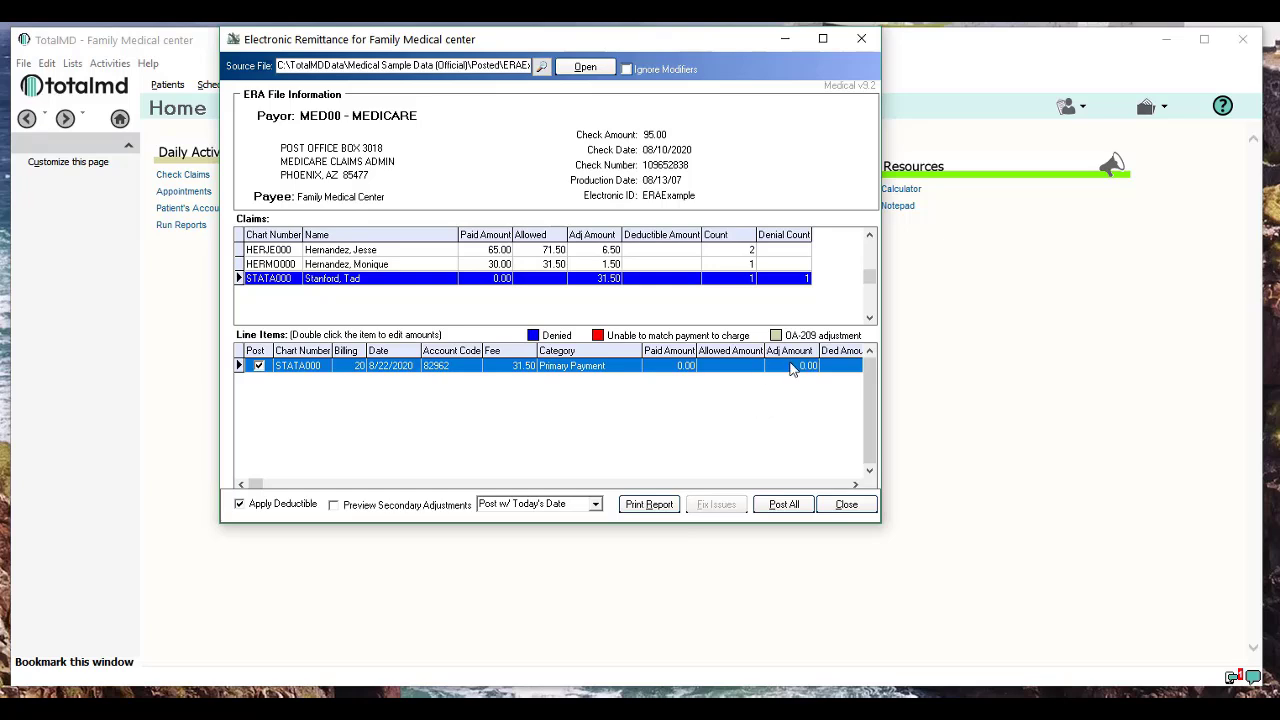
mouse_move(800, 376)
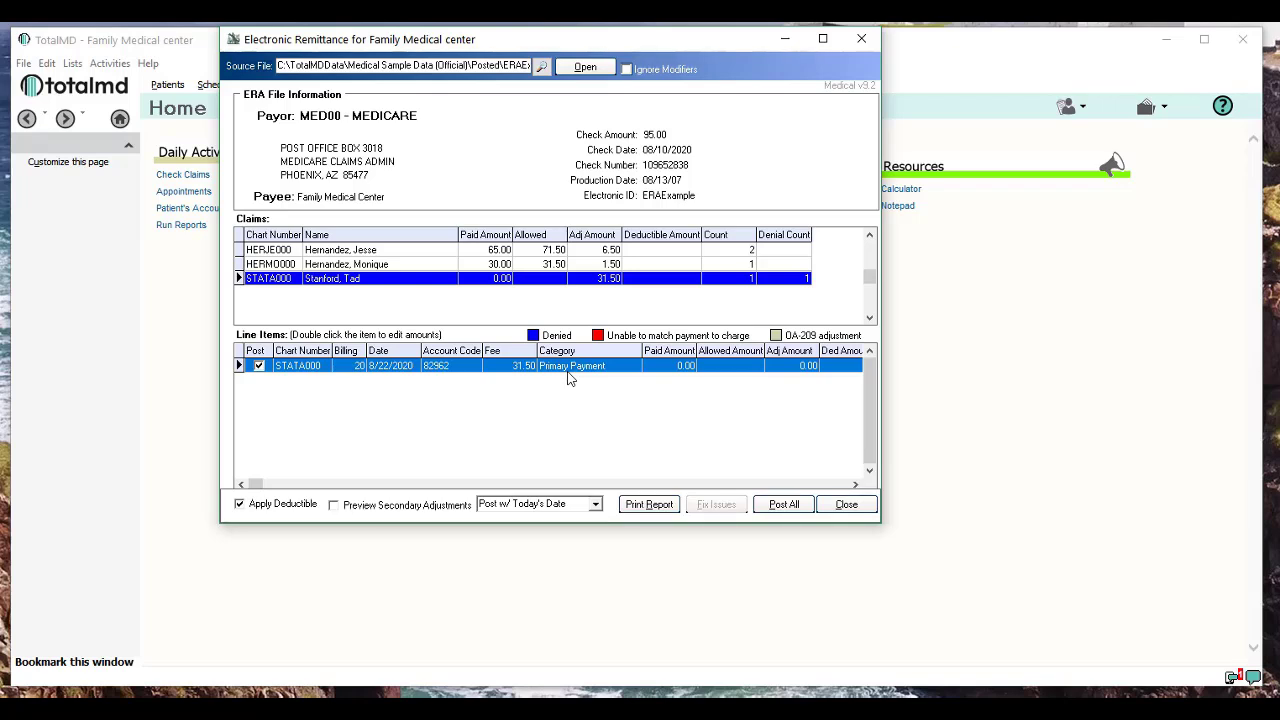
mouse_move(512, 400)
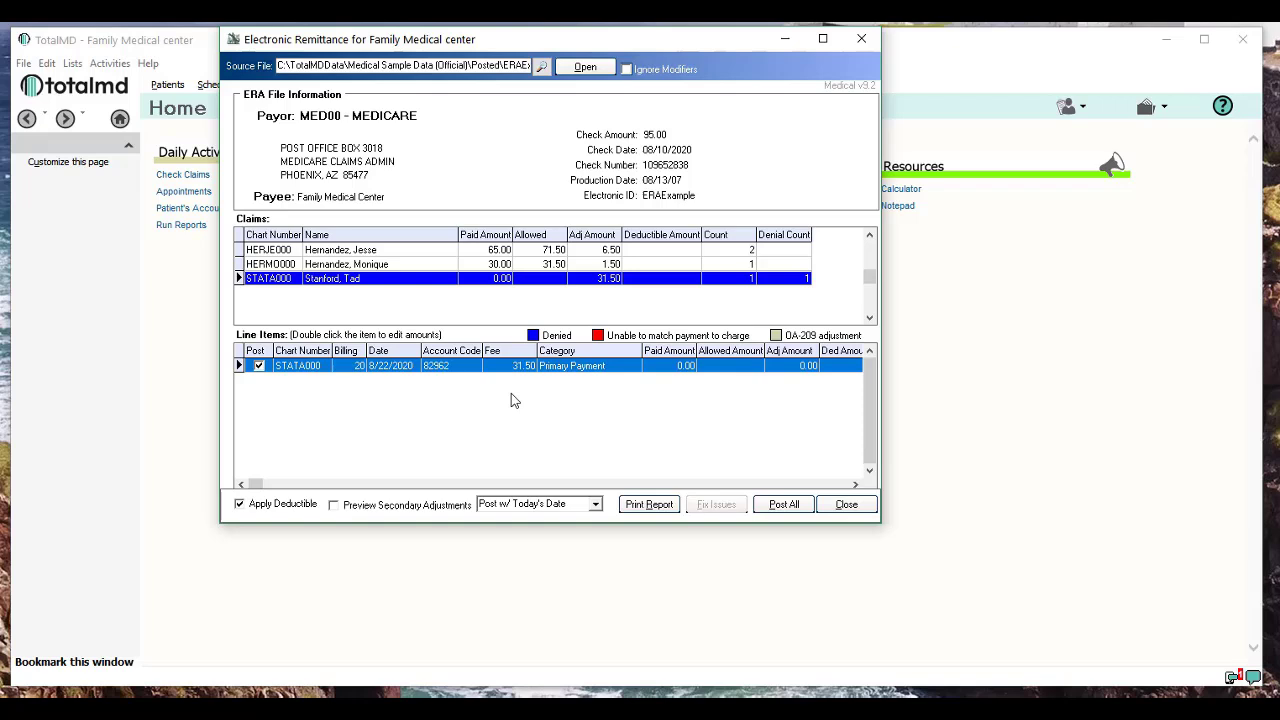
mouse_move(676, 374)
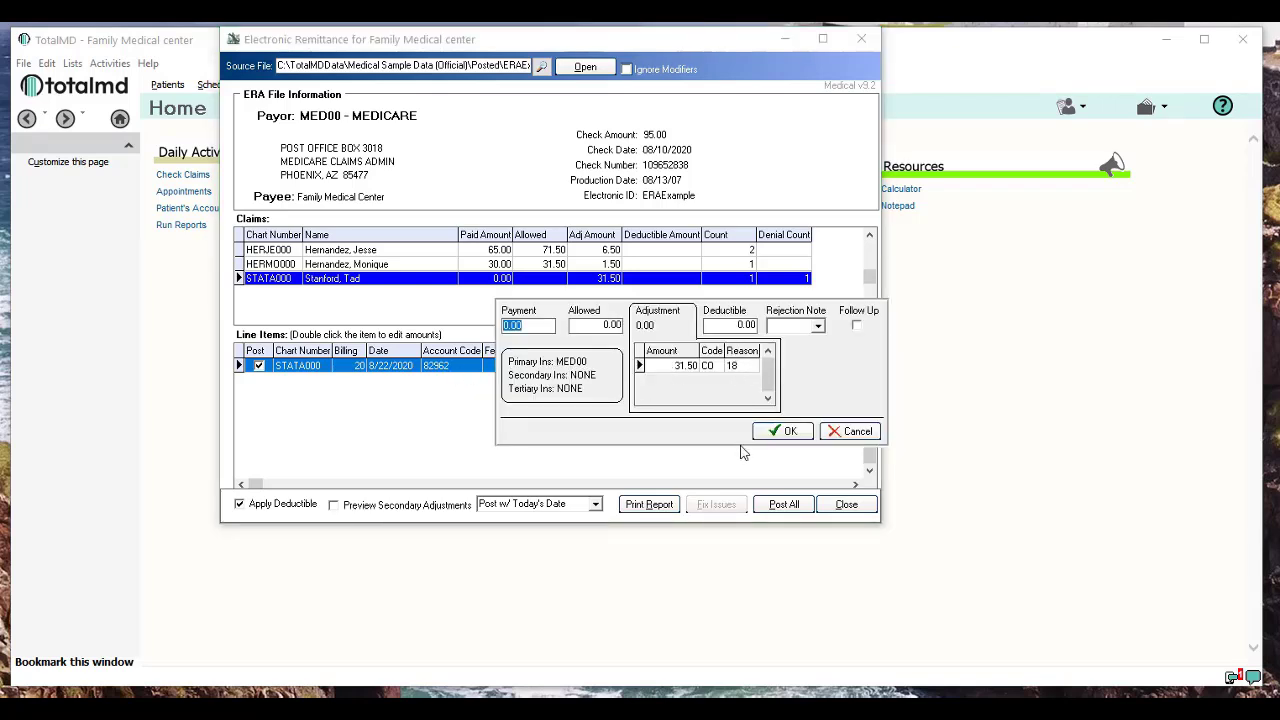
left_click(784, 432)
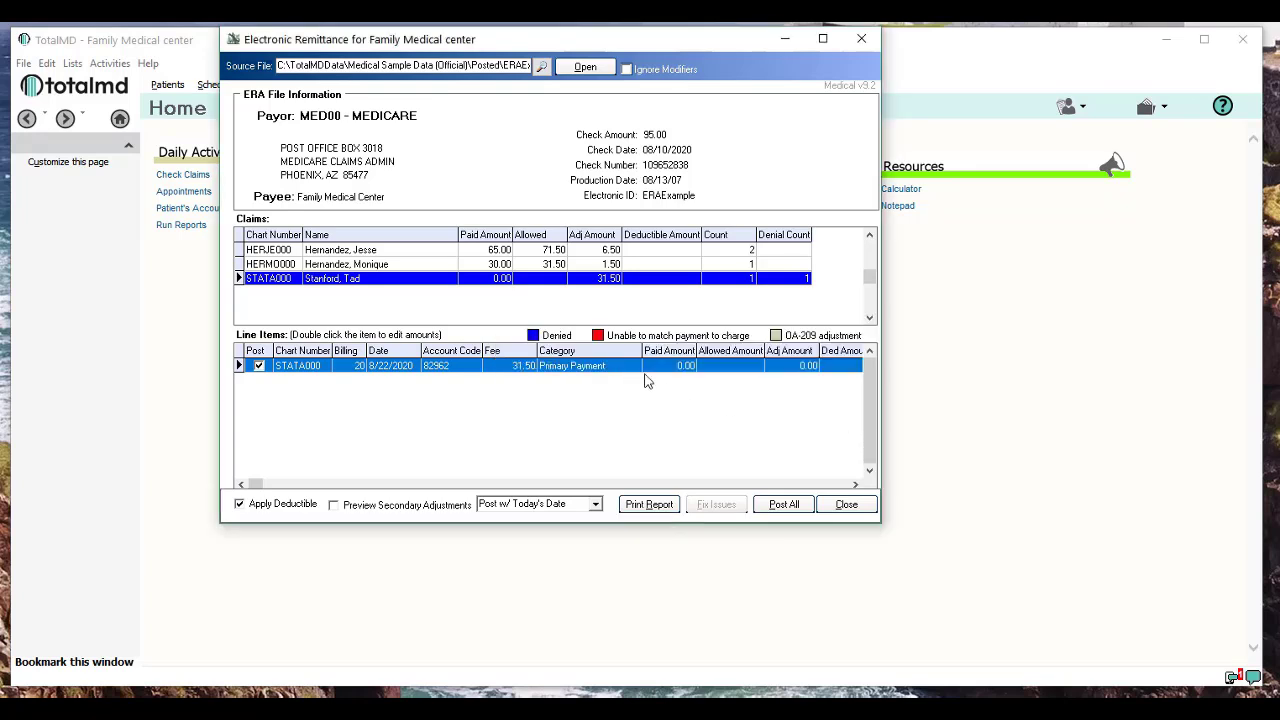
mouse_move(408, 258)
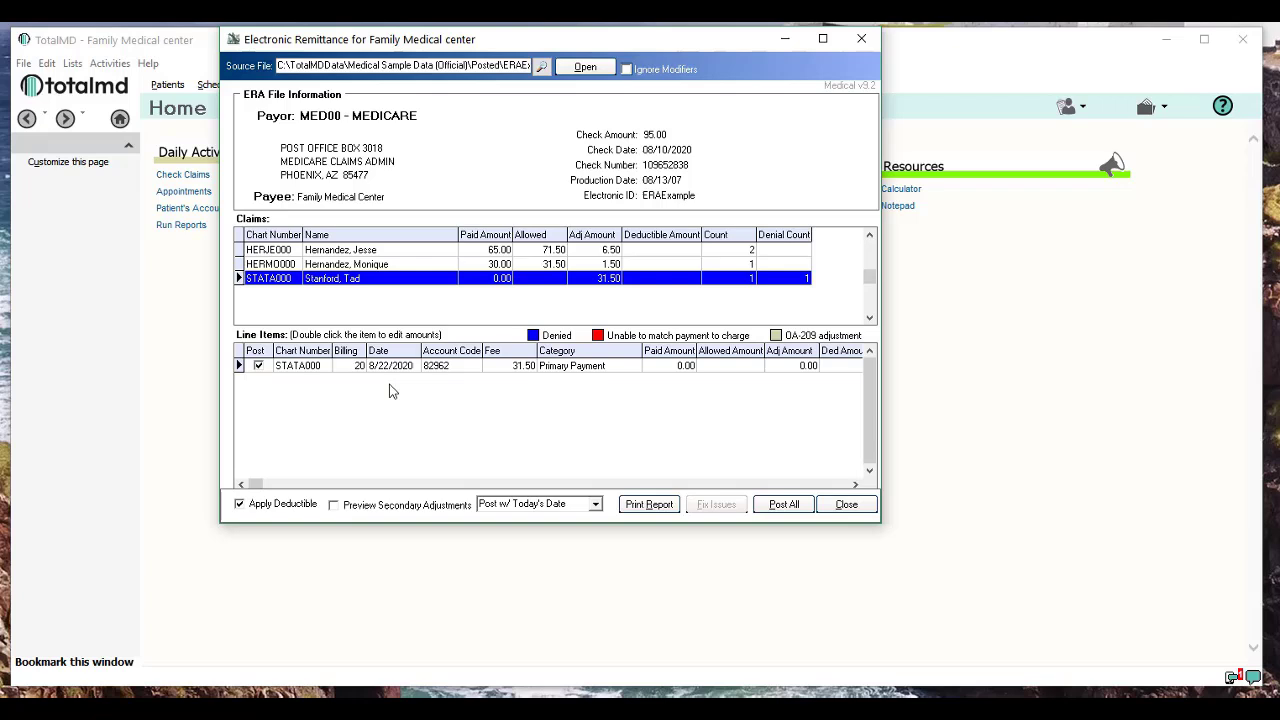
mouse_move(352, 400)
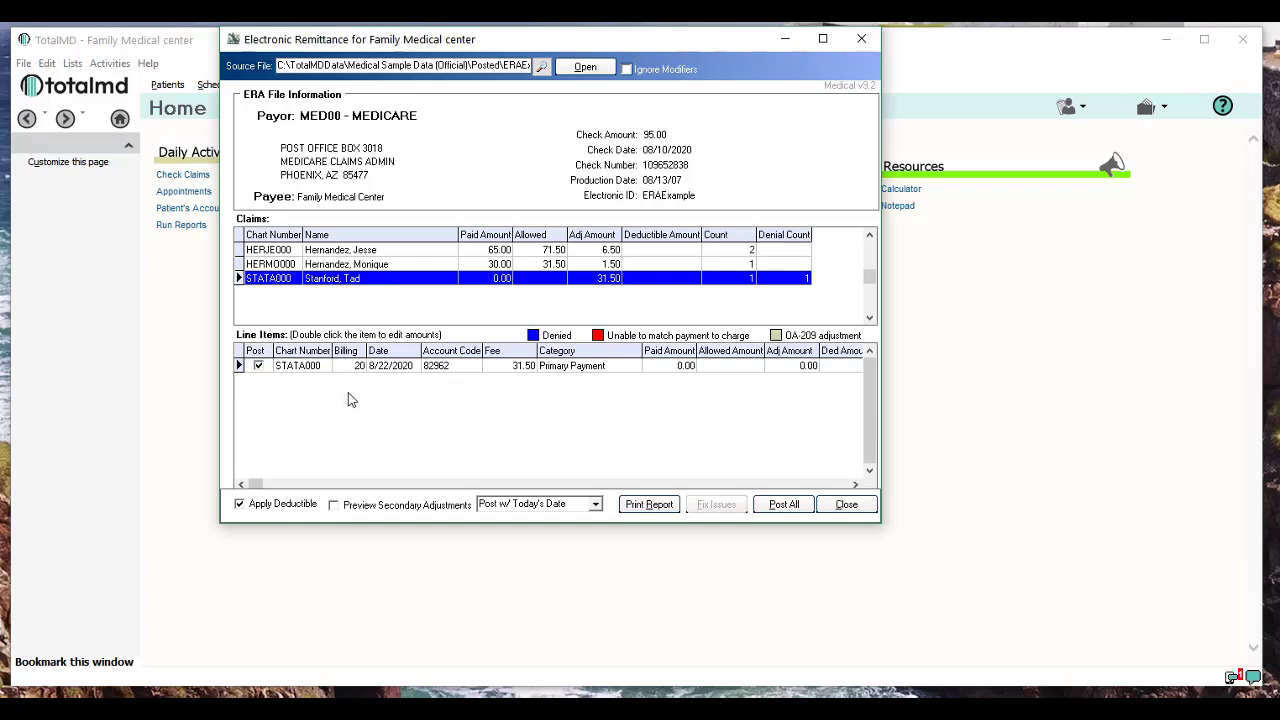
mouse_move(478, 388)
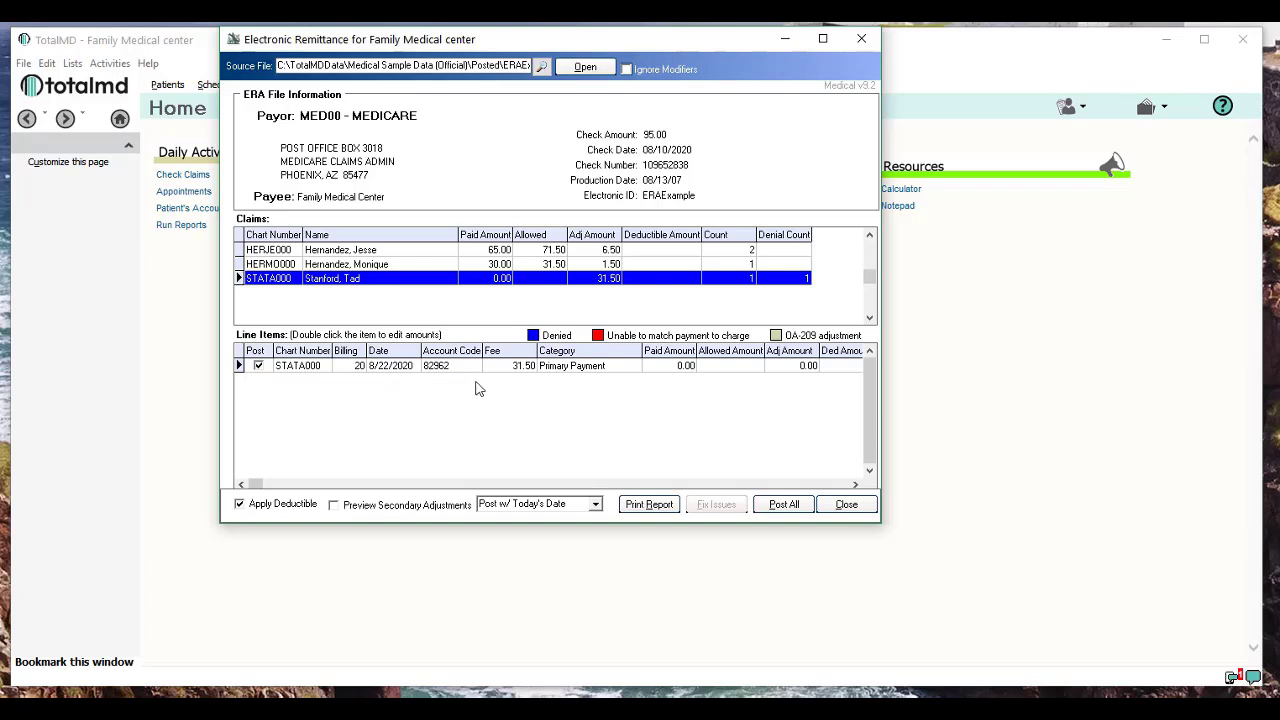
mouse_move(288, 512)
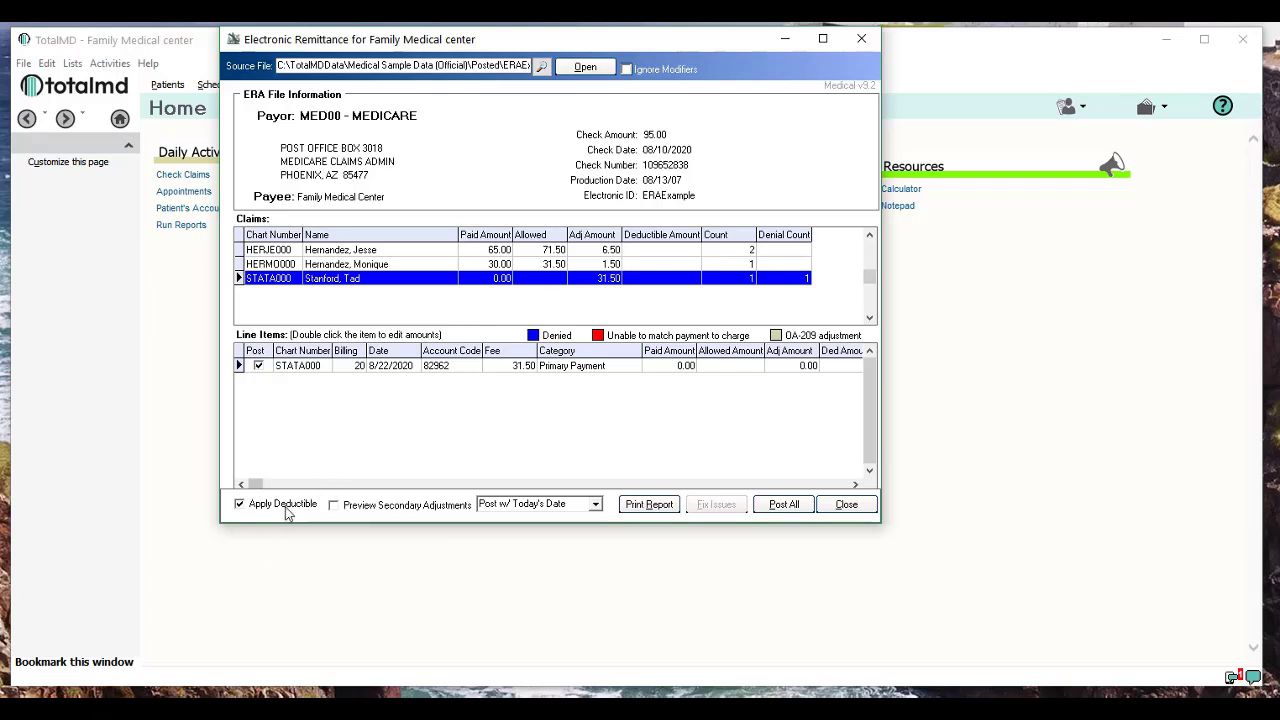
mouse_move(284, 512)
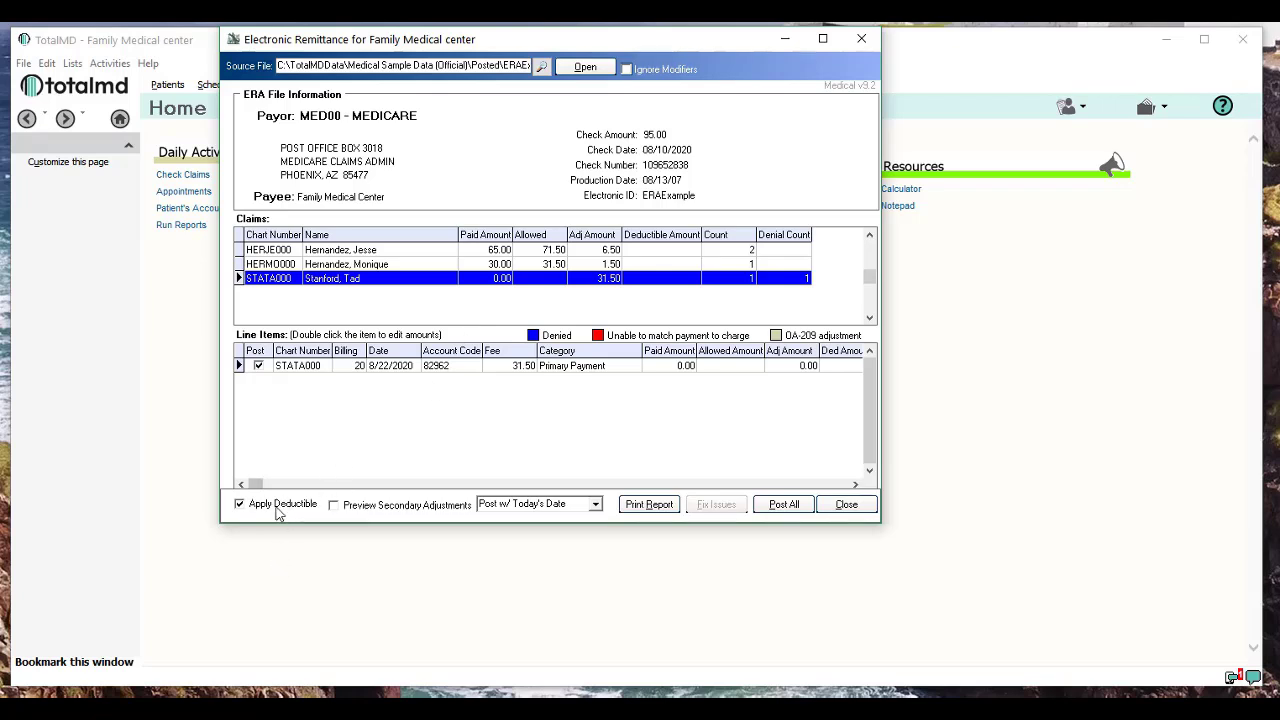
mouse_move(490, 388)
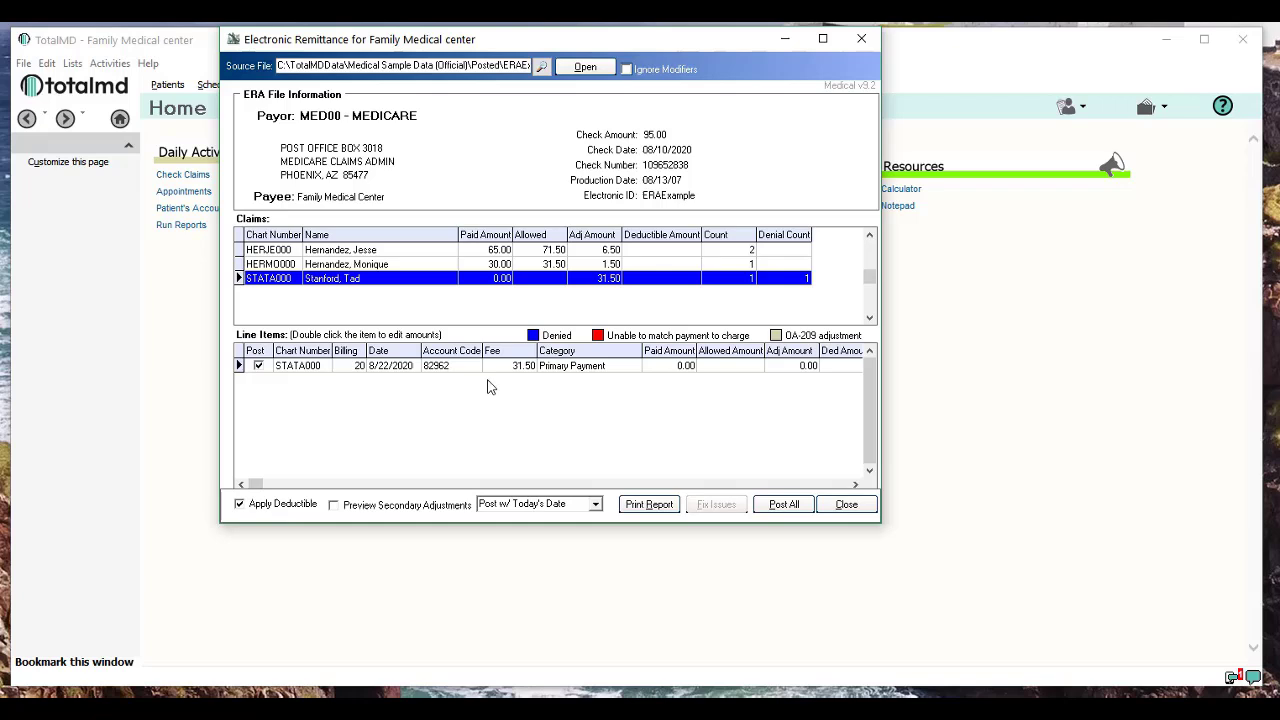
mouse_move(678, 296)
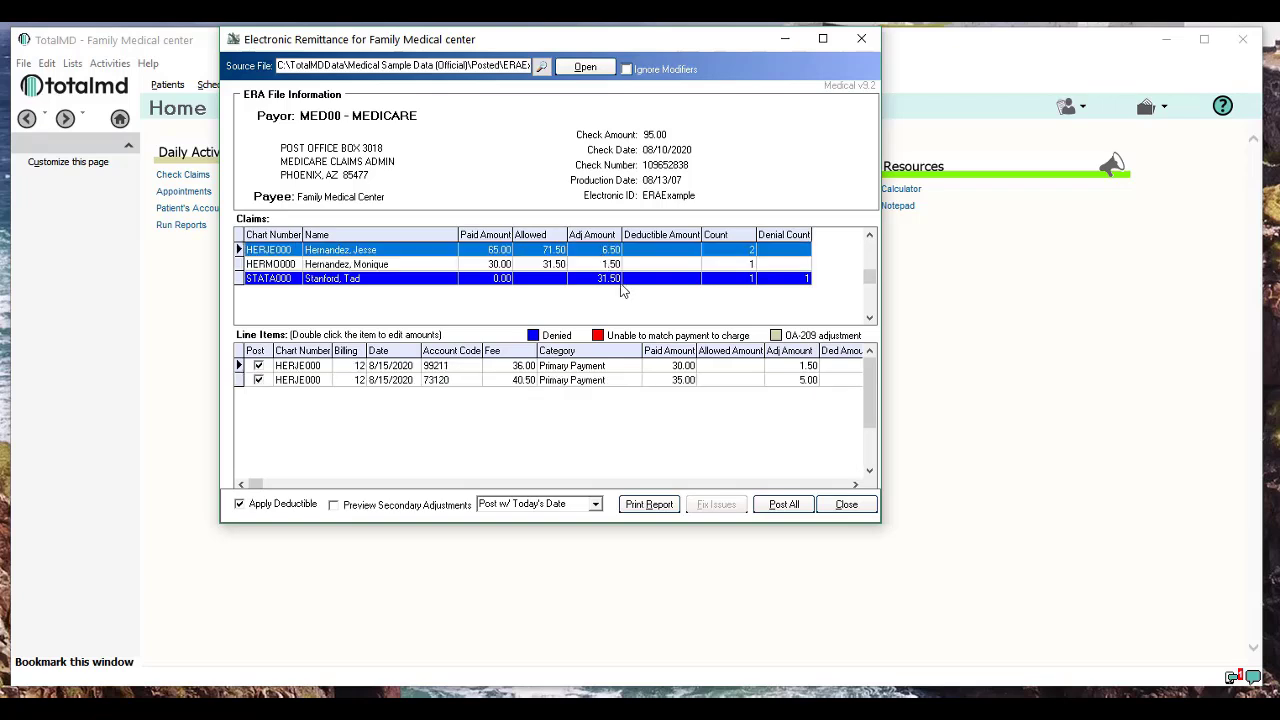
mouse_move(198, 538)
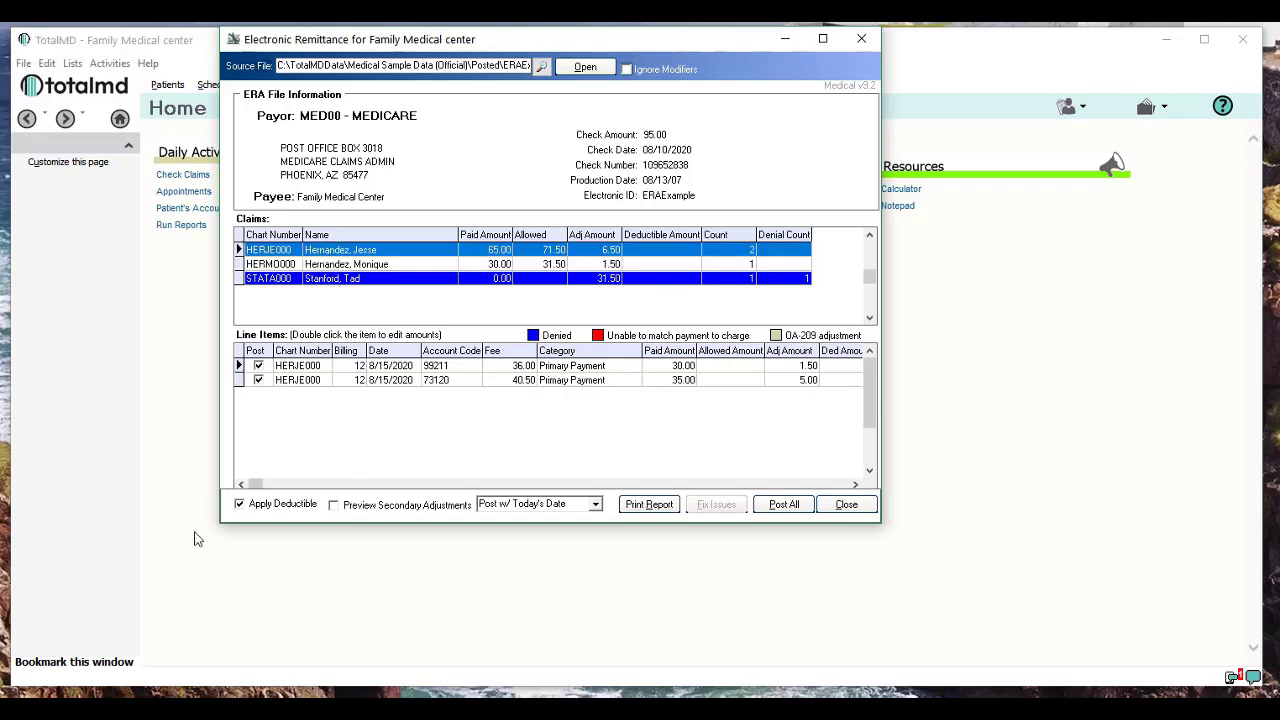
left_click(240, 504)
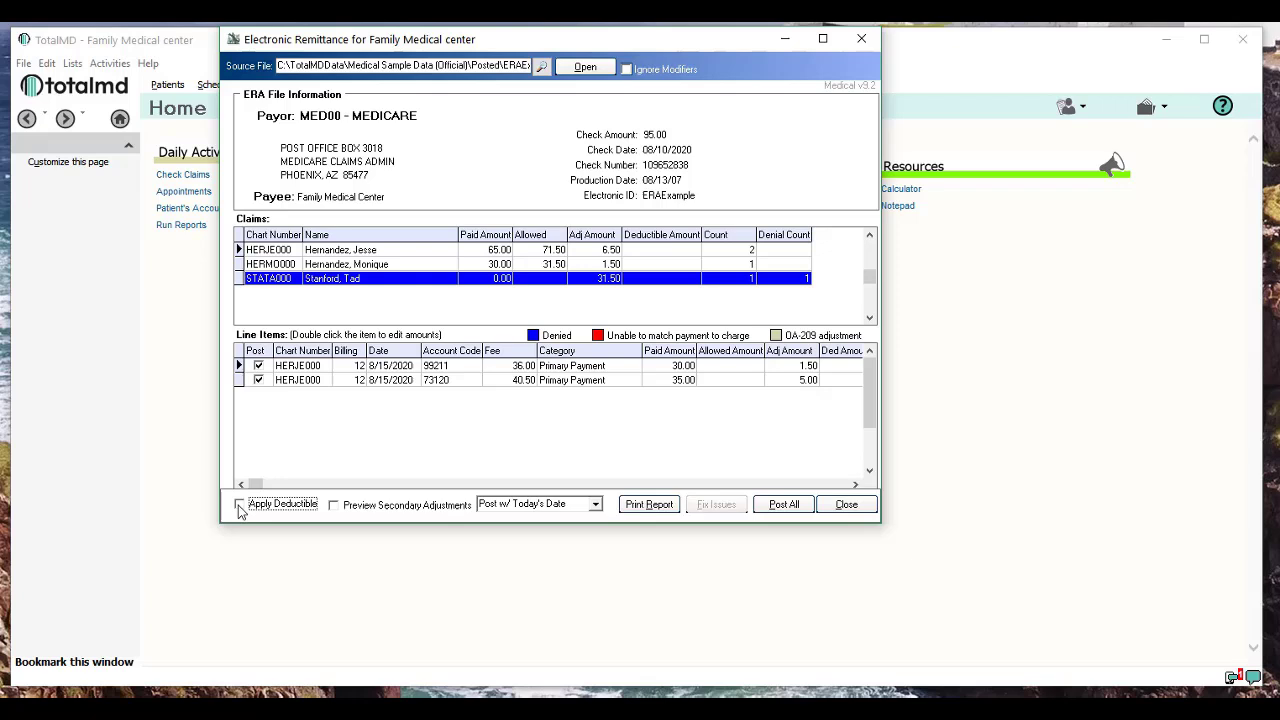
left_click(240, 504)
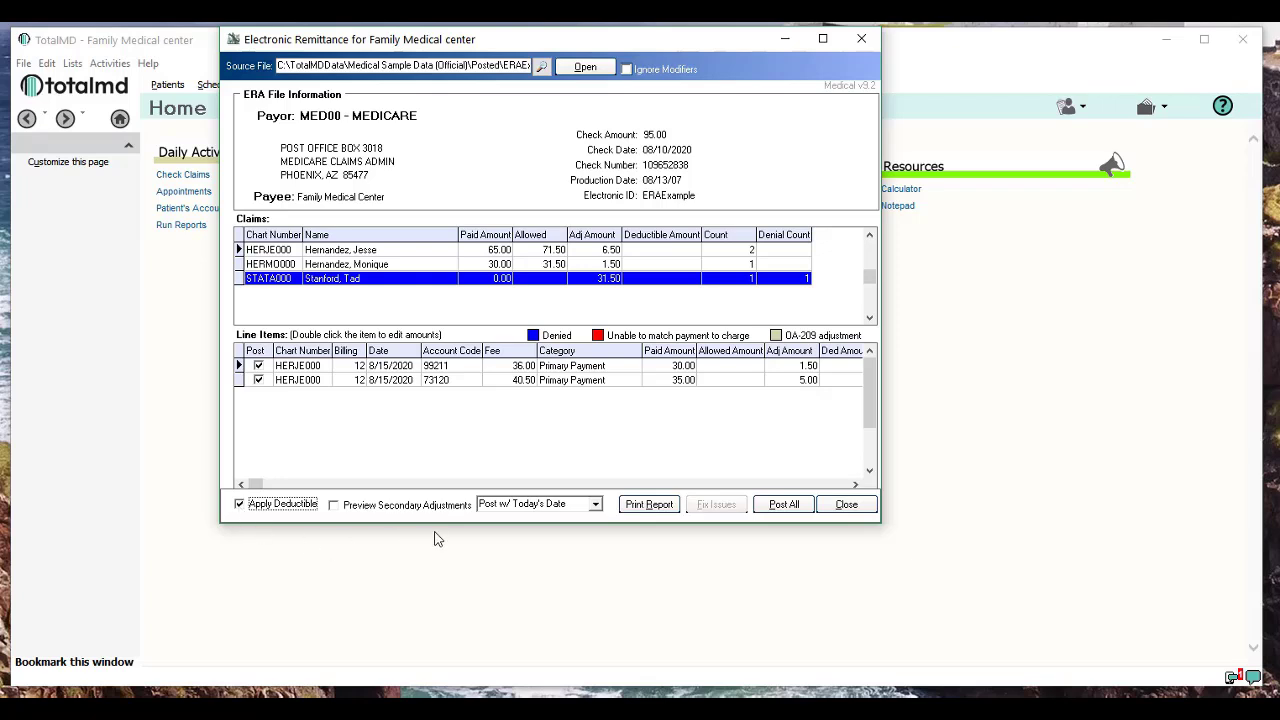
mouse_move(380, 504)
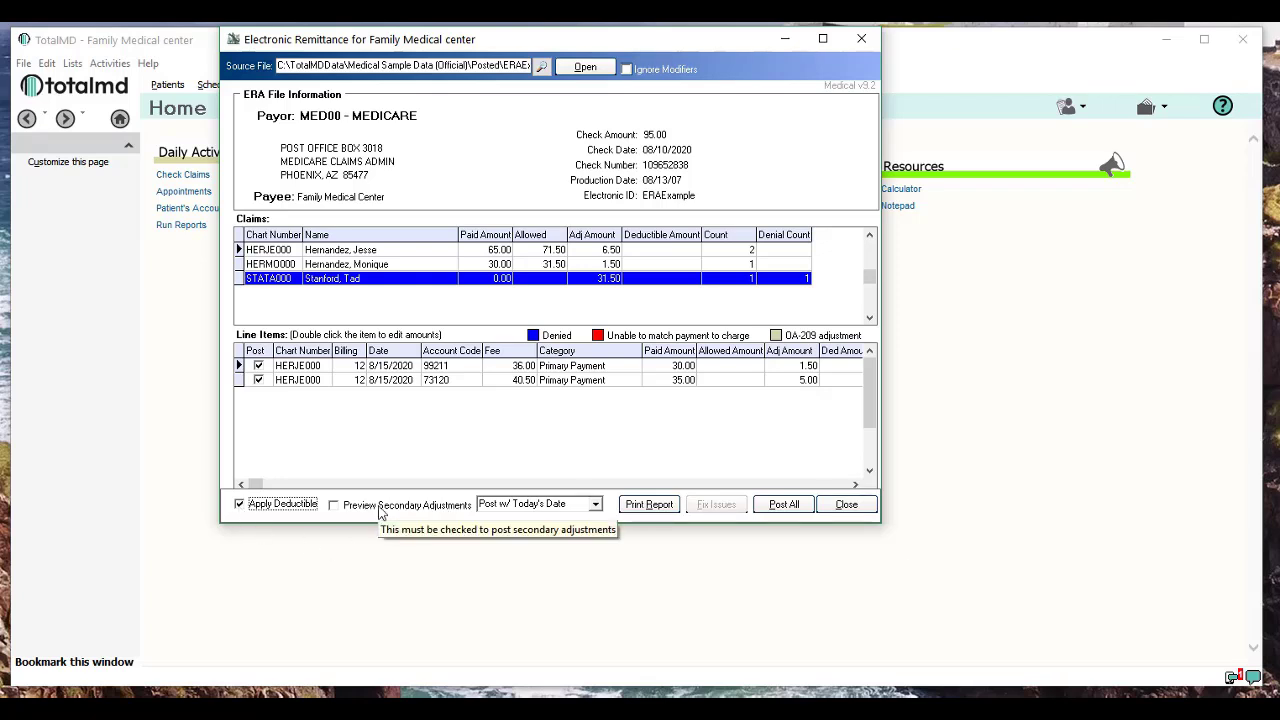
left_click(334, 504)
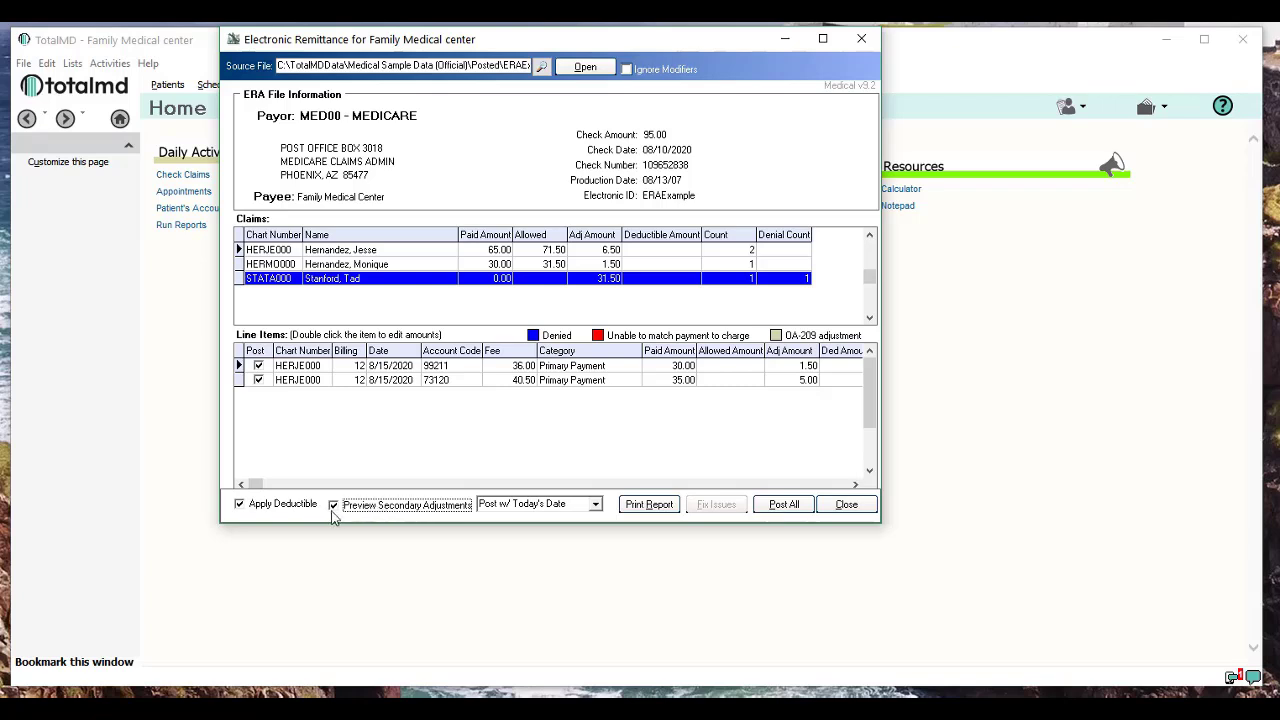
Step: Set the remittance posting date to Post w/ Today's Date
left_click(596, 504)
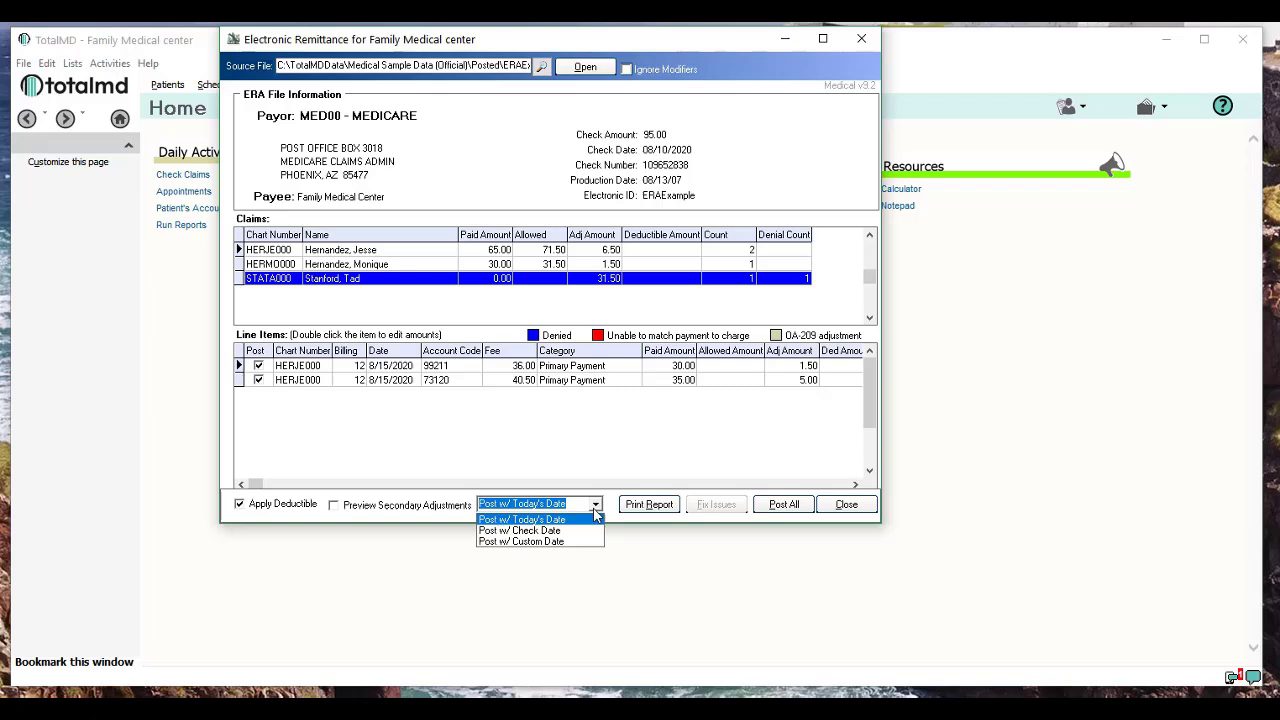
mouse_move(520, 530)
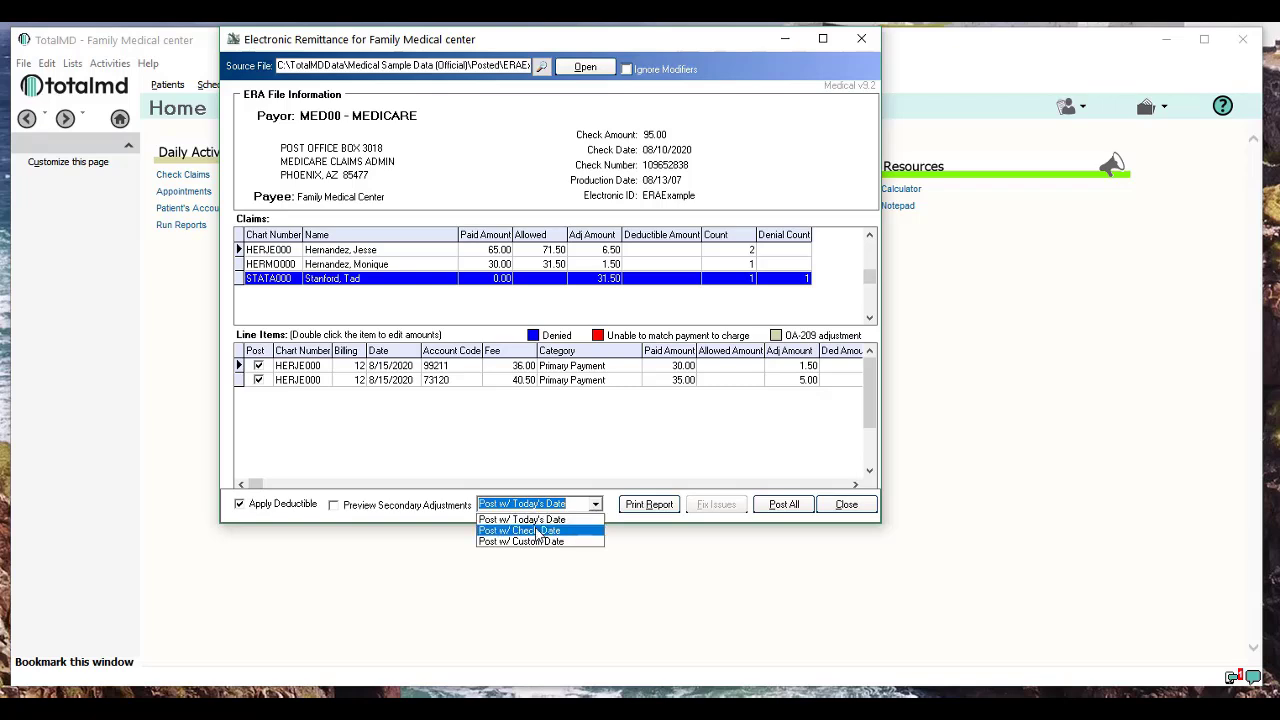
mouse_move(520, 518)
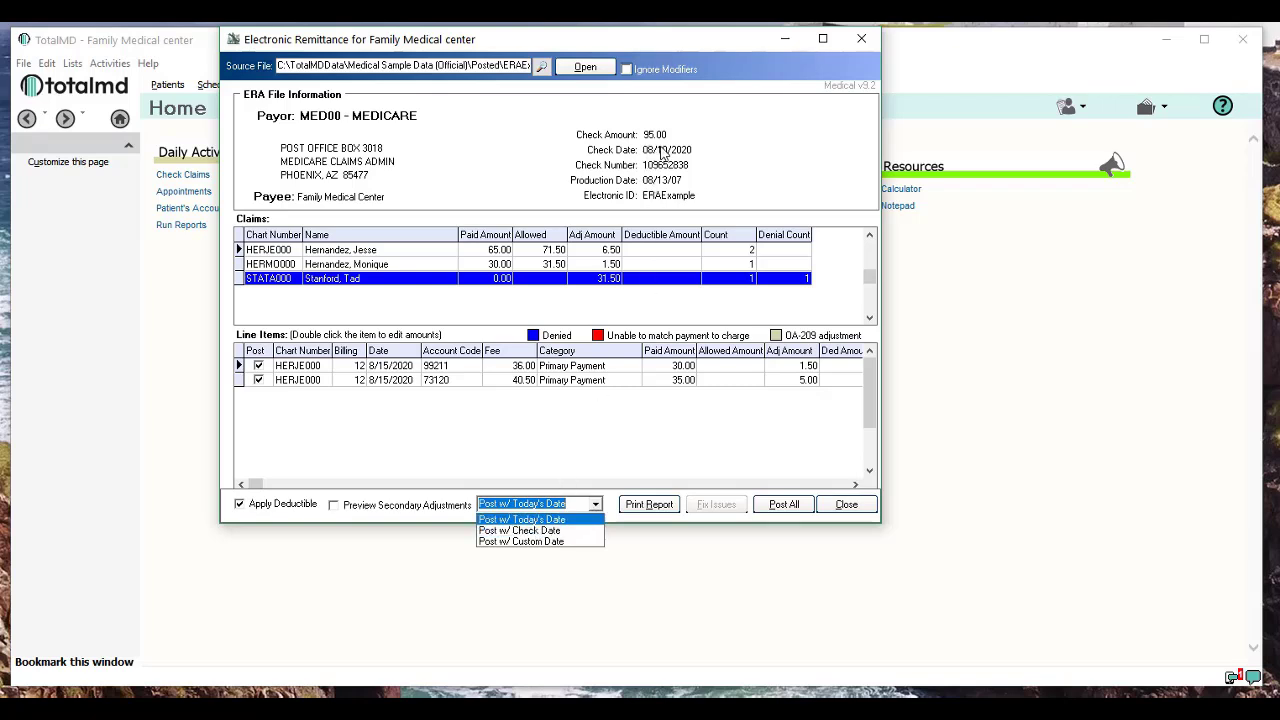
mouse_move(520, 540)
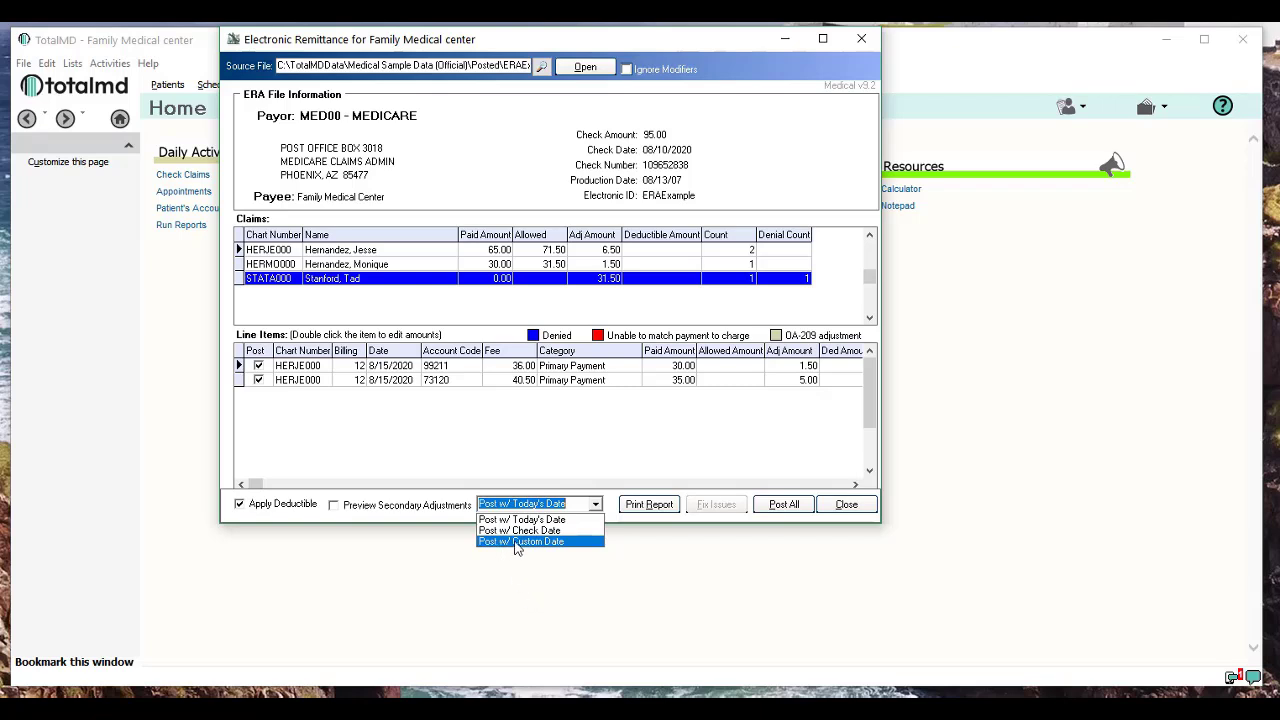
mouse_move(520, 550)
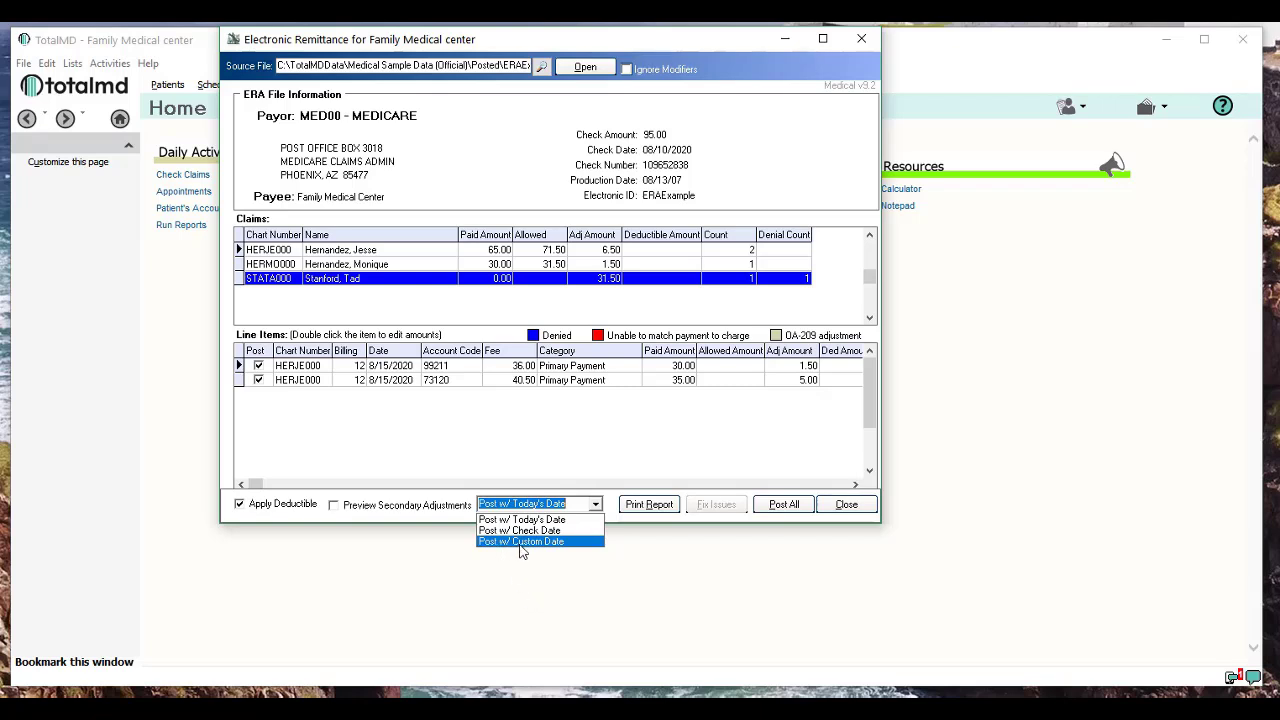
left_click(522, 520)
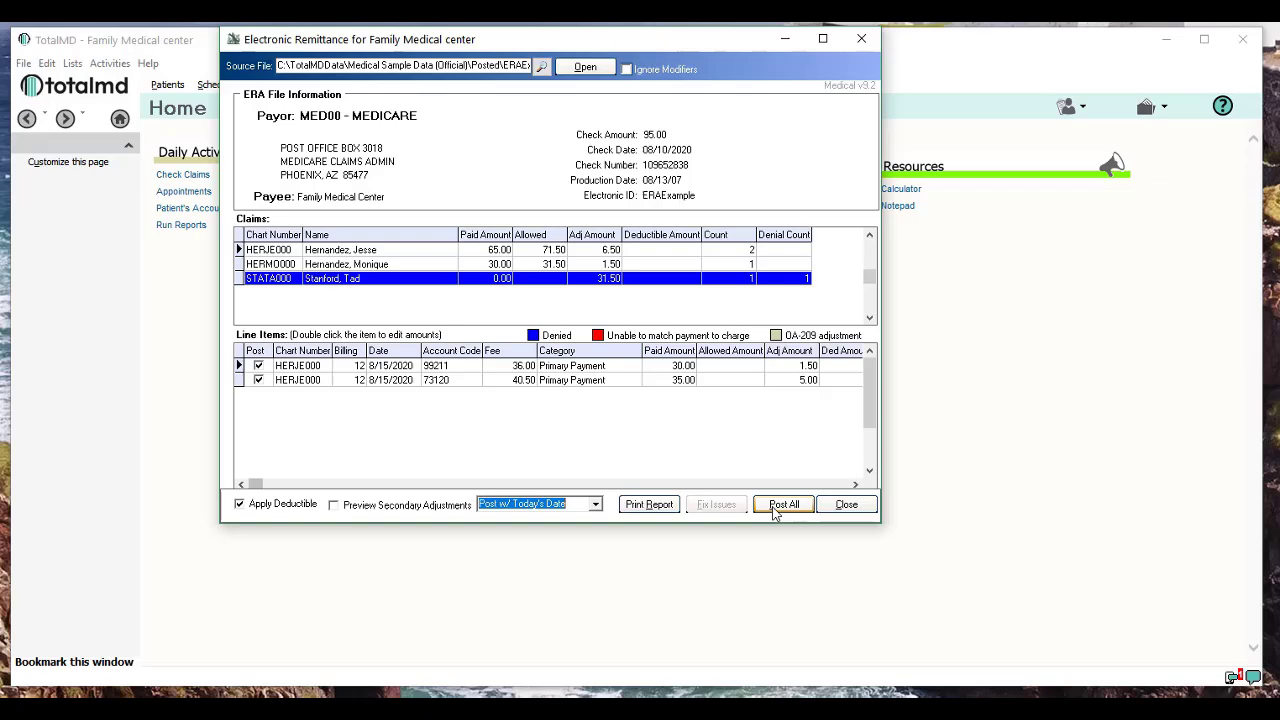
Step: Post all Medicare remittance claims to the ledgers and close the remittance back to Home
left_click(784, 504)
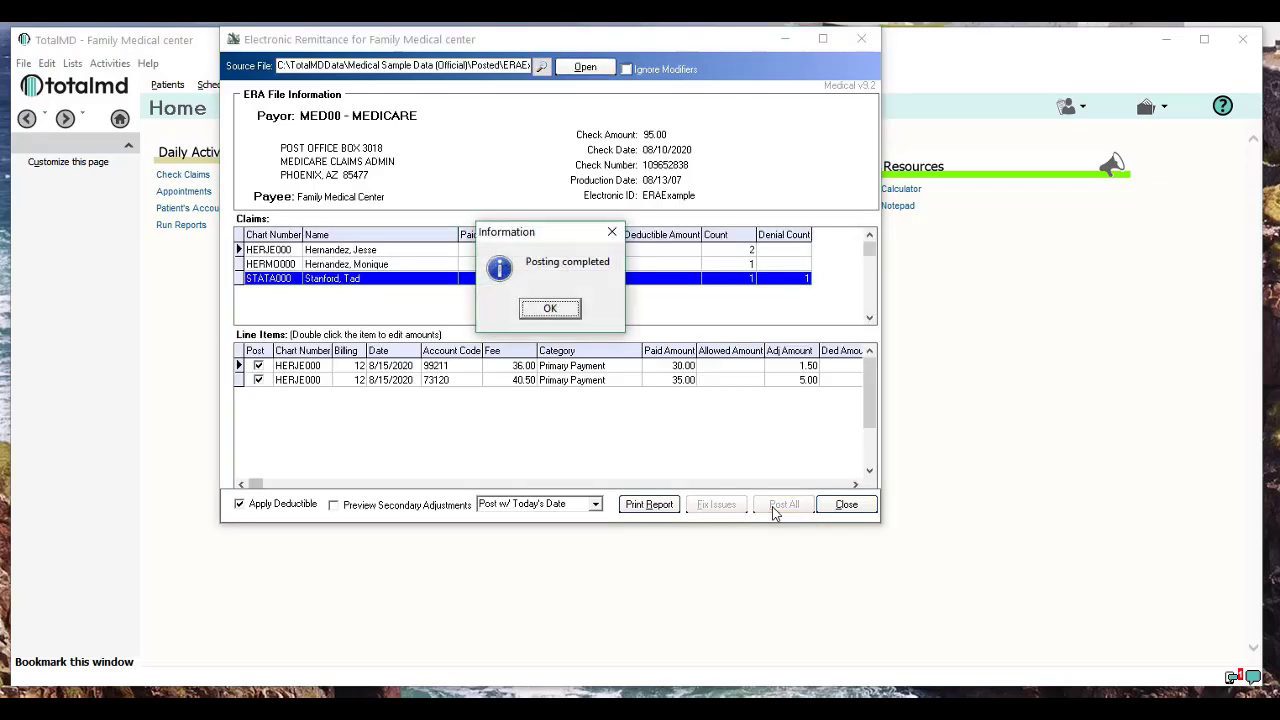
left_click(548, 308)
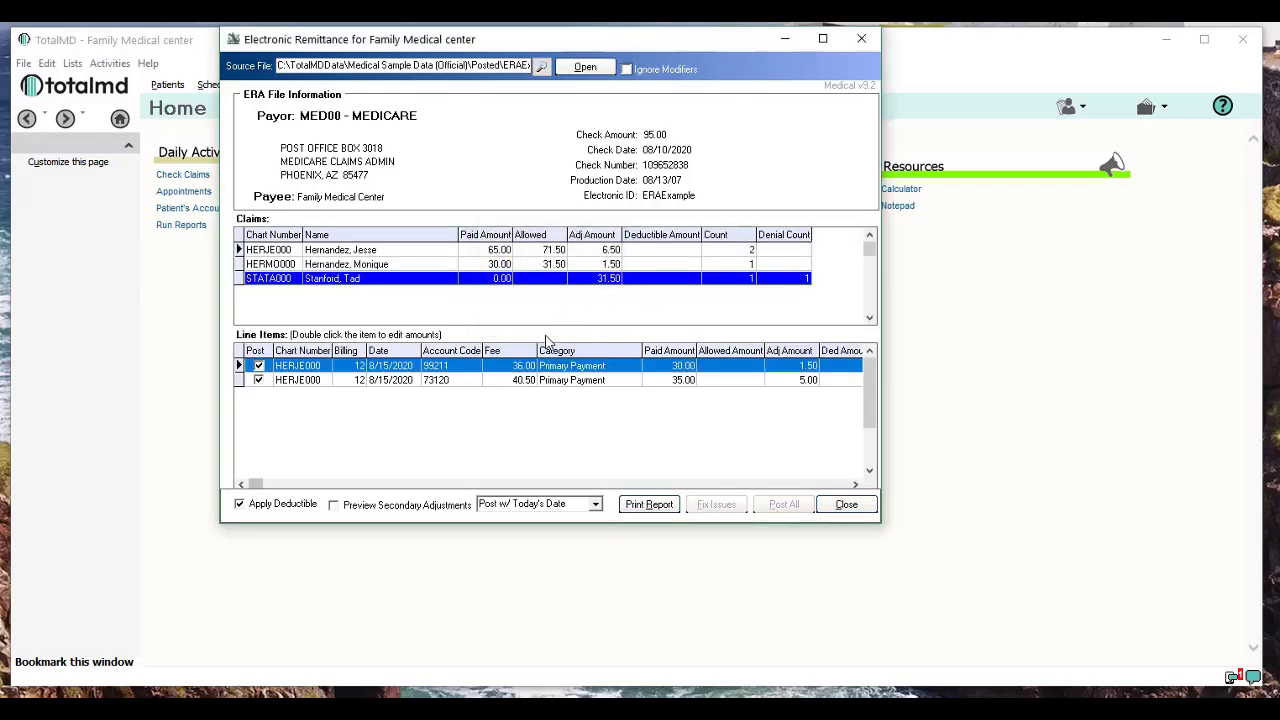
left_click(844, 504)
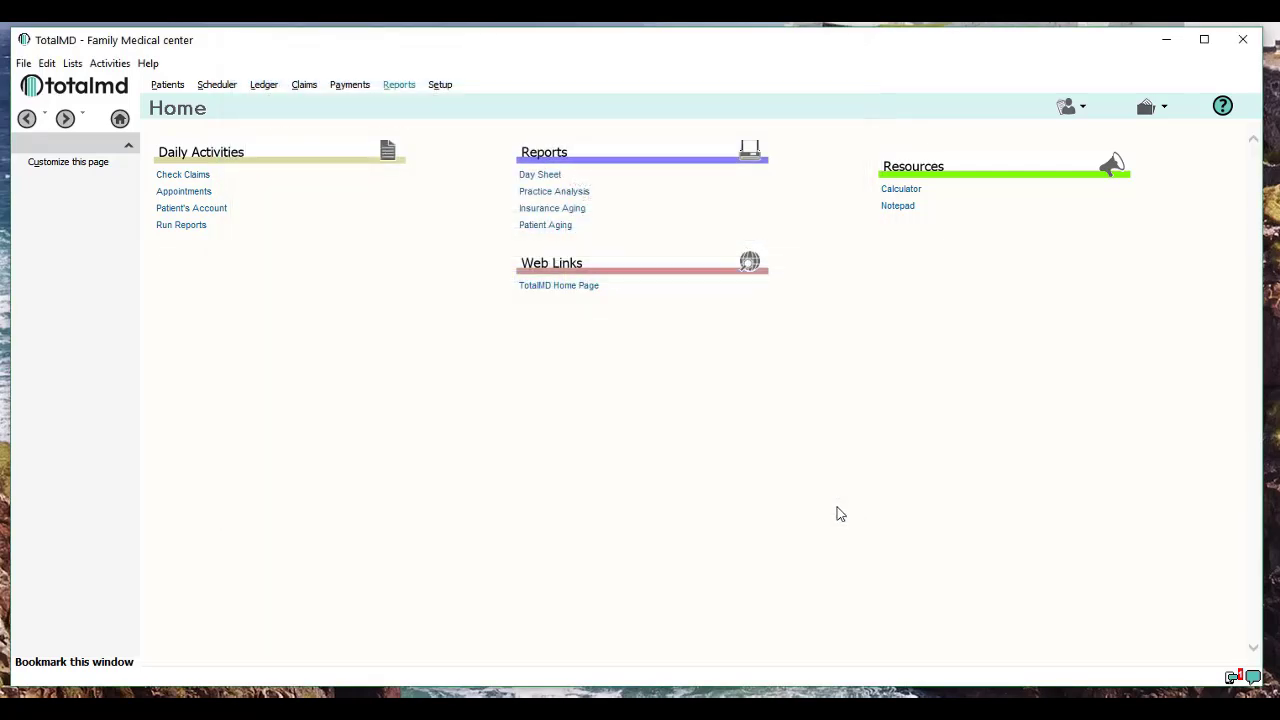
mouse_move(264, 84)
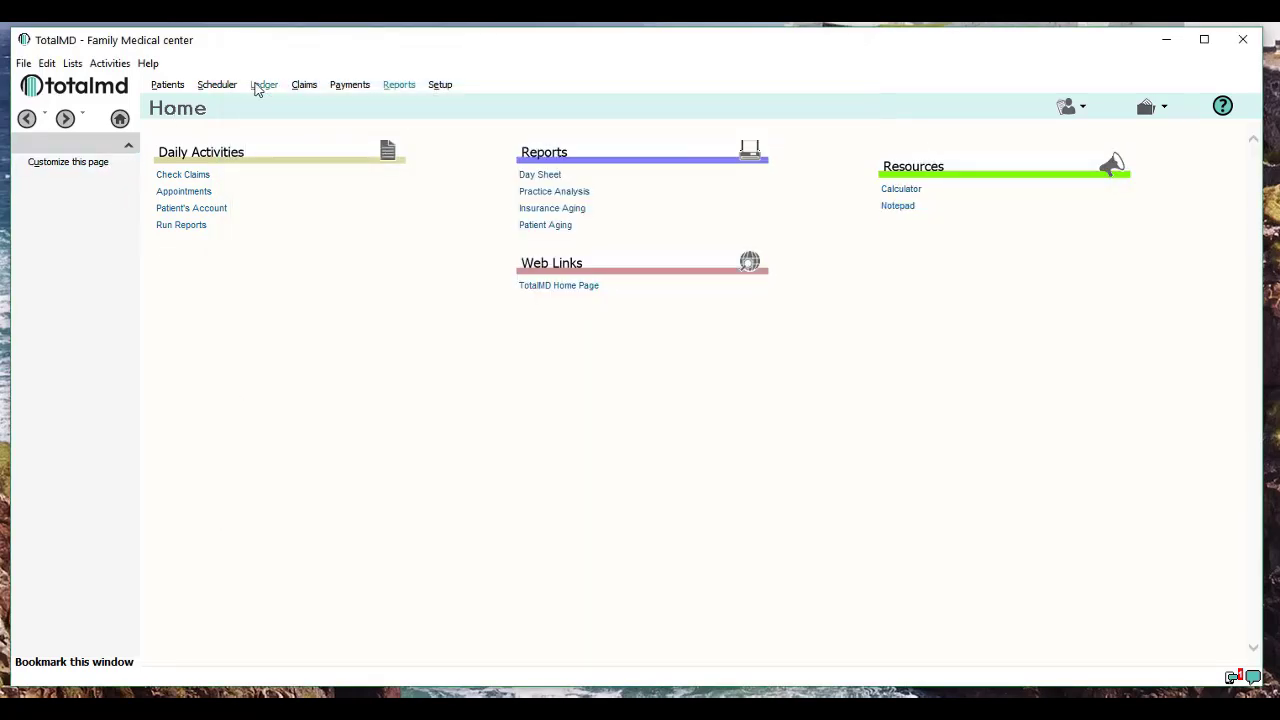
mouse_move(268, 172)
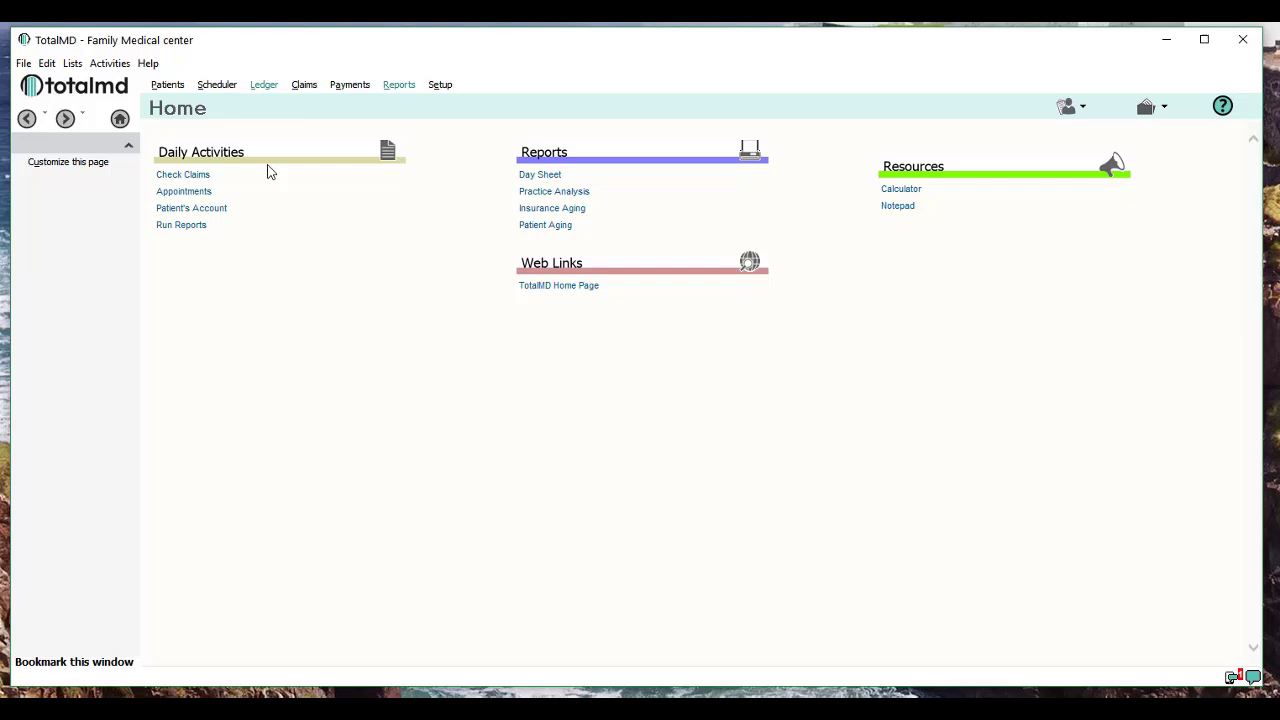
Step: Review the office visit charge's eAdj, -30.00 ePay, co-payment and remaining balance in Hernandez's ledger
left_click(264, 84)
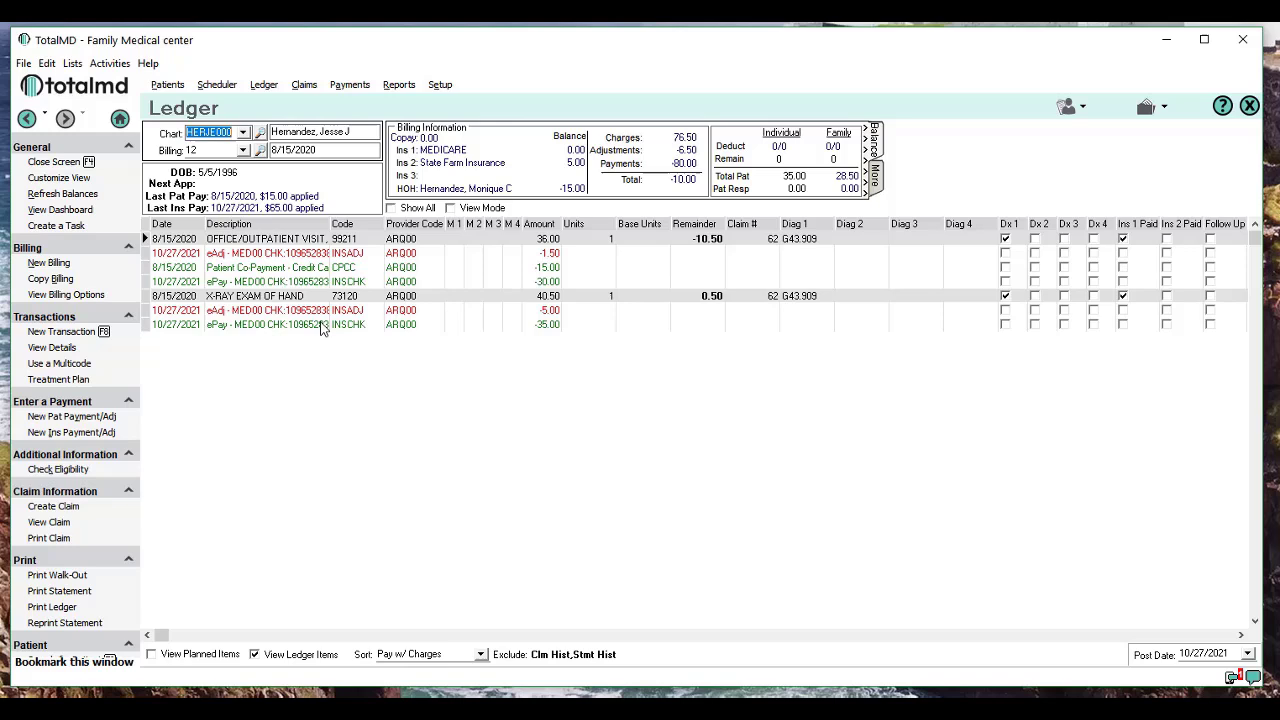
mouse_move(260, 252)
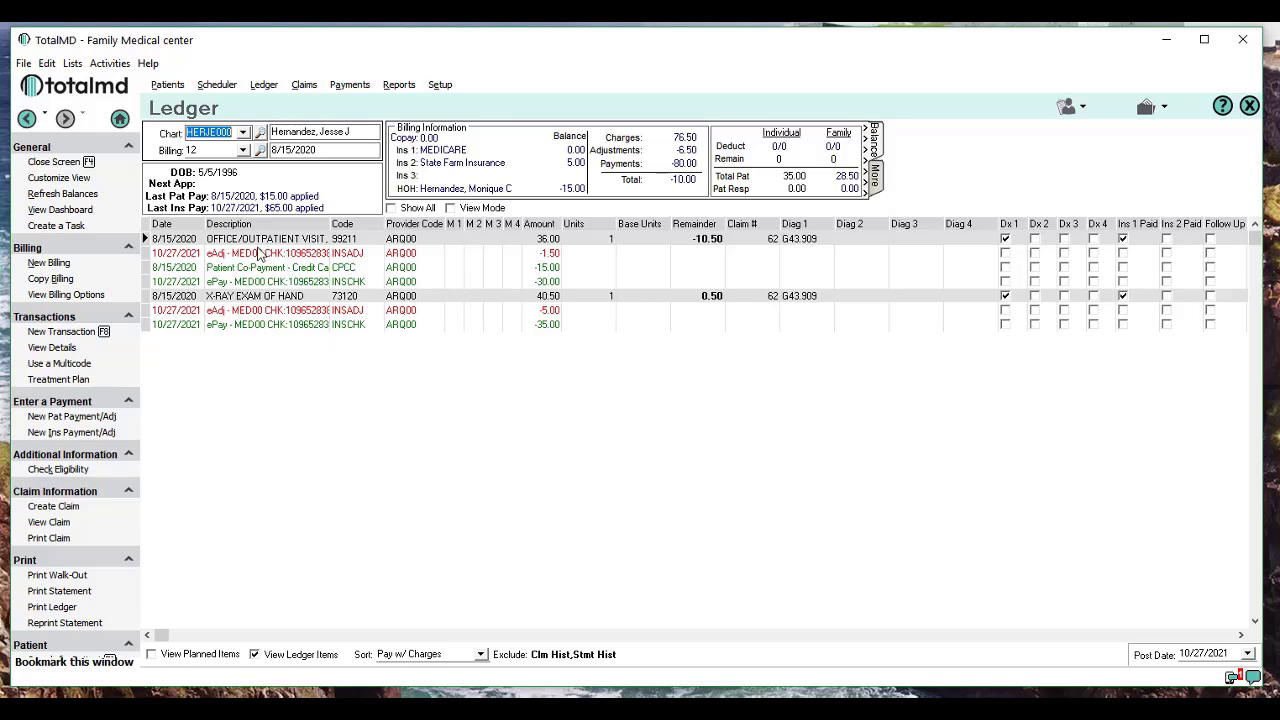
mouse_move(216, 262)
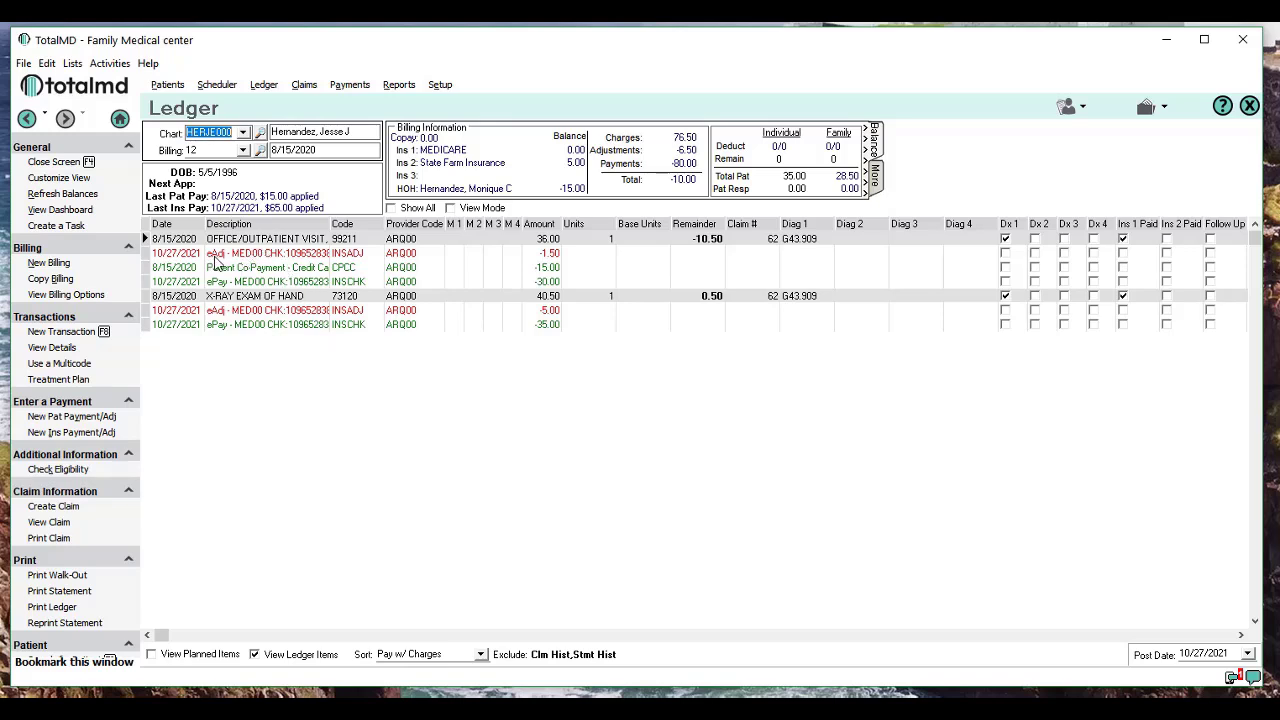
left_click(264, 280)
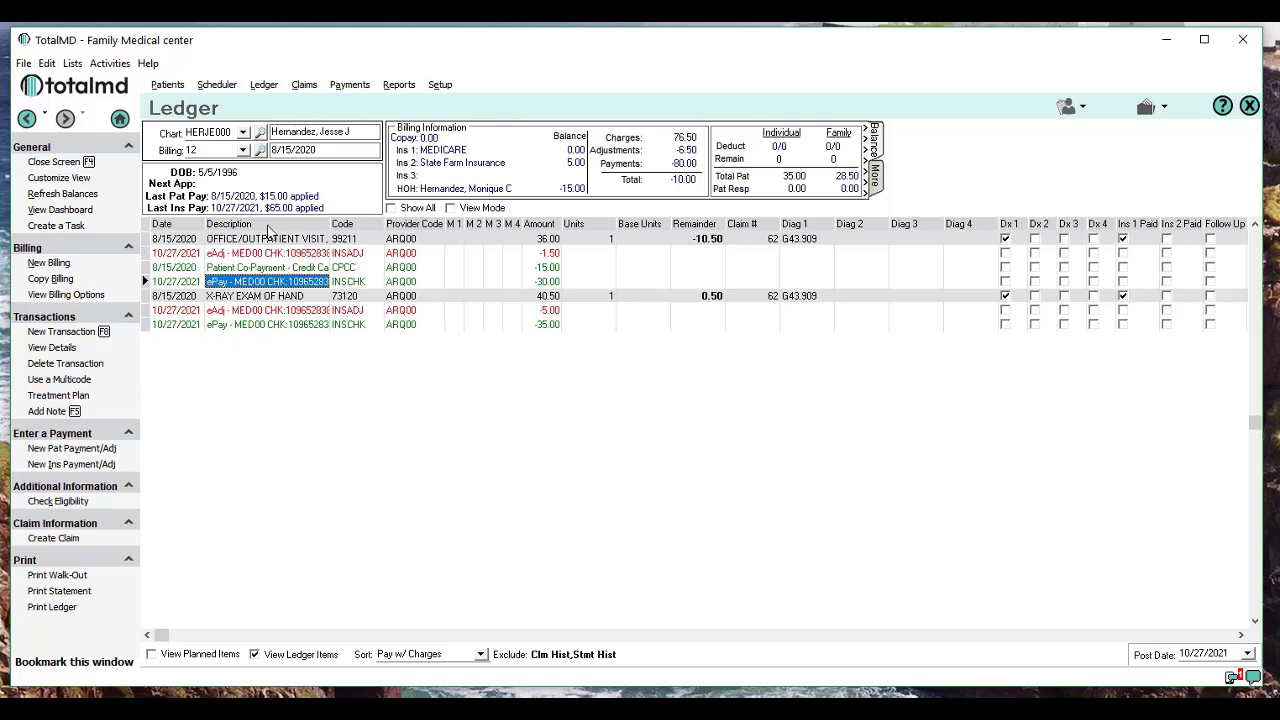
left_click(266, 238)
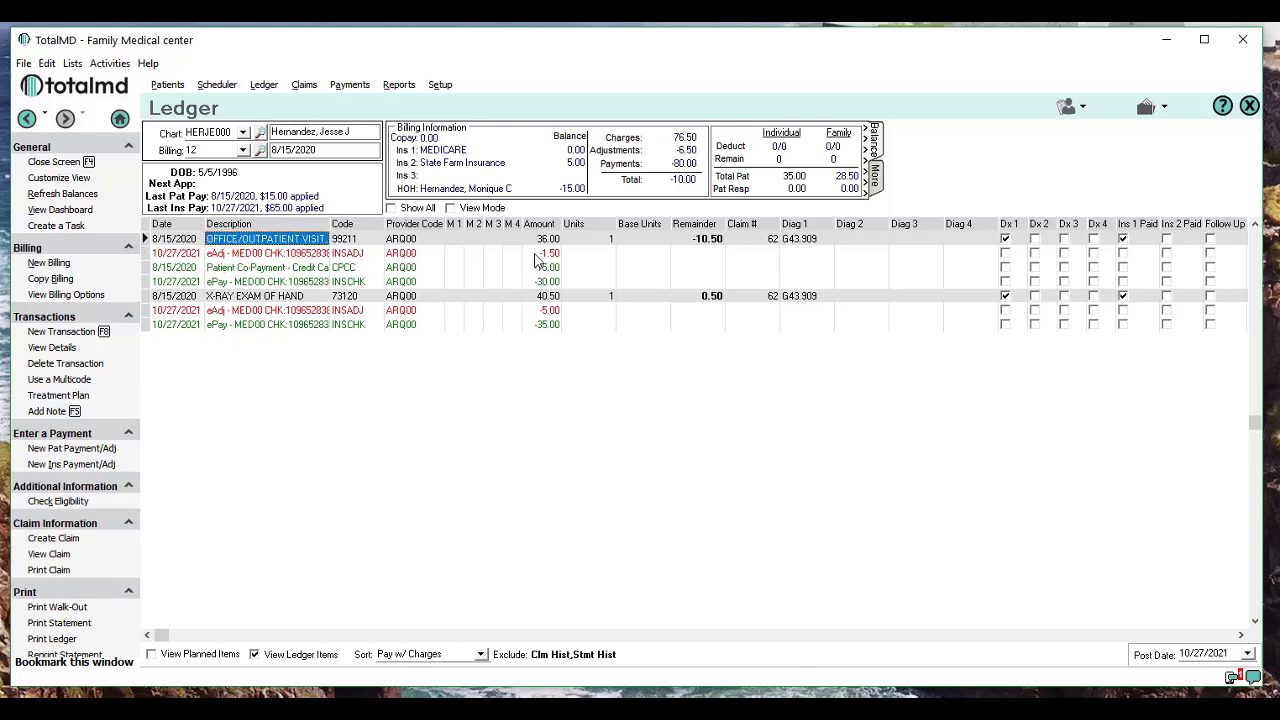
left_click(264, 252)
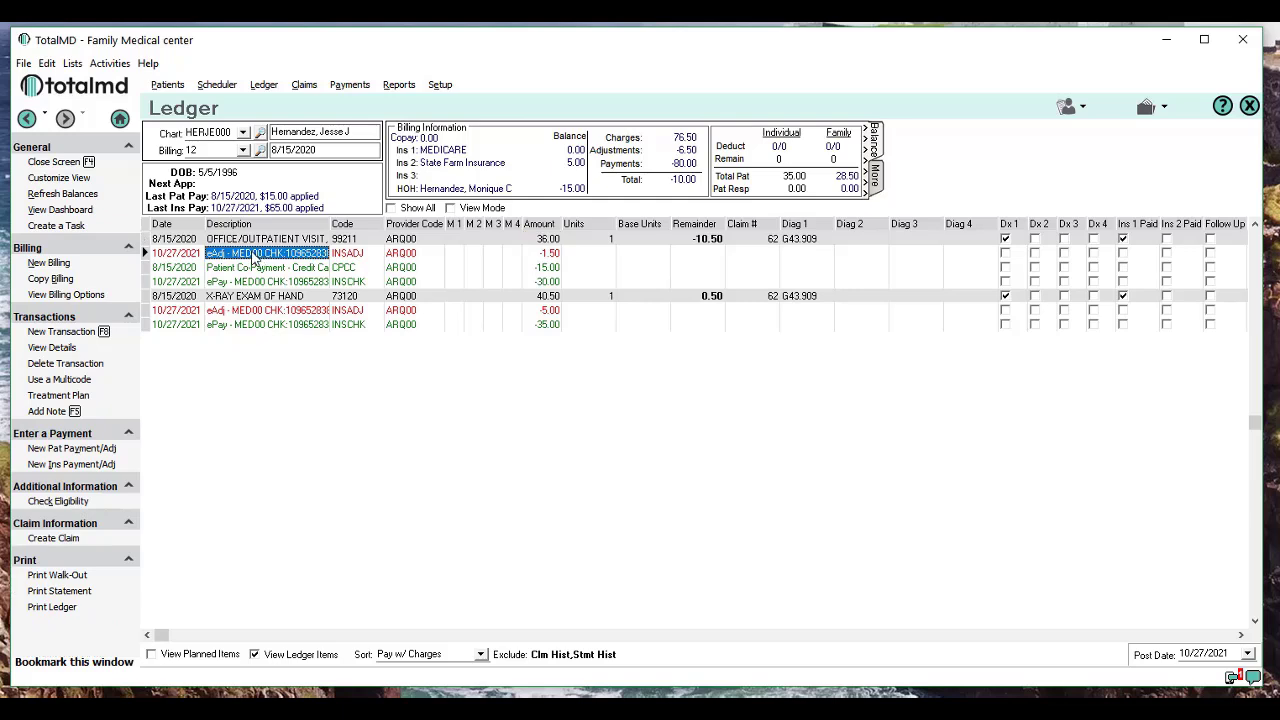
mouse_move(392, 268)
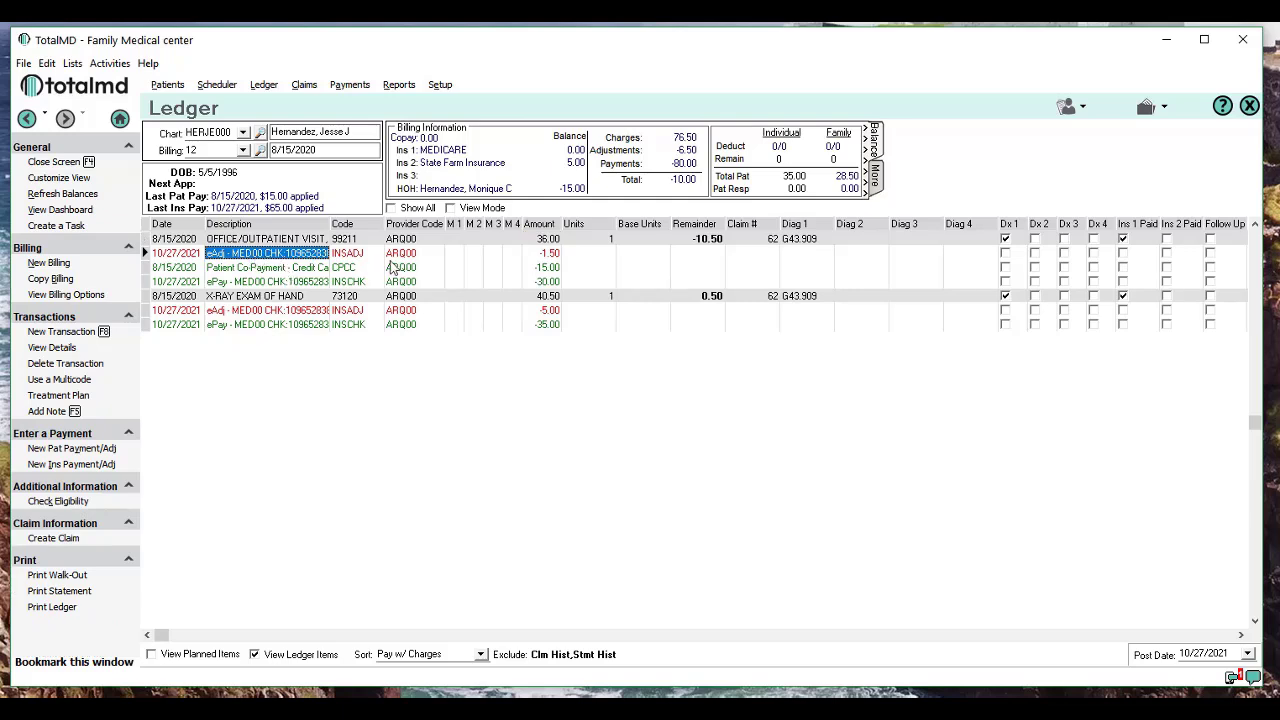
left_click(264, 280)
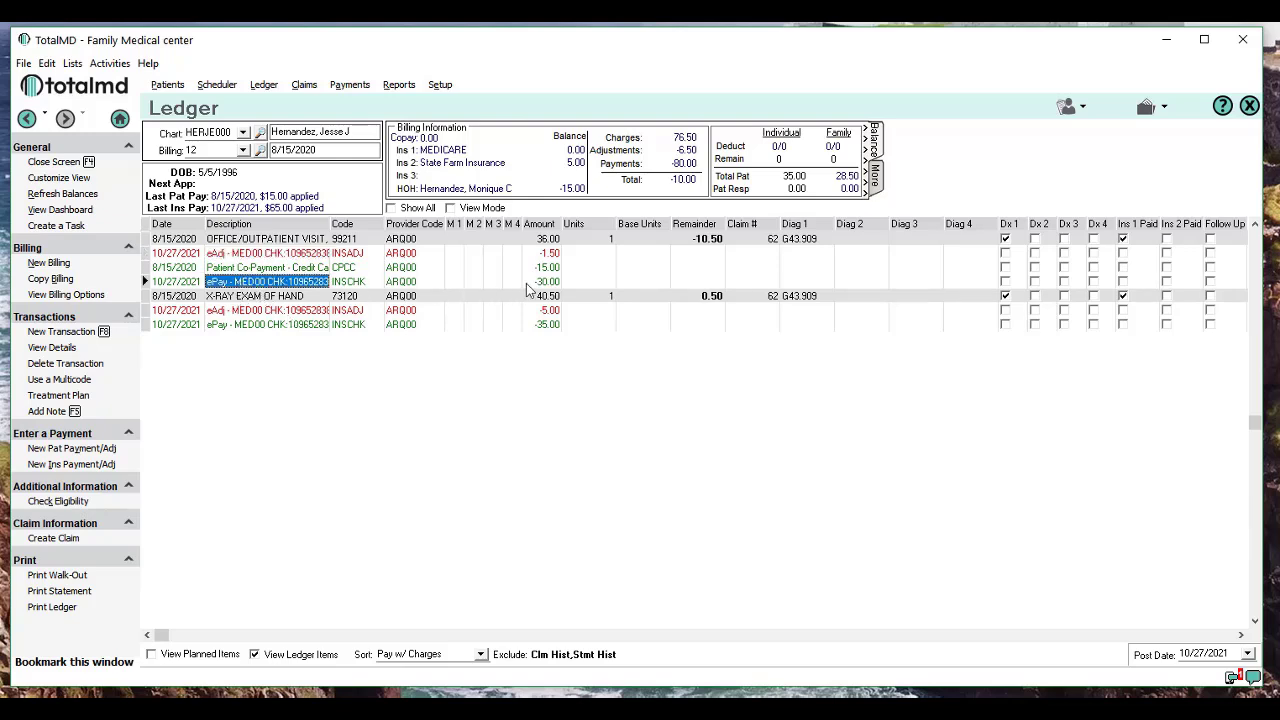
left_click(544, 280)
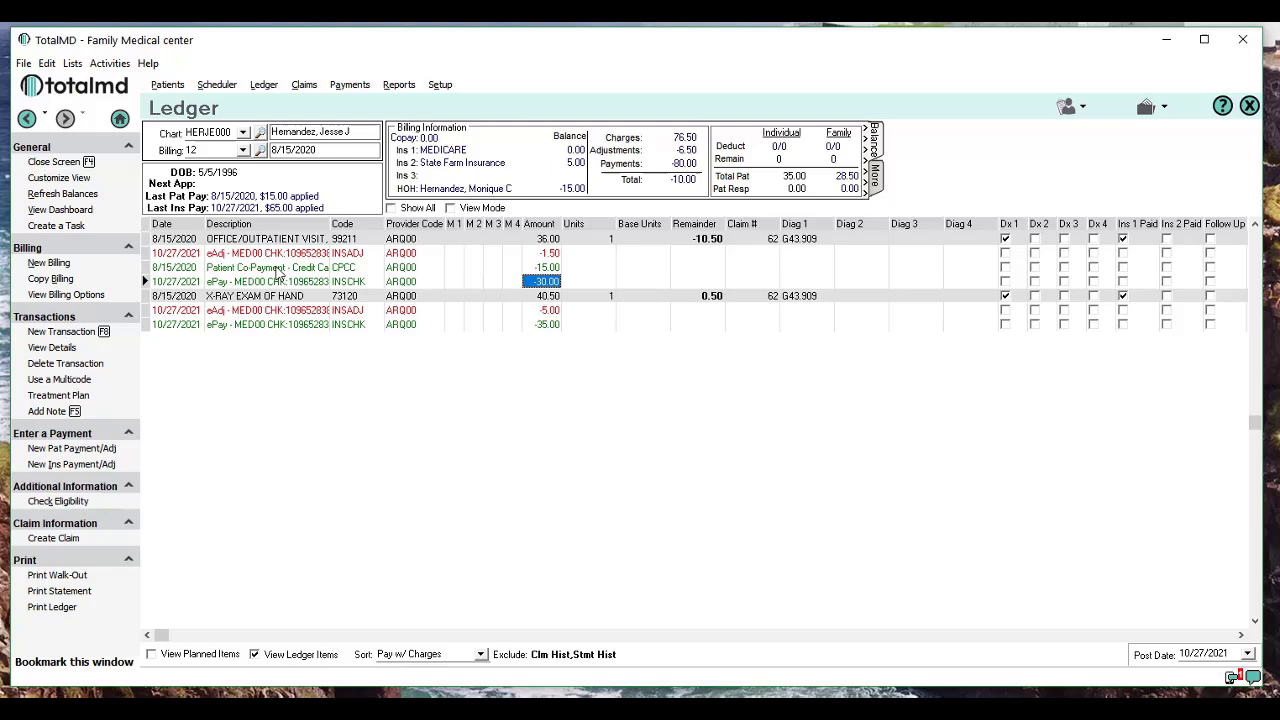
left_click(264, 268)
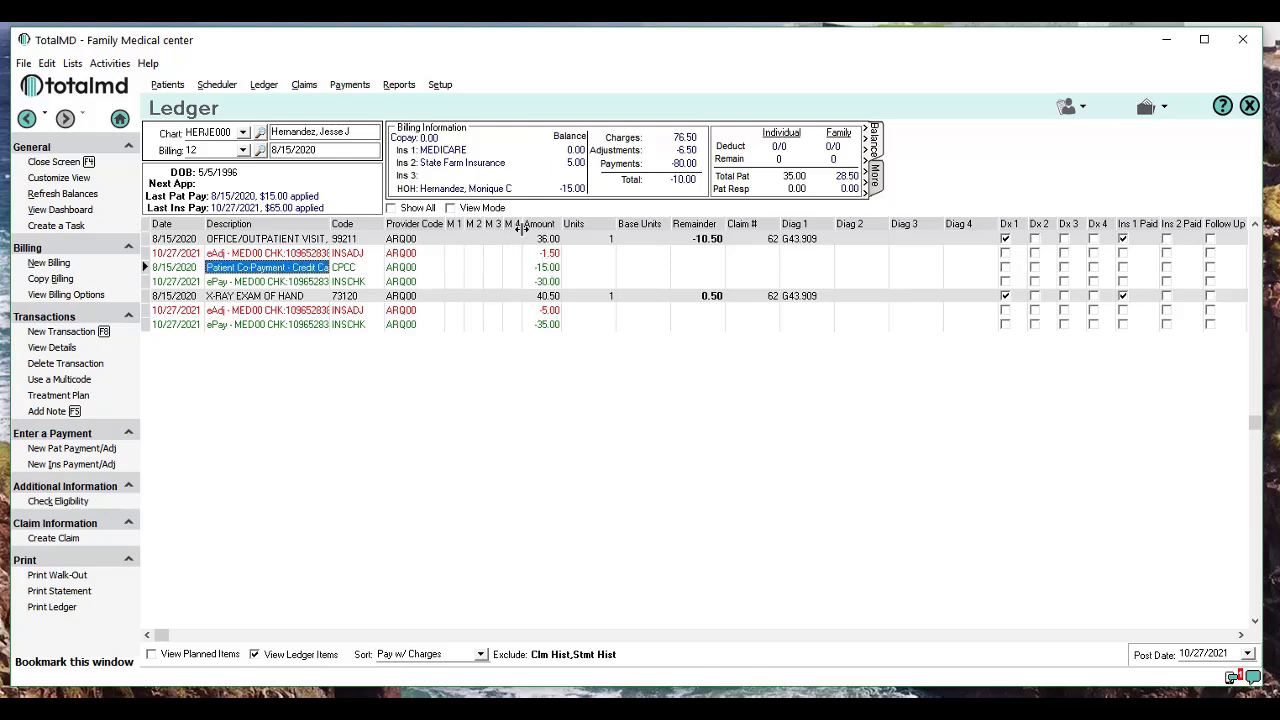
left_click(708, 238)
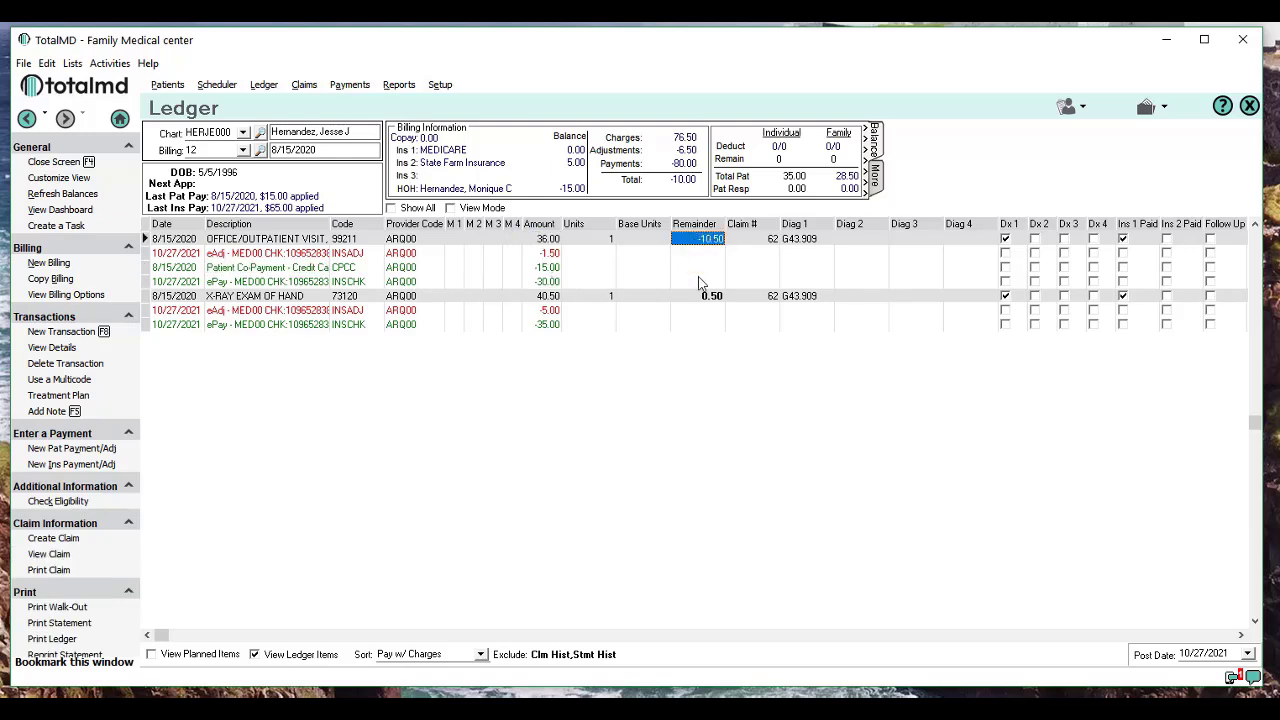
mouse_move(616, 354)
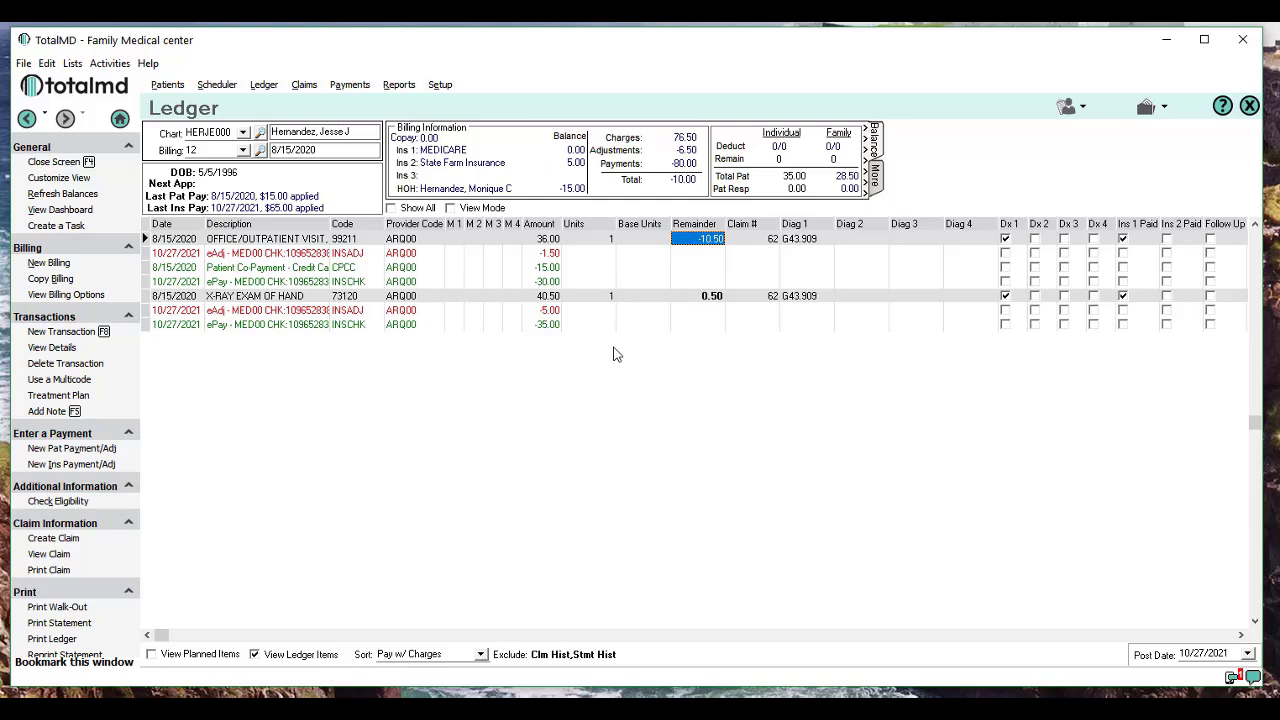
mouse_move(492, 332)
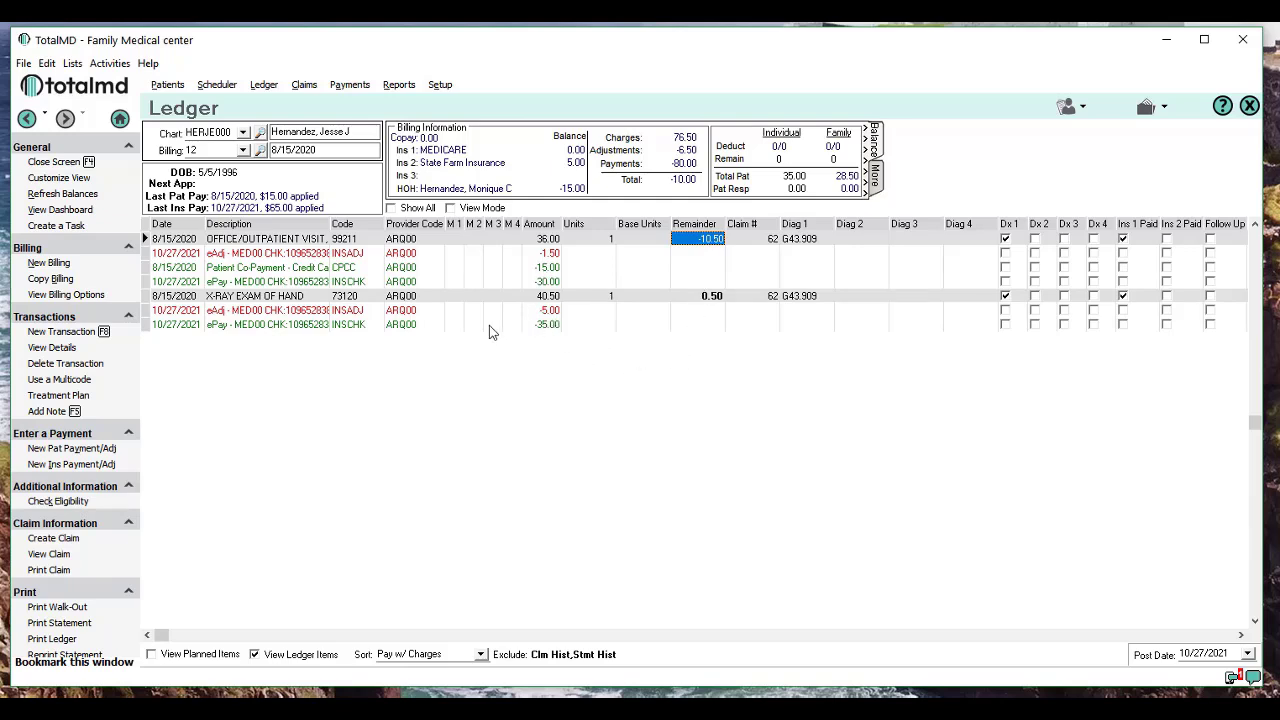
Step: Review the 40.50 X-ray hand charge and its -35.00 ePay payment
left_click(256, 296)
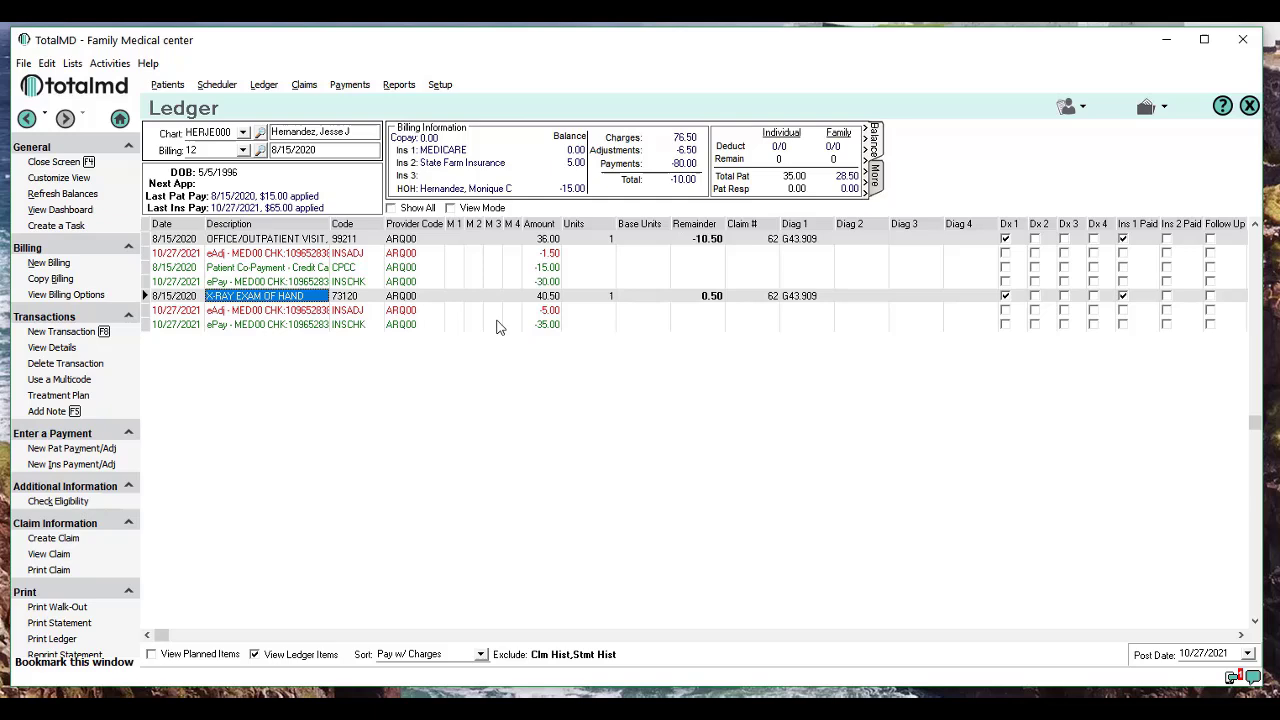
left_click(544, 296)
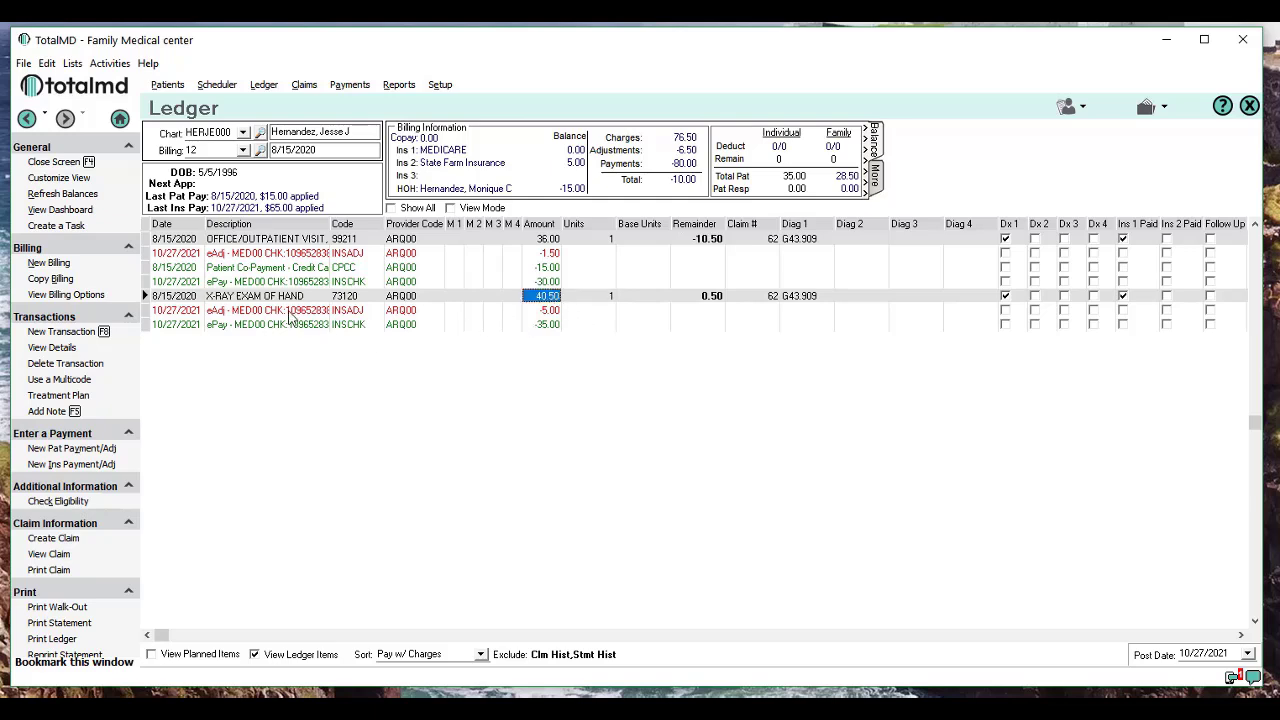
left_click(268, 324)
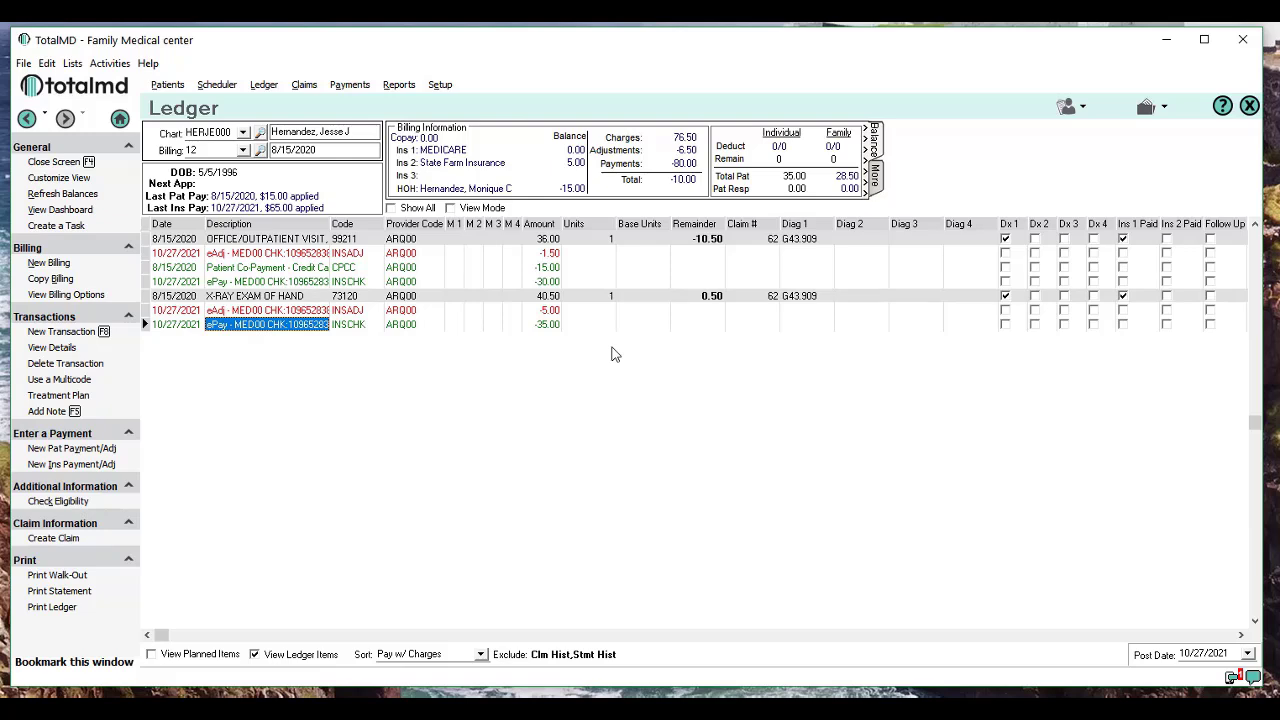
mouse_move(440, 400)
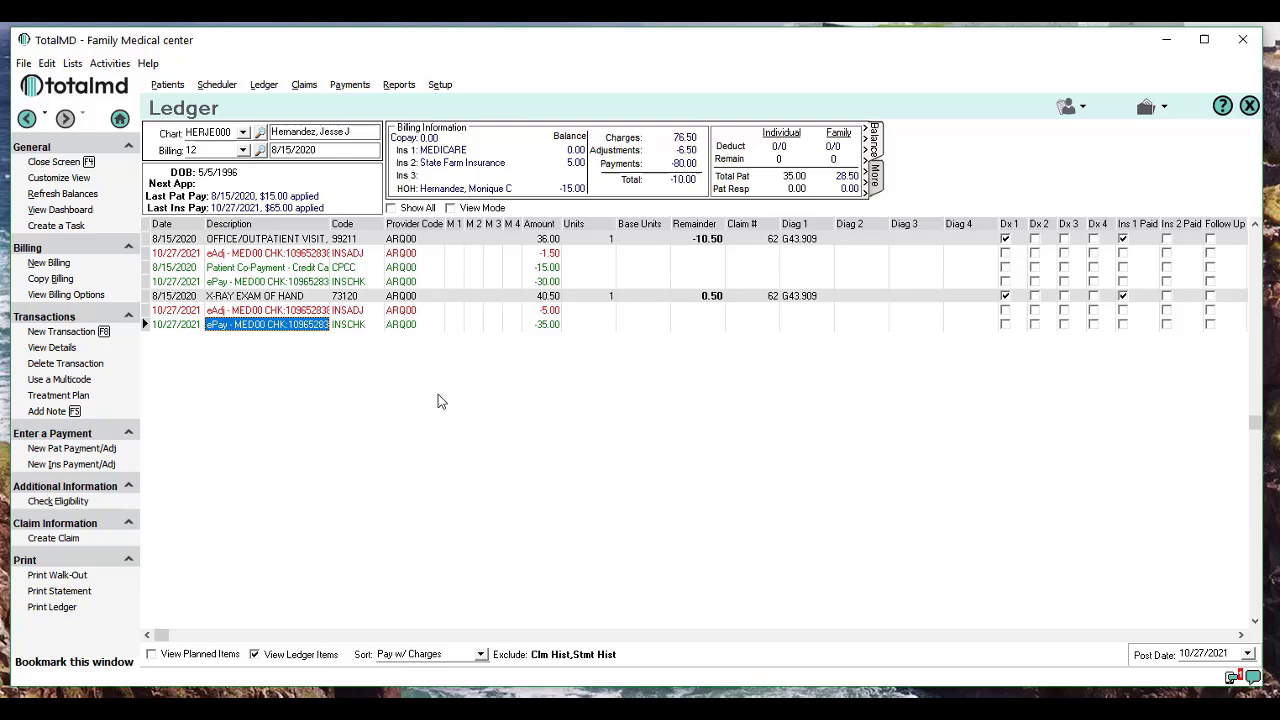
mouse_move(304, 284)
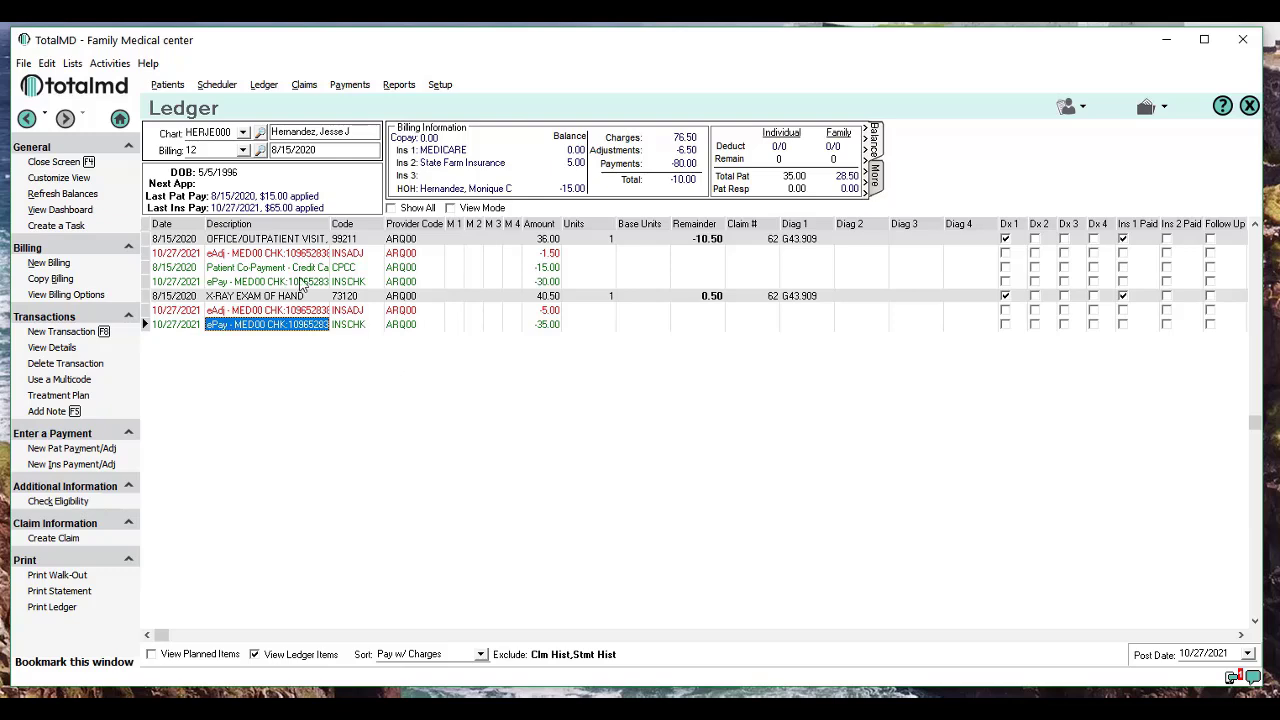